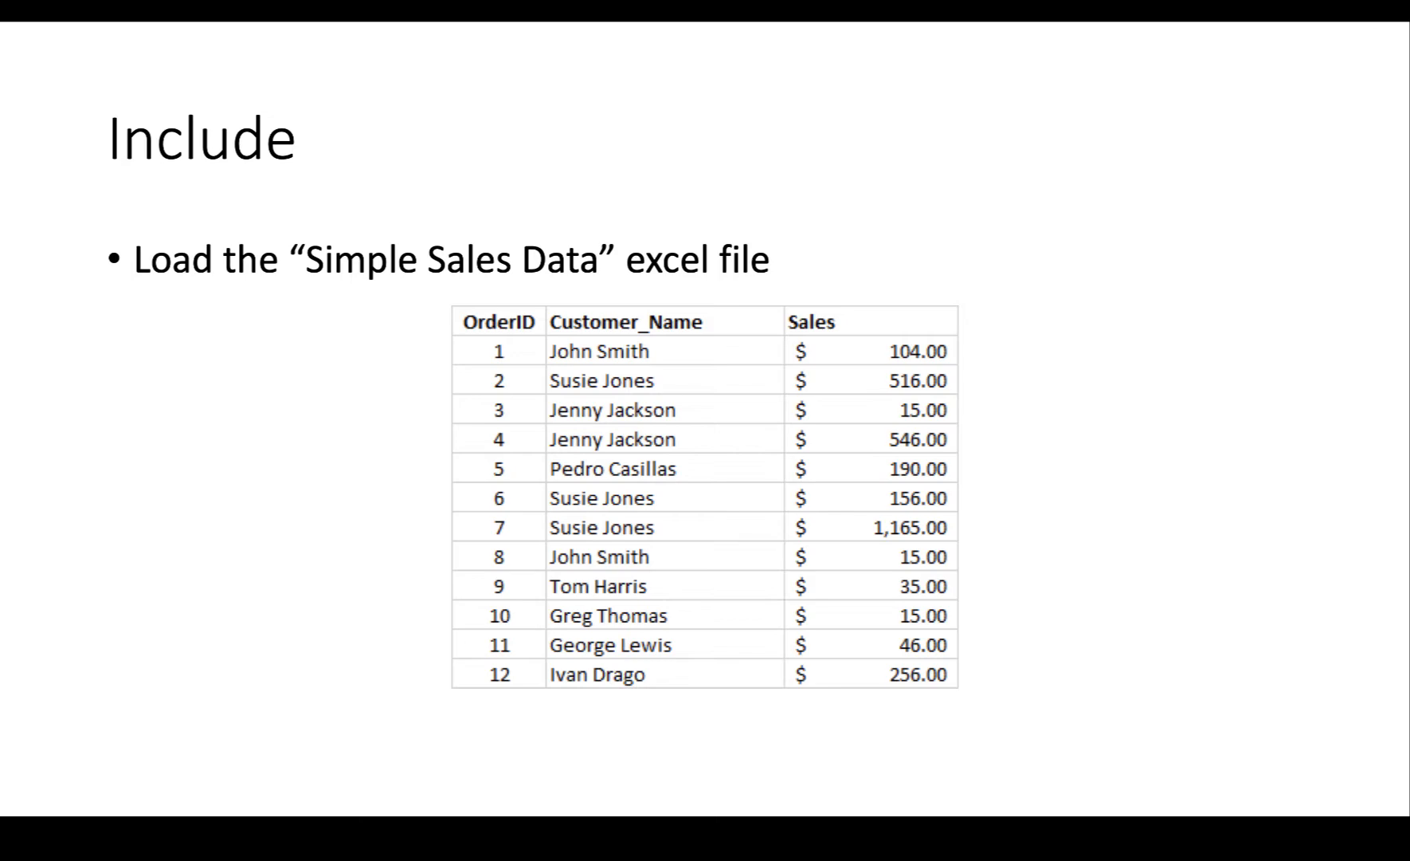
Step: On Sheet 1, chart Sales as one bar aggregated as Average with its mark label 254.9 shown
key(Right)
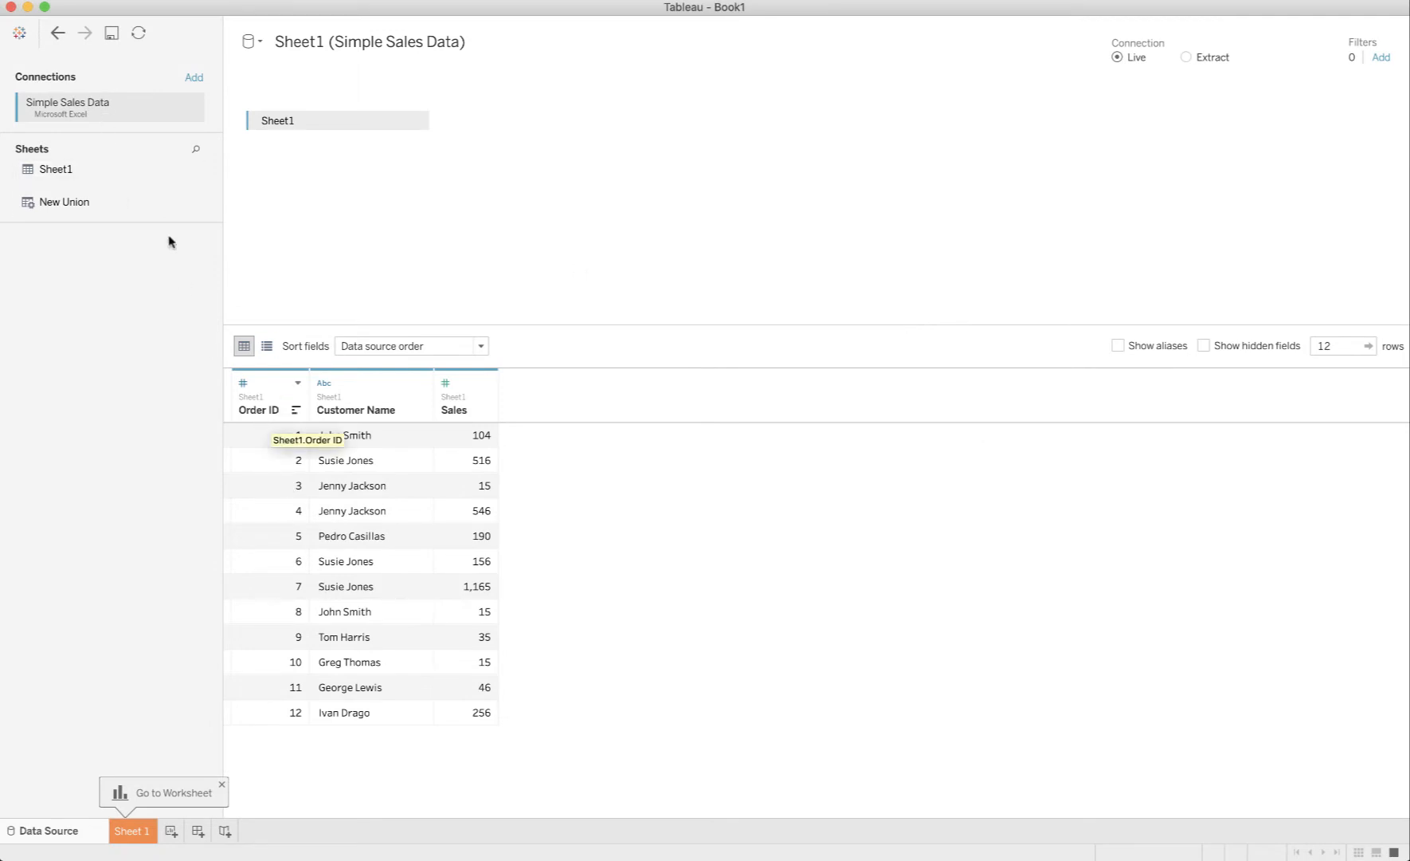
mouse_move(446, 484)
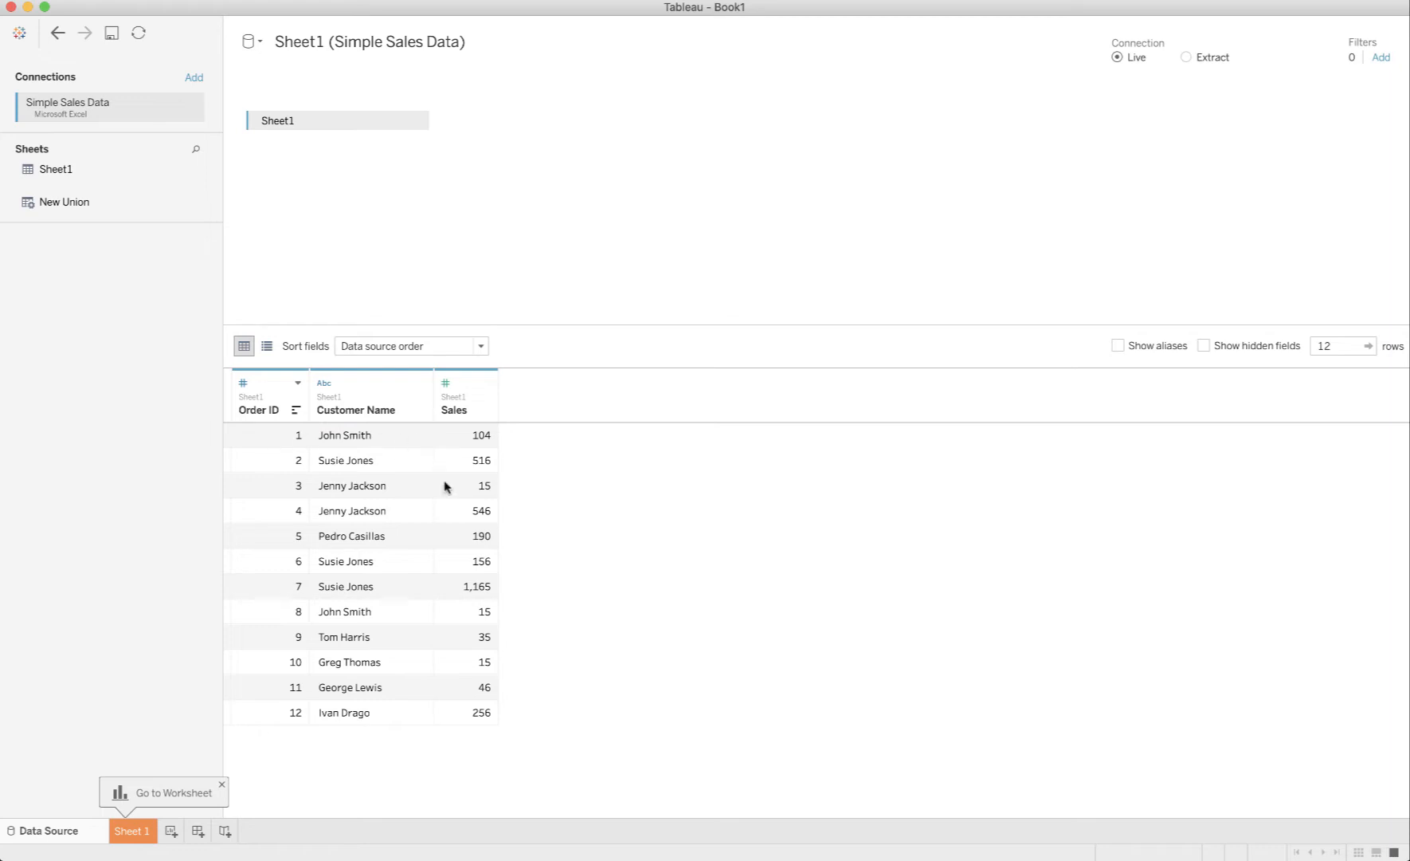
mouse_move(437, 436)
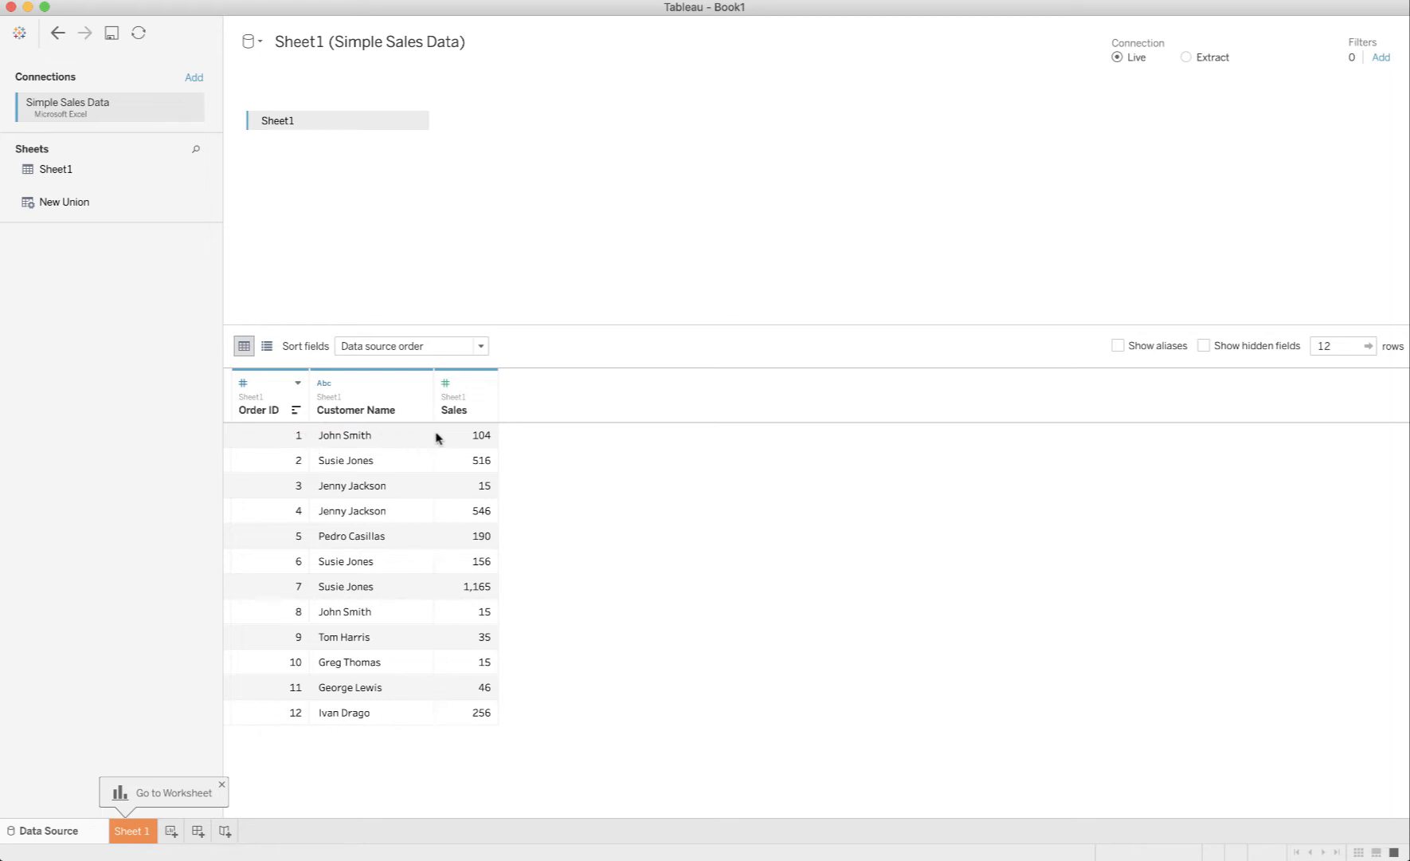
mouse_move(389, 502)
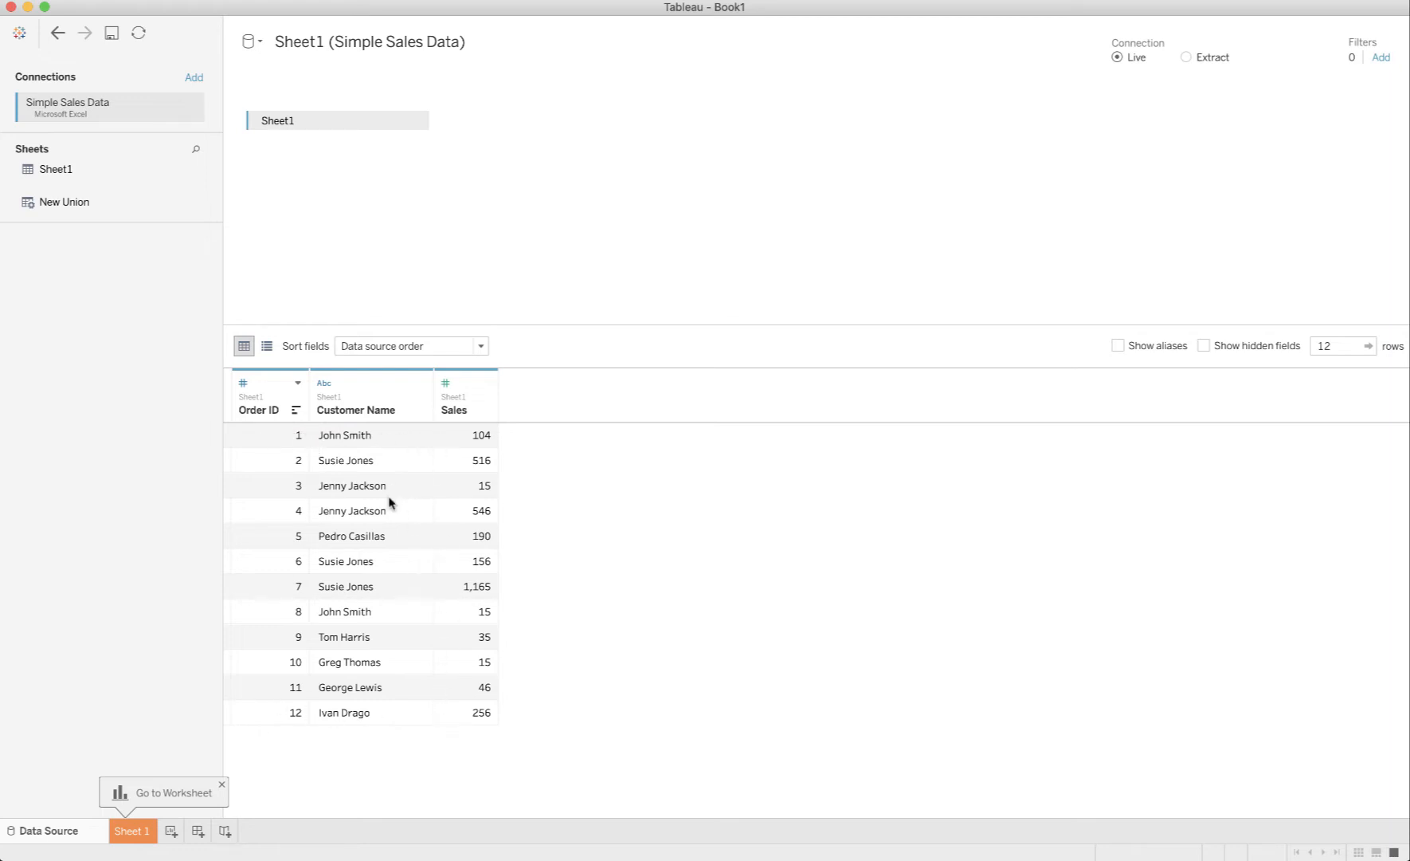
mouse_move(376, 455)
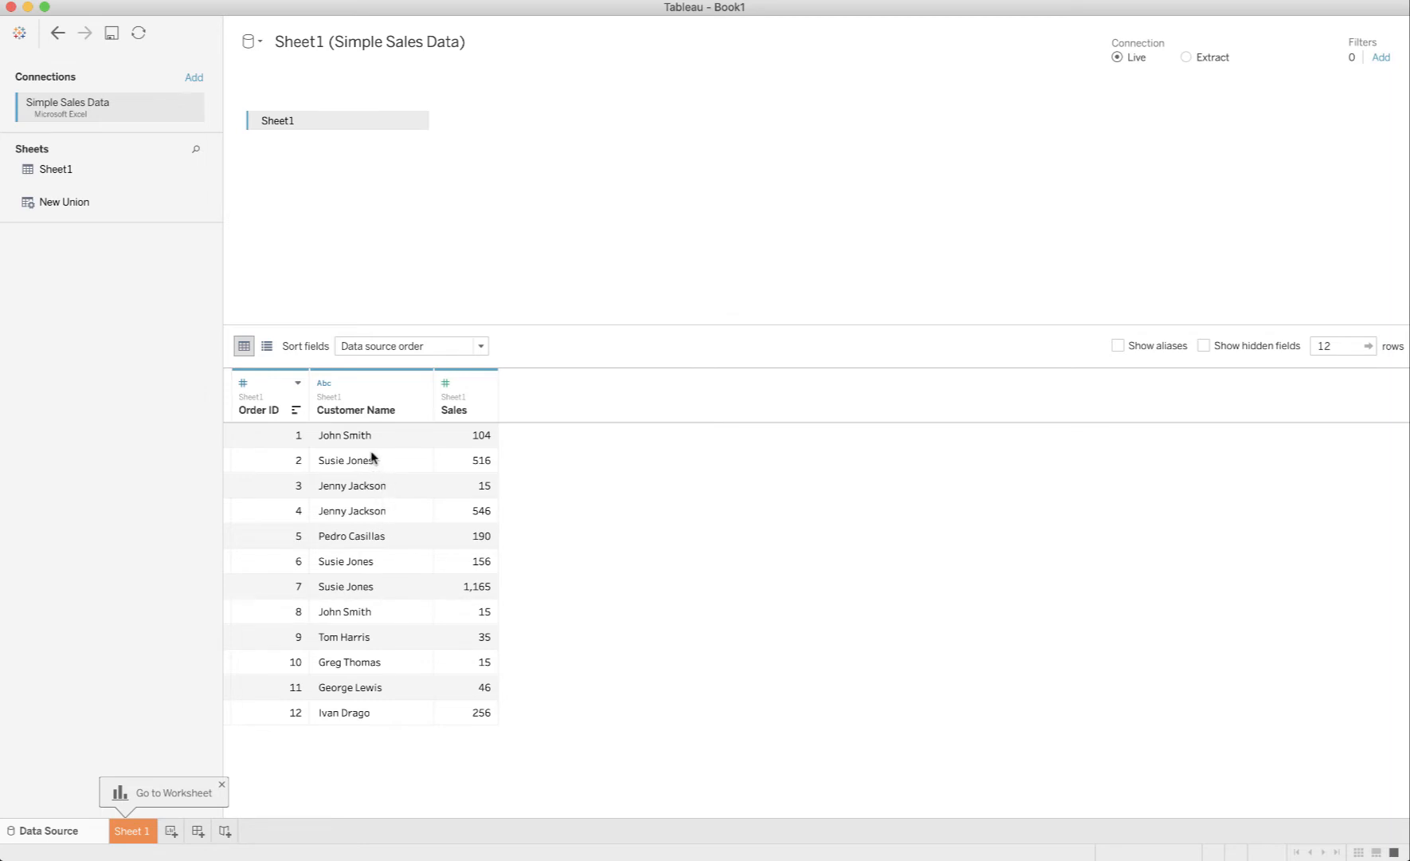
mouse_move(392, 458)
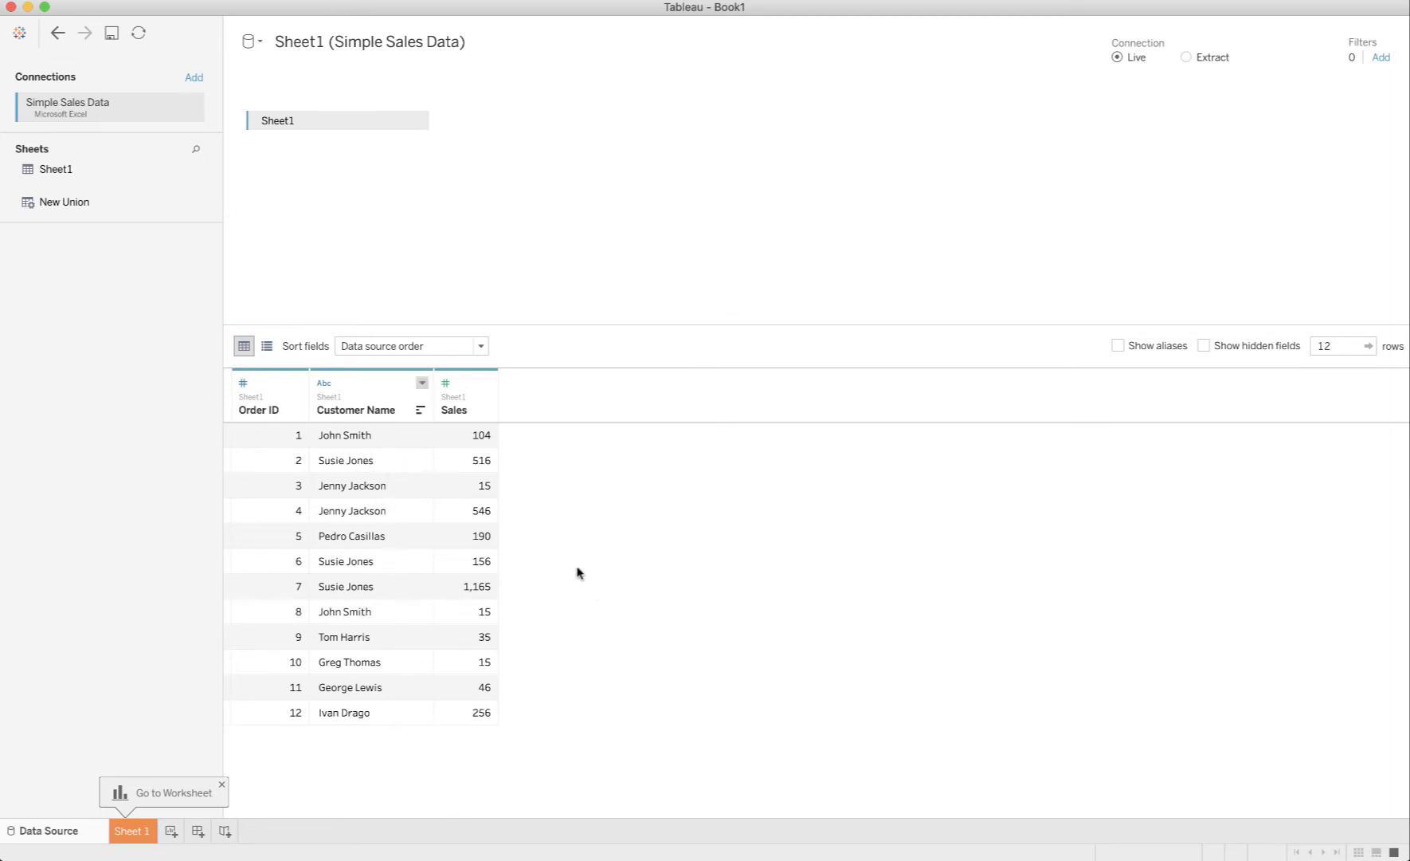
mouse_move(494, 434)
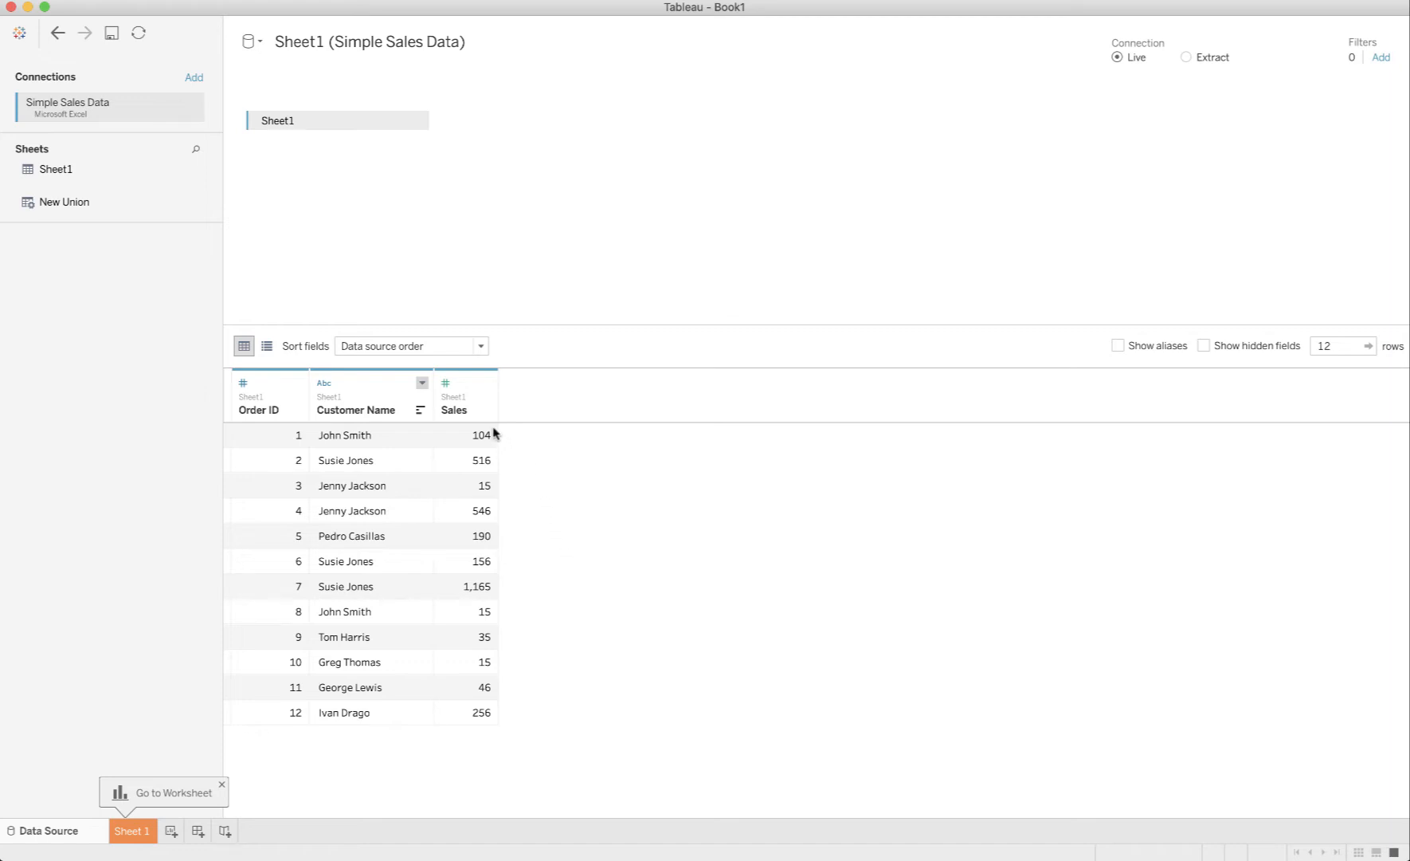
mouse_move(469, 733)
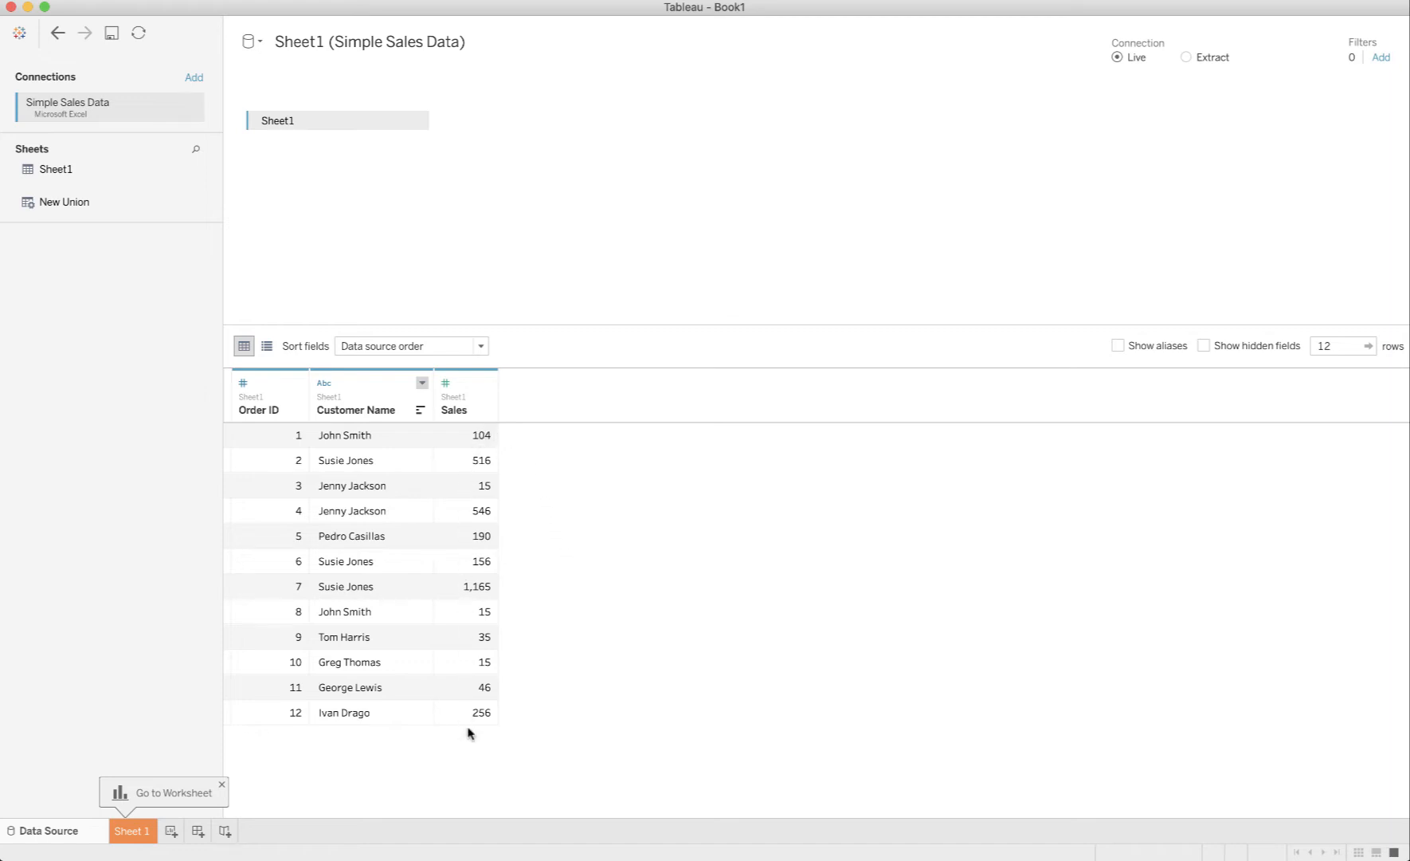
mouse_move(322, 599)
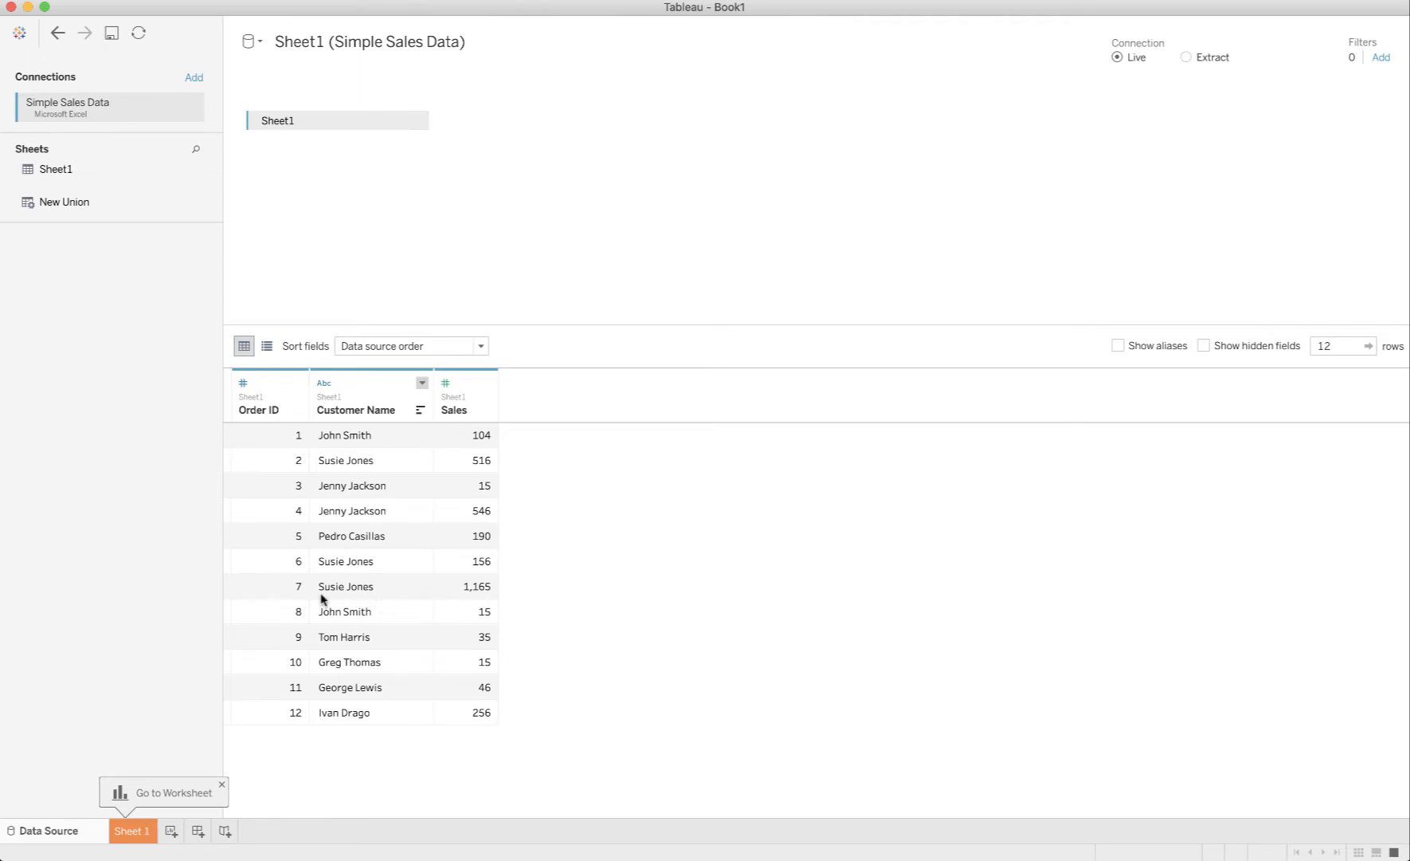
click(133, 831)
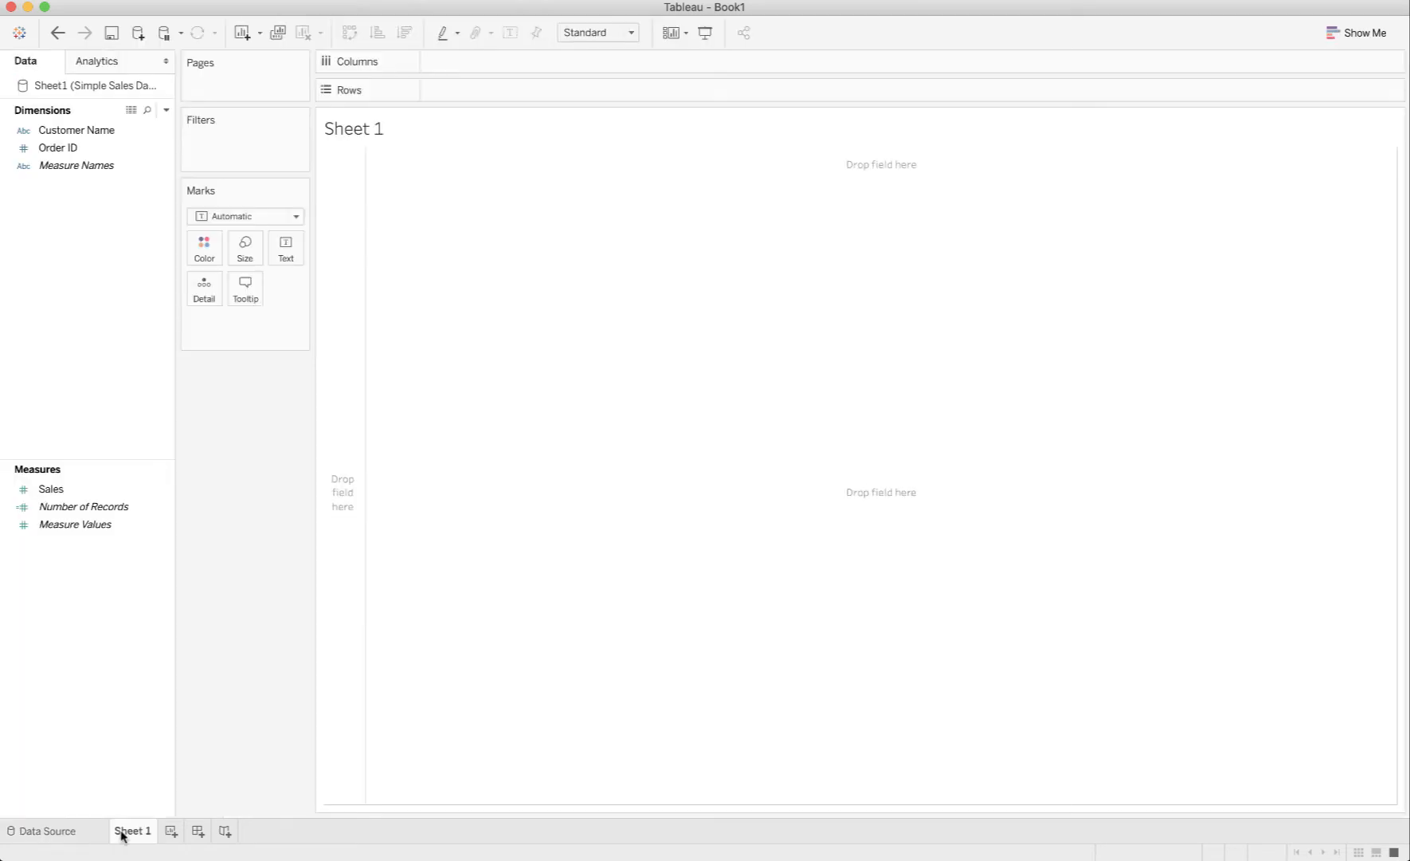
mouse_move(204, 288)
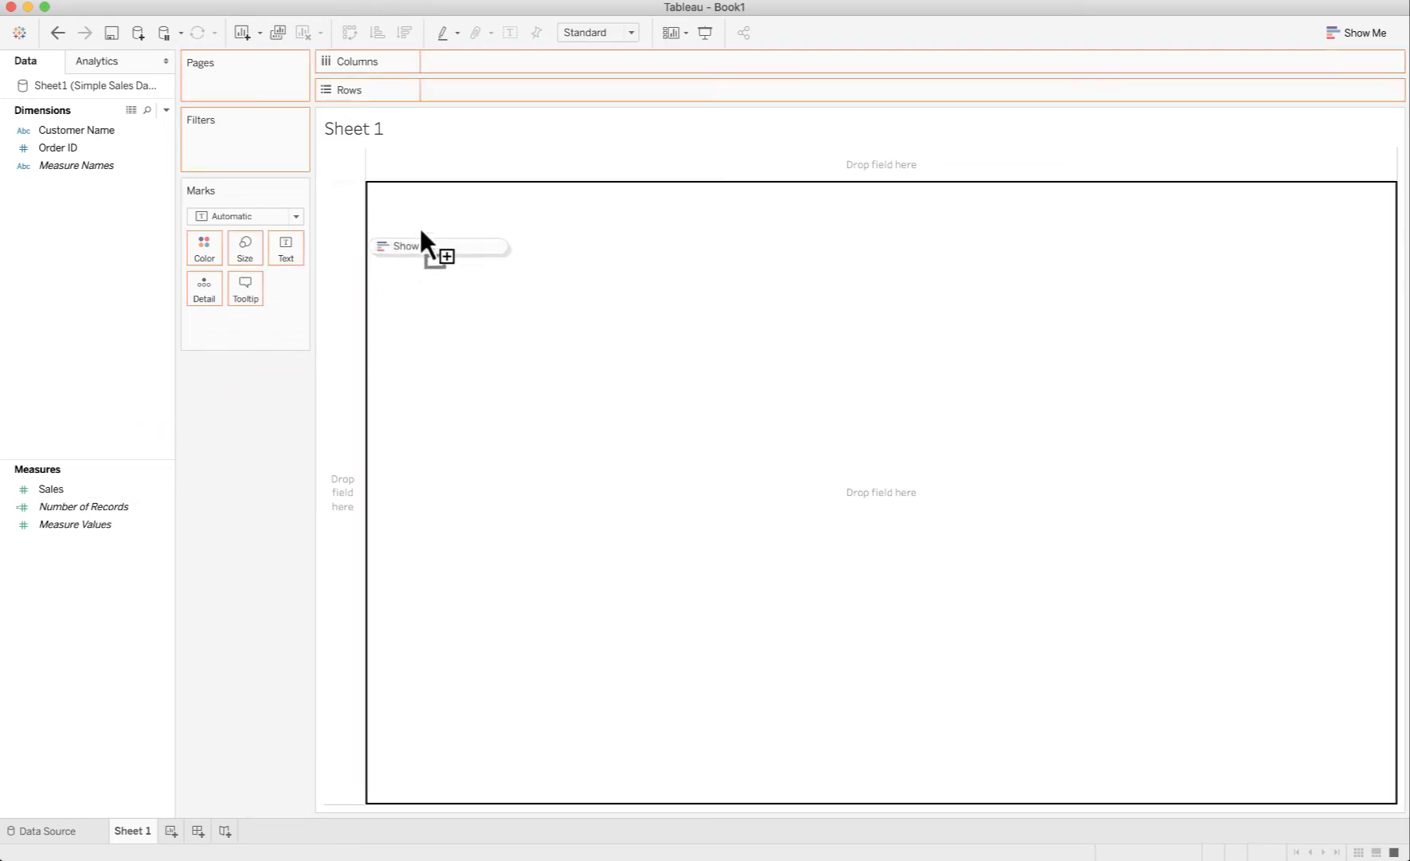
drag(51, 488, 484, 90)
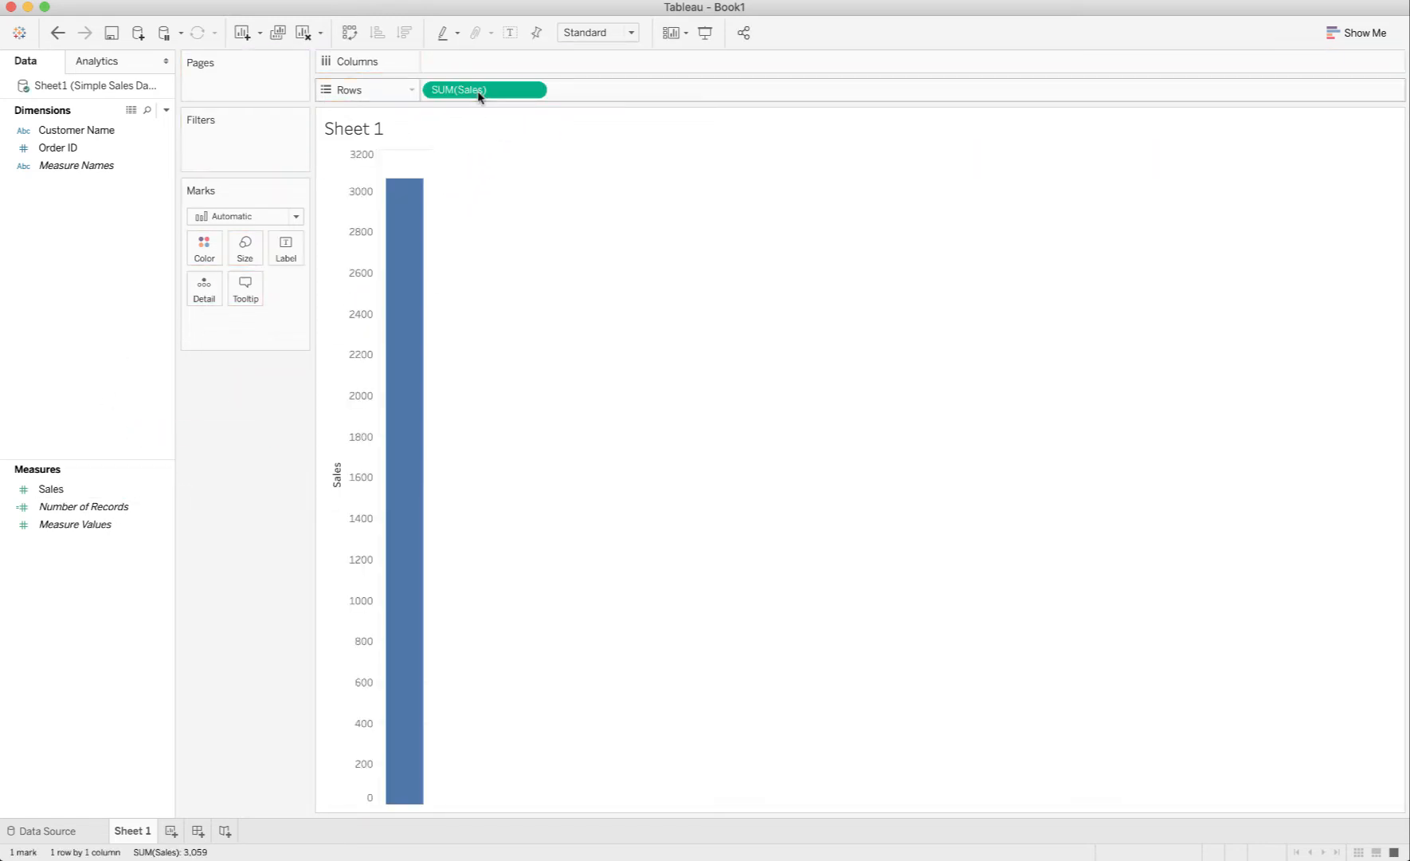
click(535, 89)
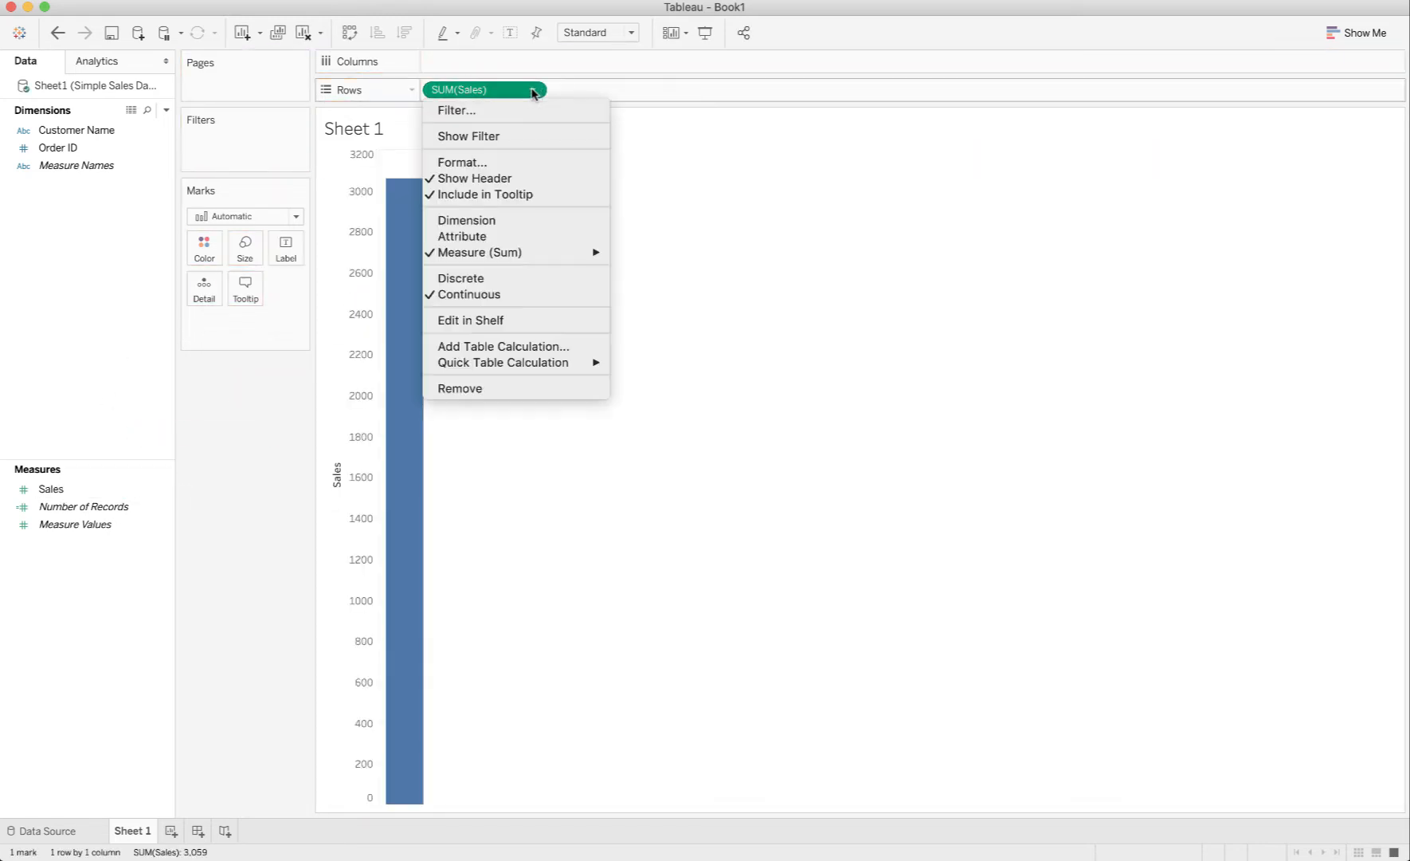
click(494, 251)
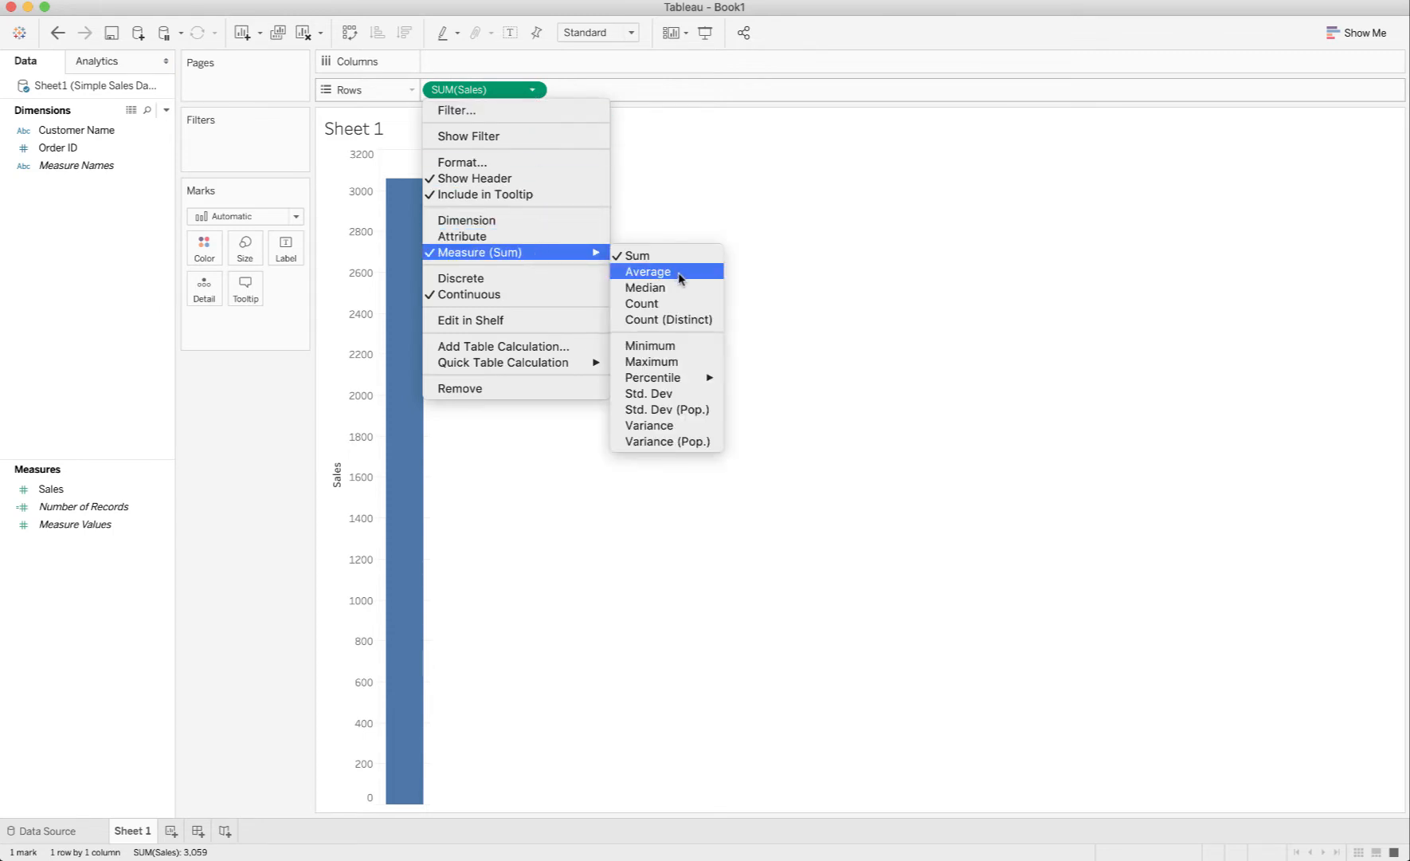
click(647, 271)
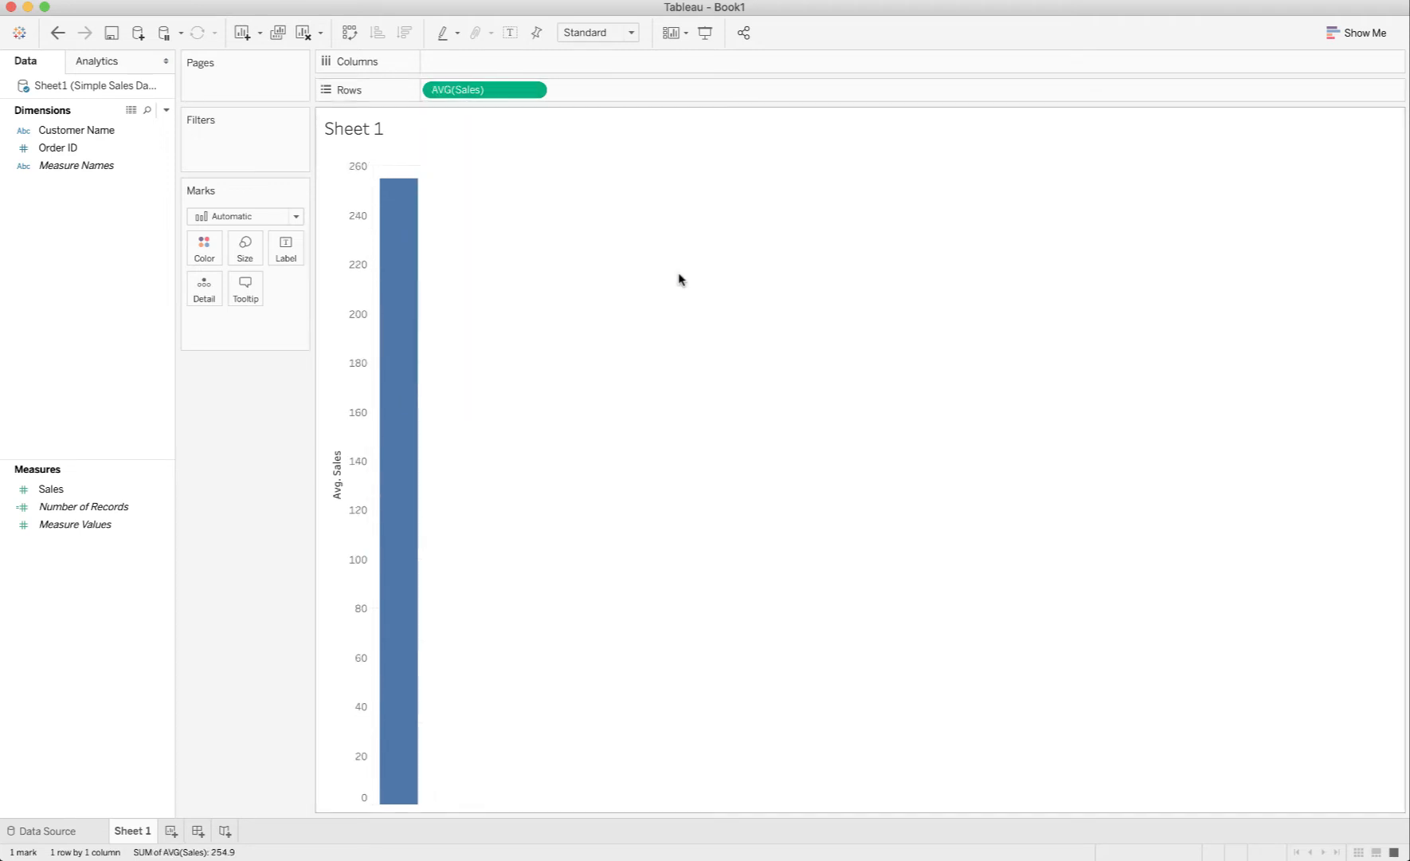
click(285, 247)
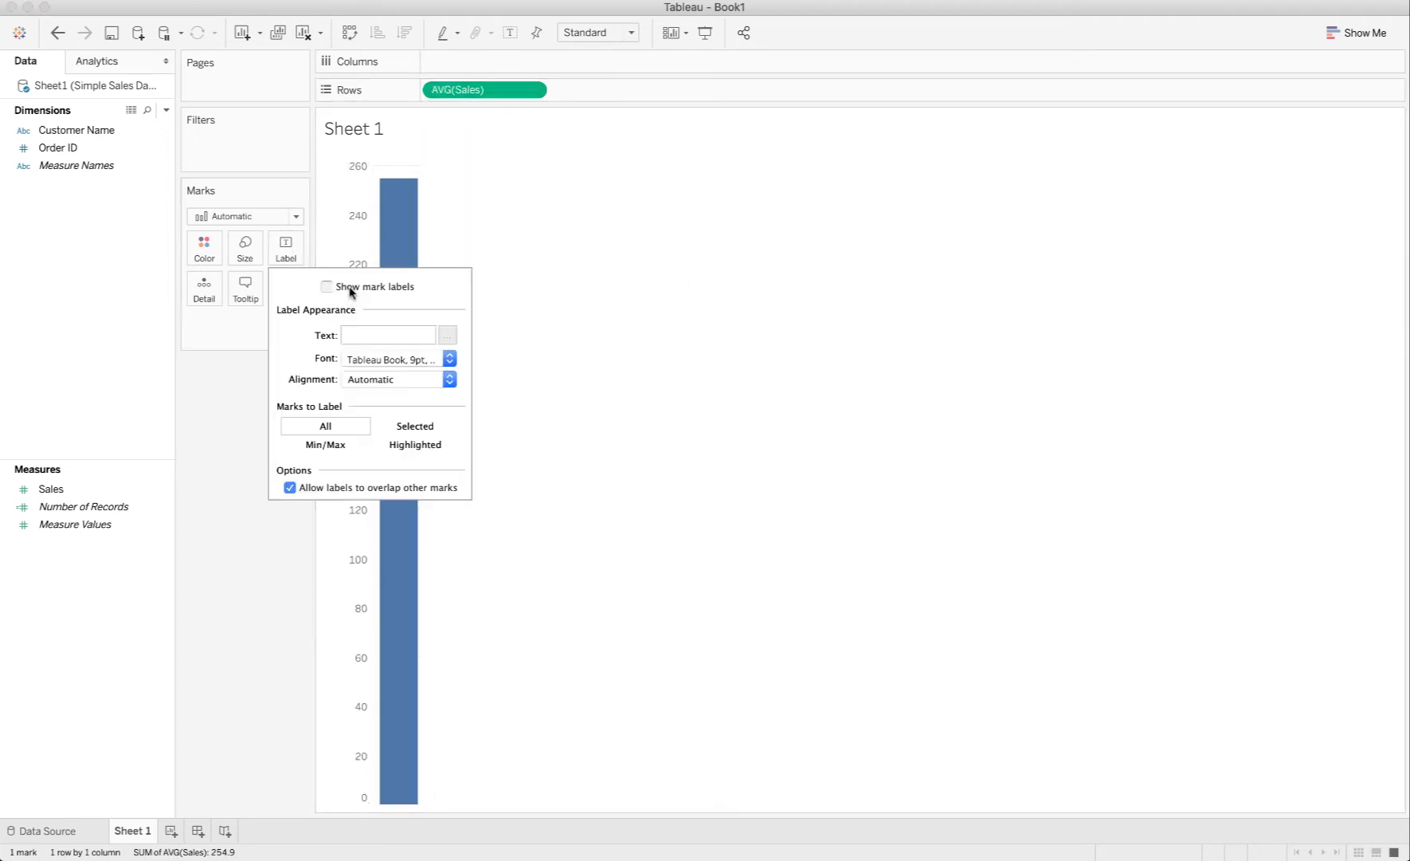
click(327, 285)
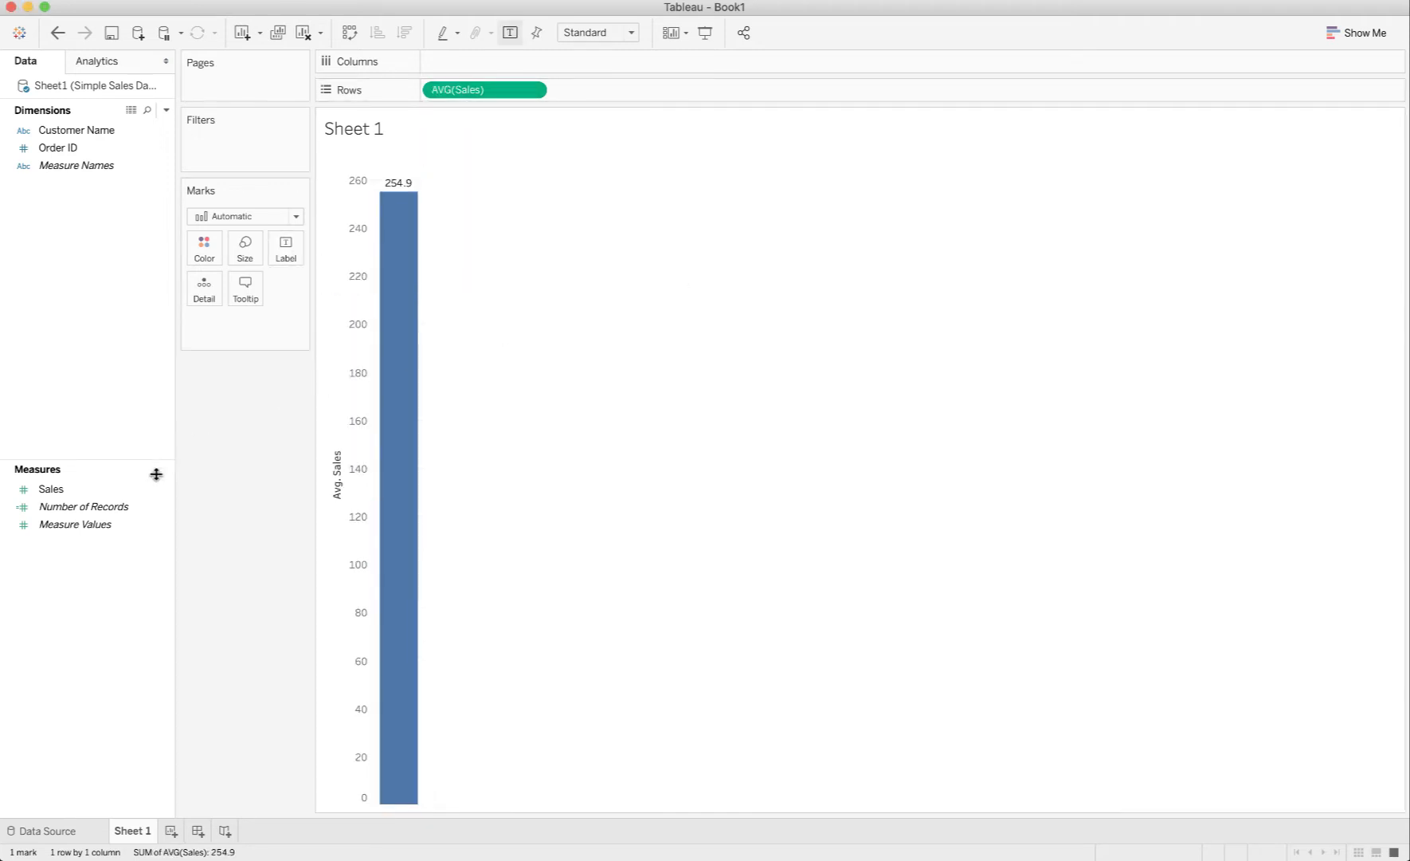
Step: Set the Sales default number format to Currency (Standard) so the bar reads $254.92
right_click(51, 488)
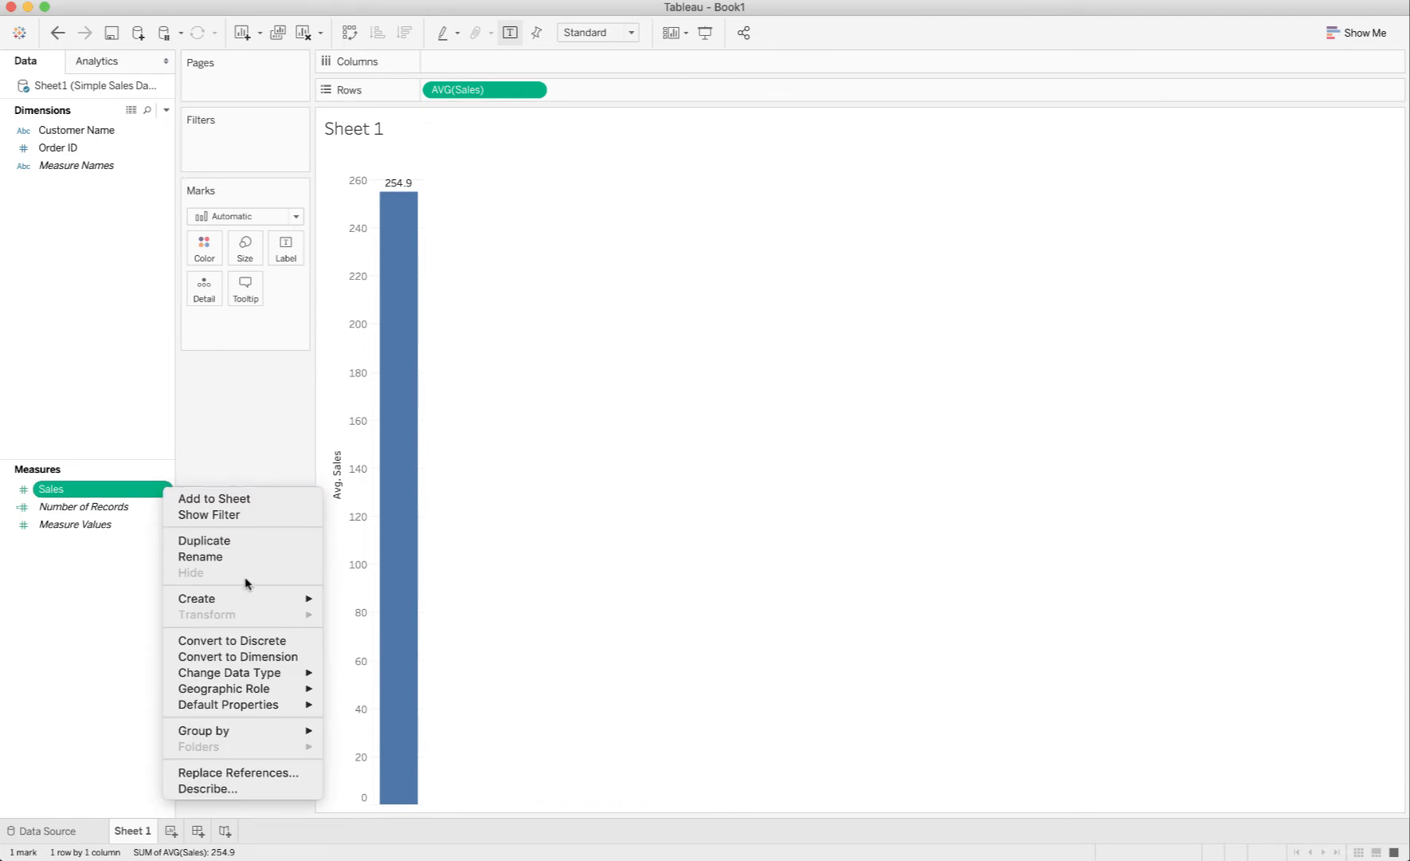
mouse_move(255, 704)
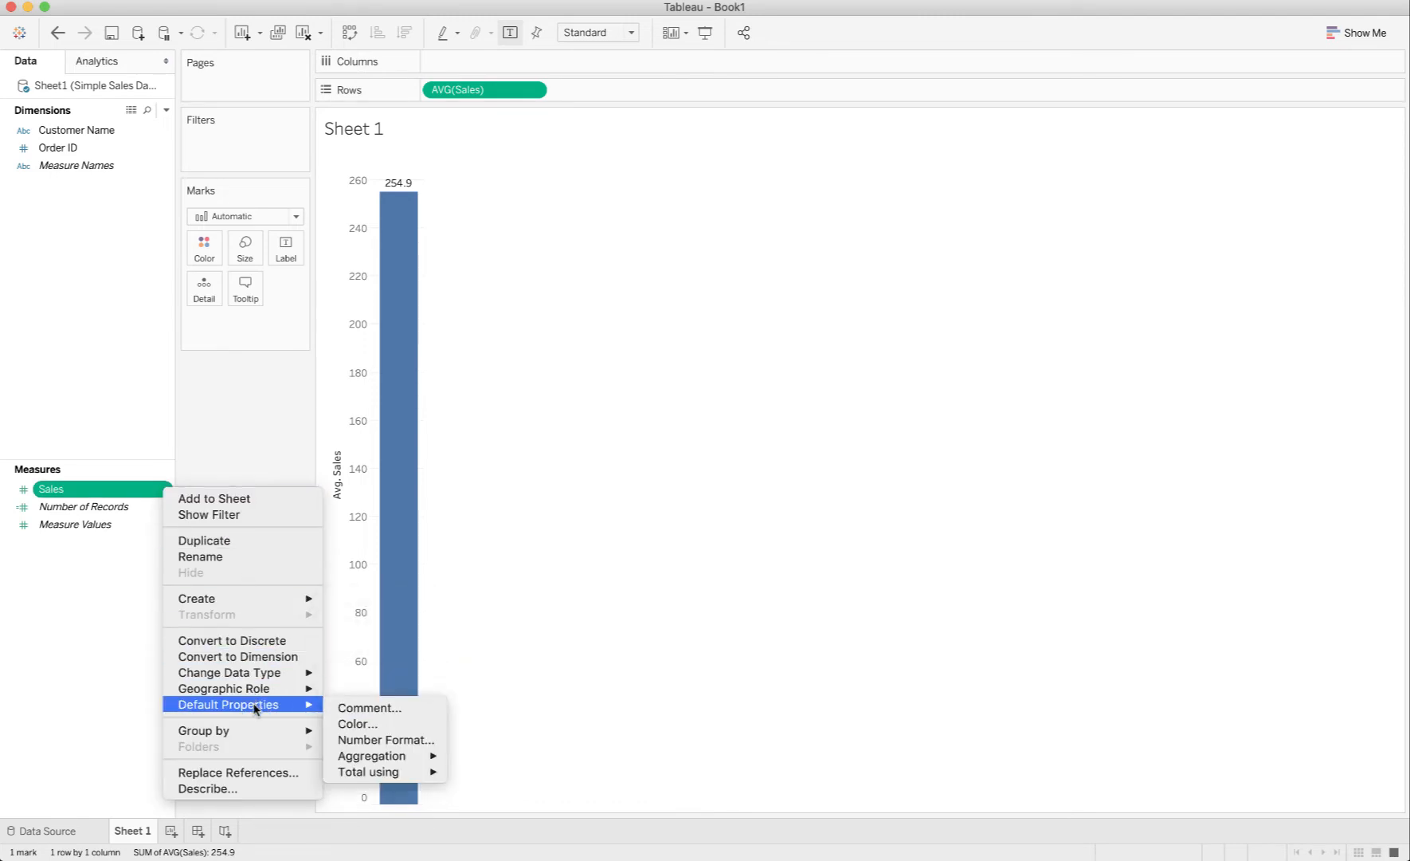
click(385, 740)
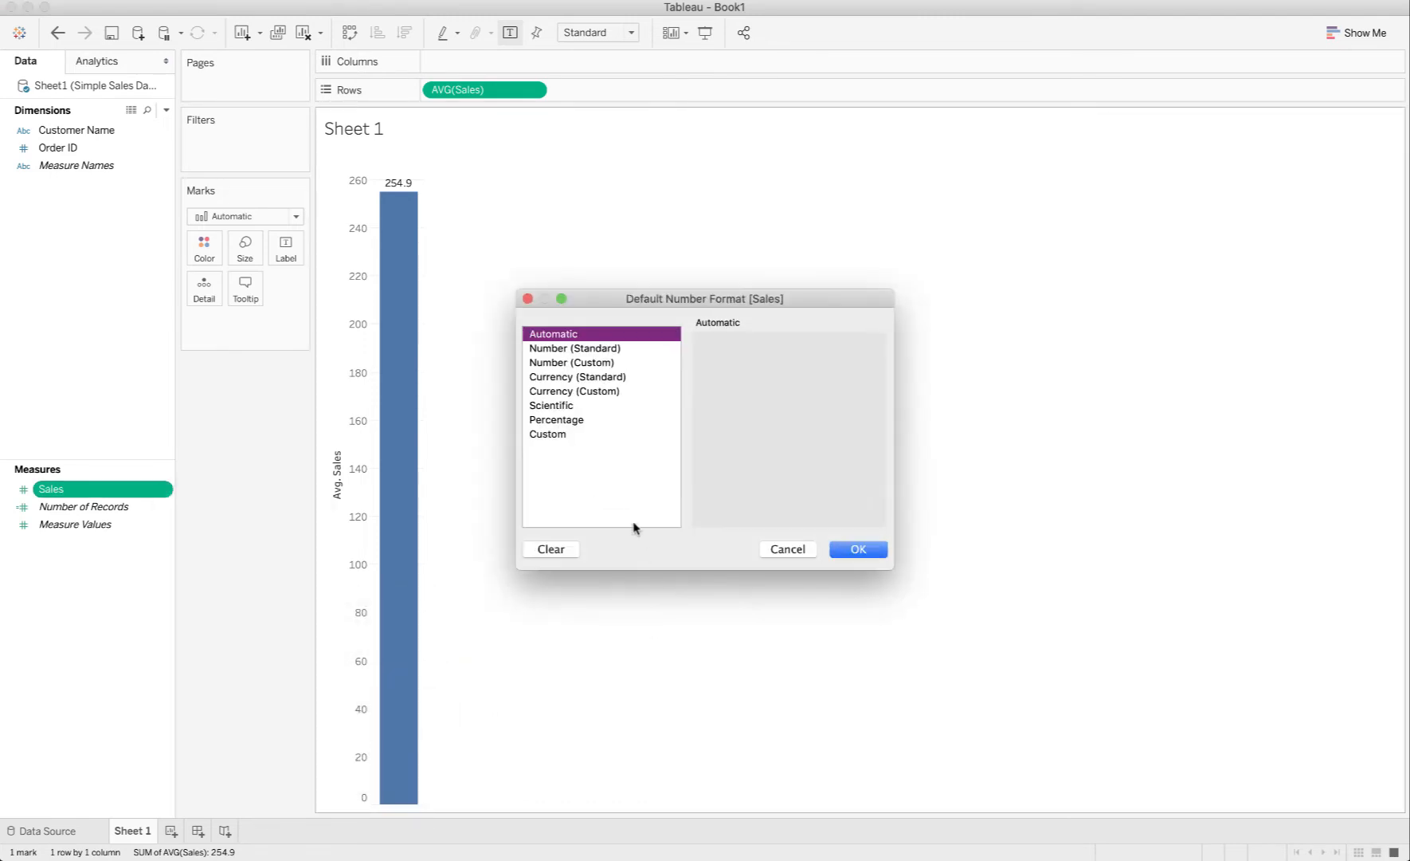
click(575, 376)
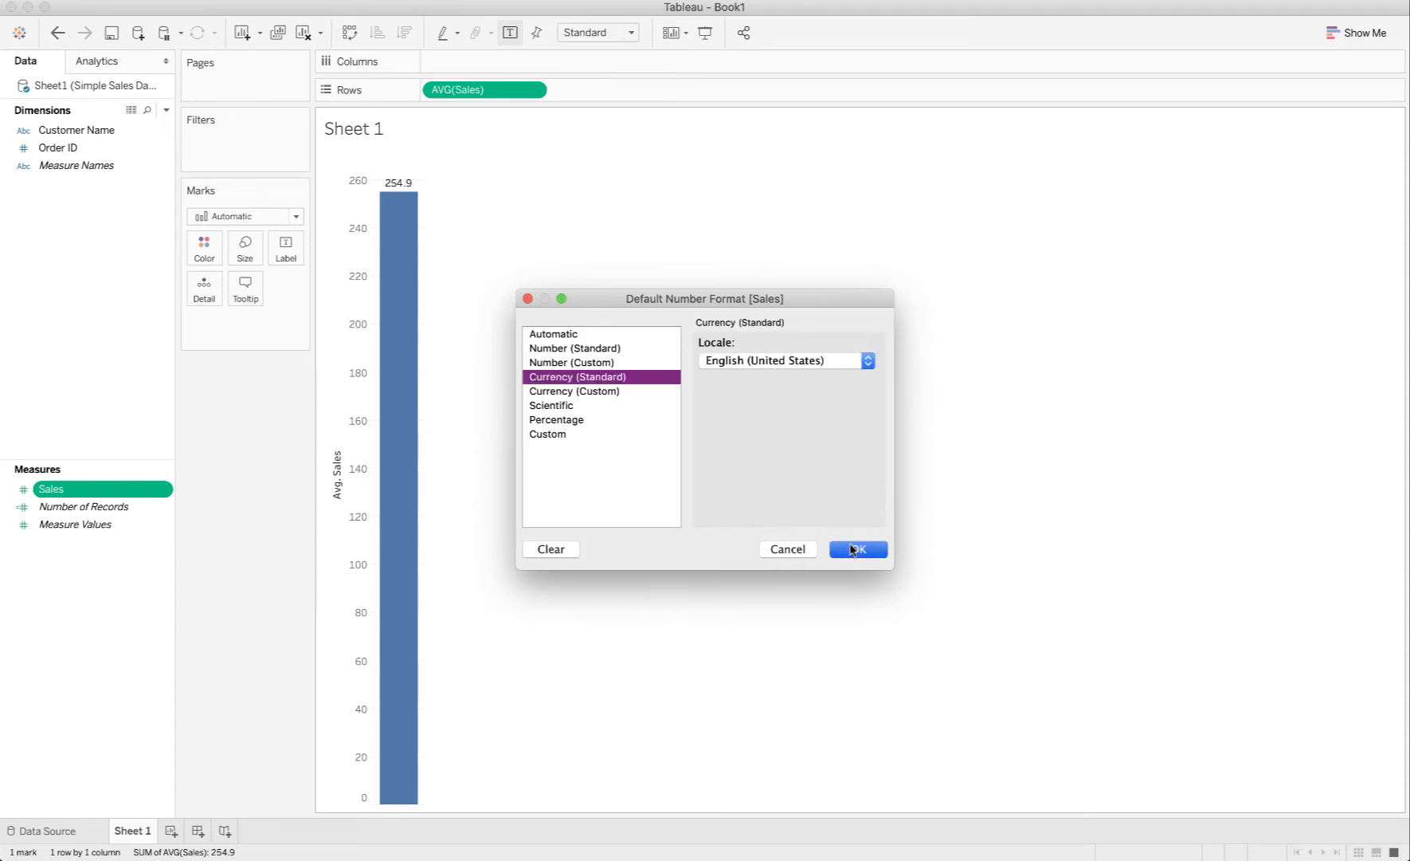
click(857, 548)
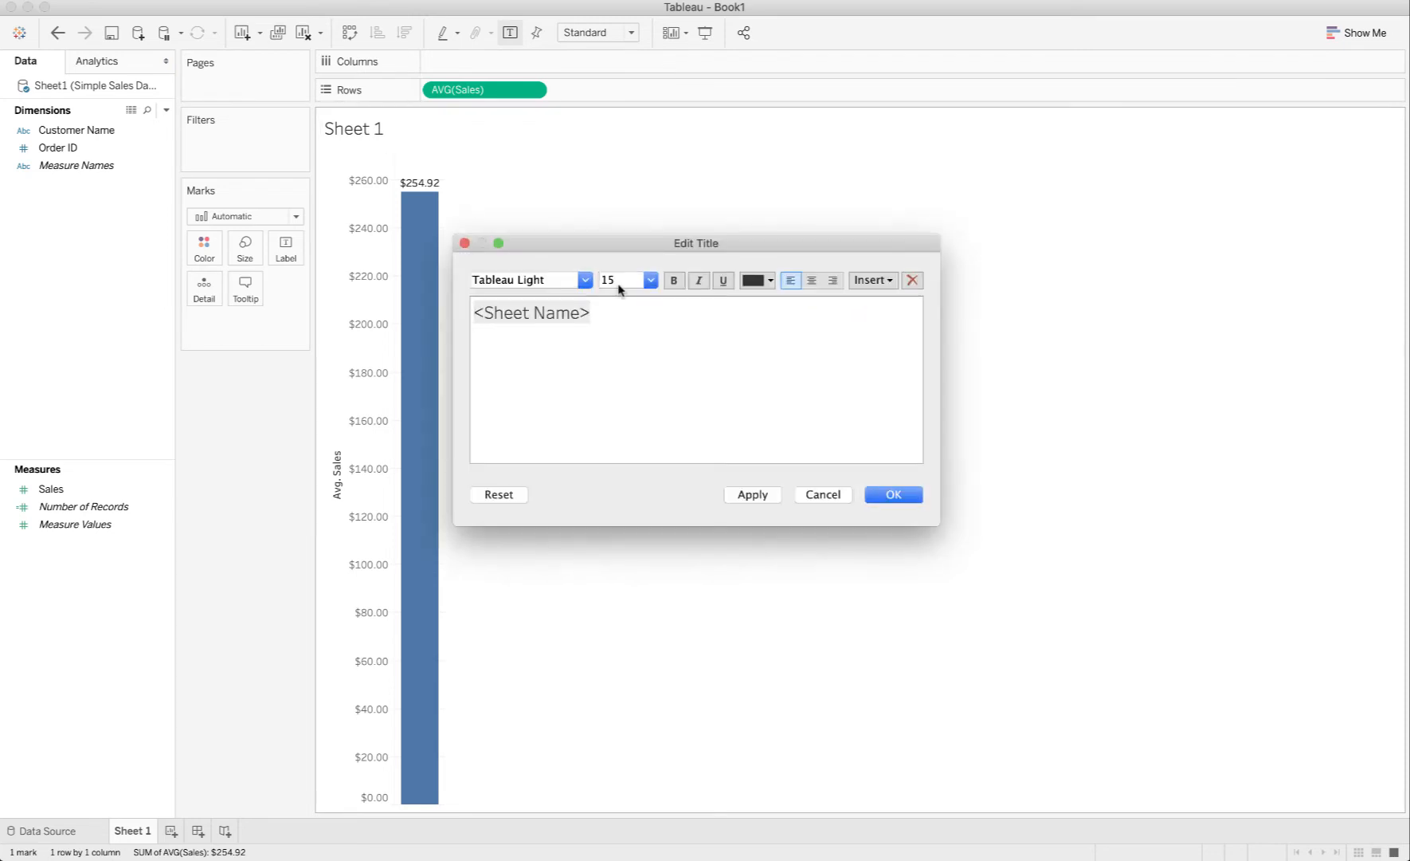
Step: Replace the sheet title placeholder with 'Average Order' and confirm it
text(A)
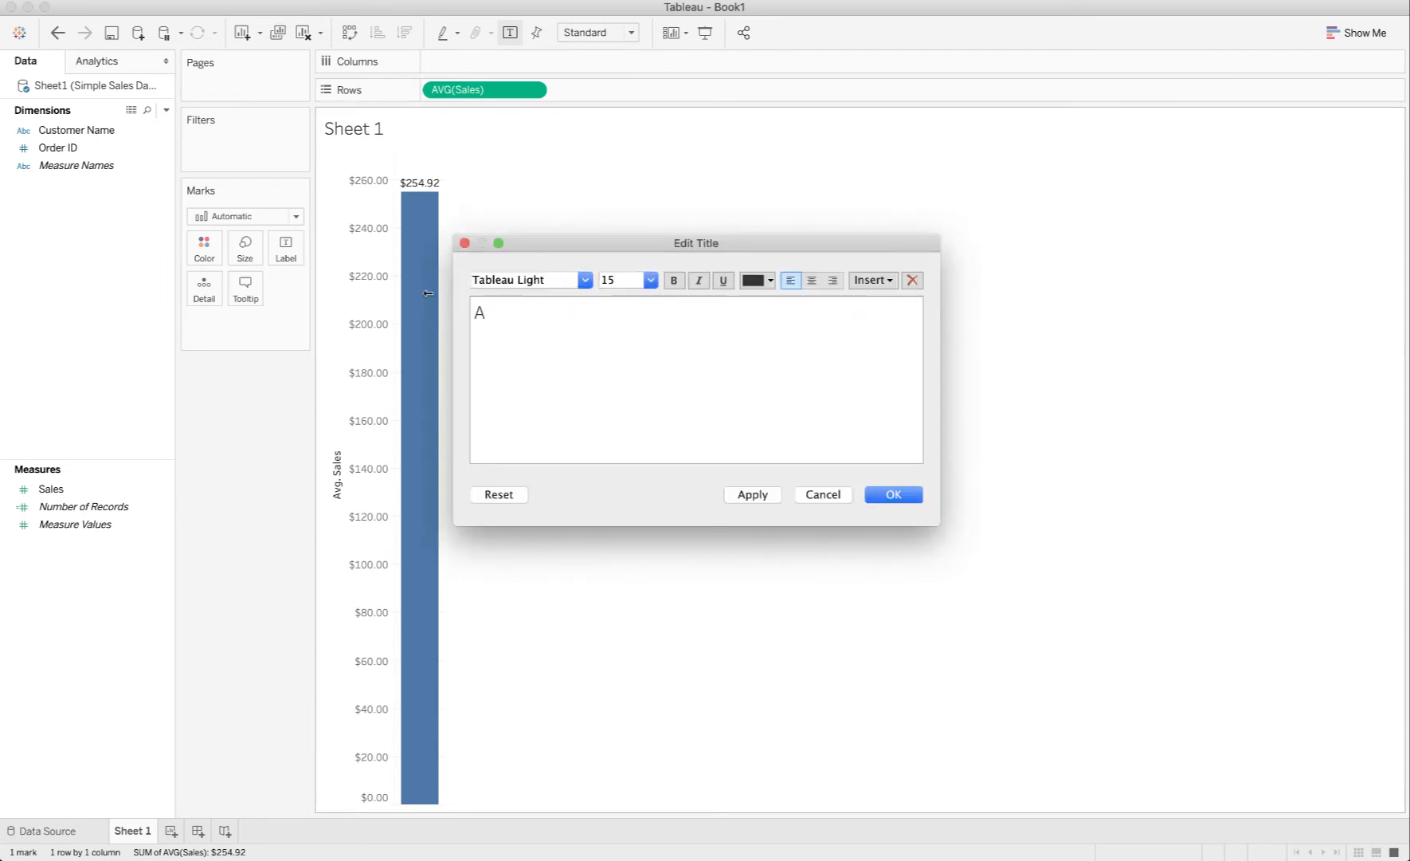
text(verage Order)
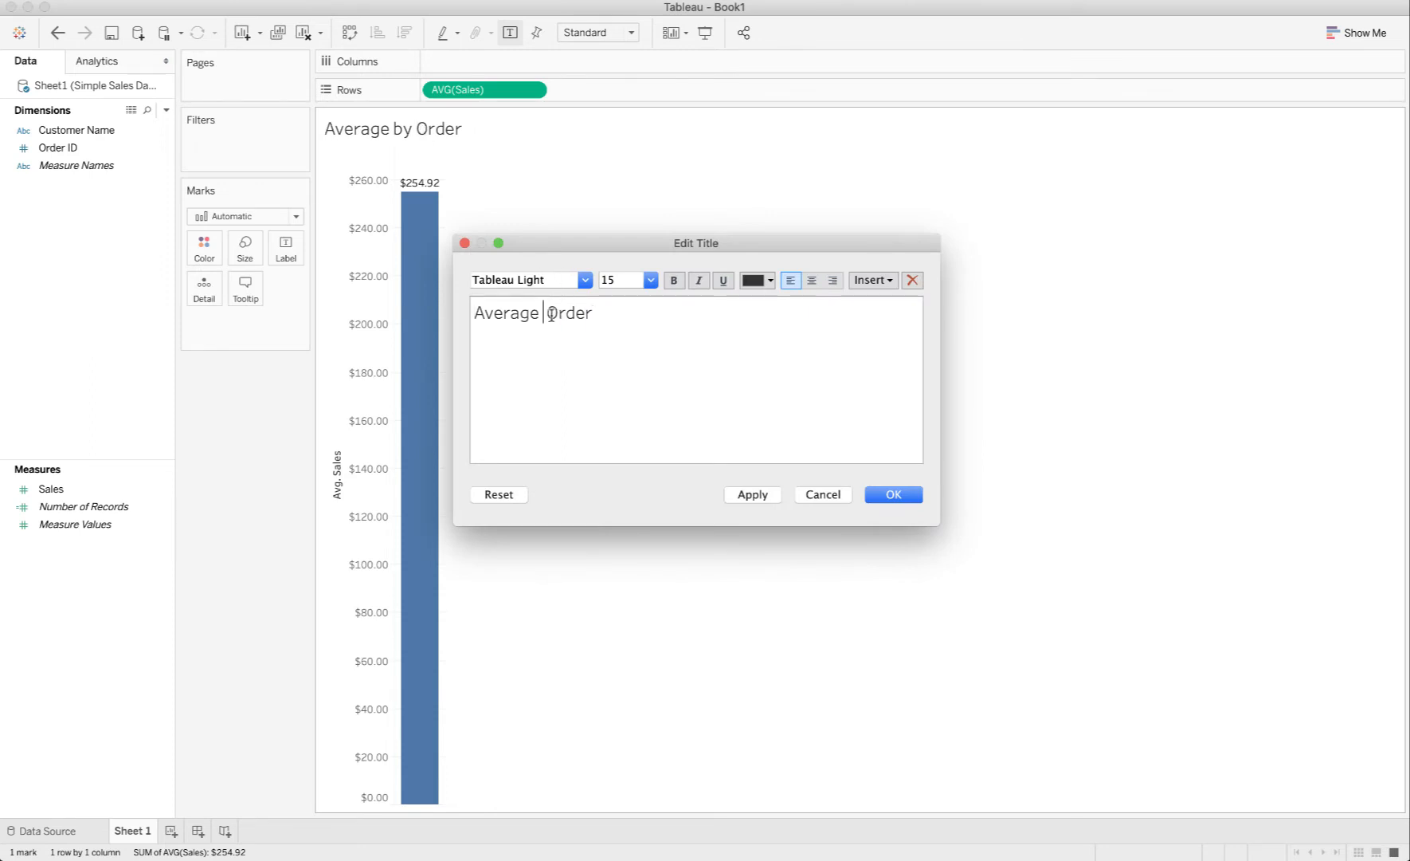
click(752, 494)
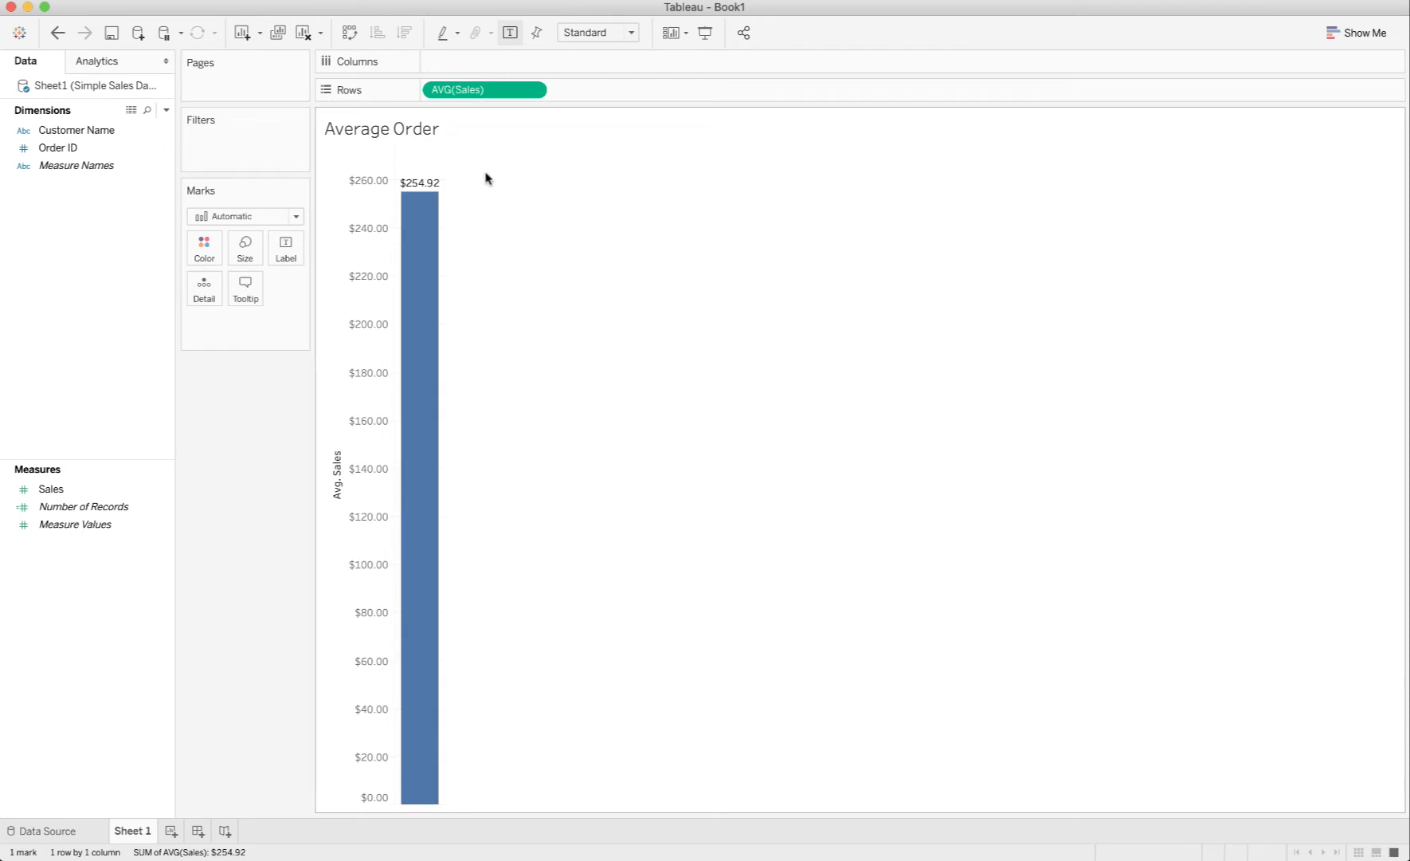
Step: Put Customer Name on Columns to split the average Sales bar into one bar per customer
click(57, 148)
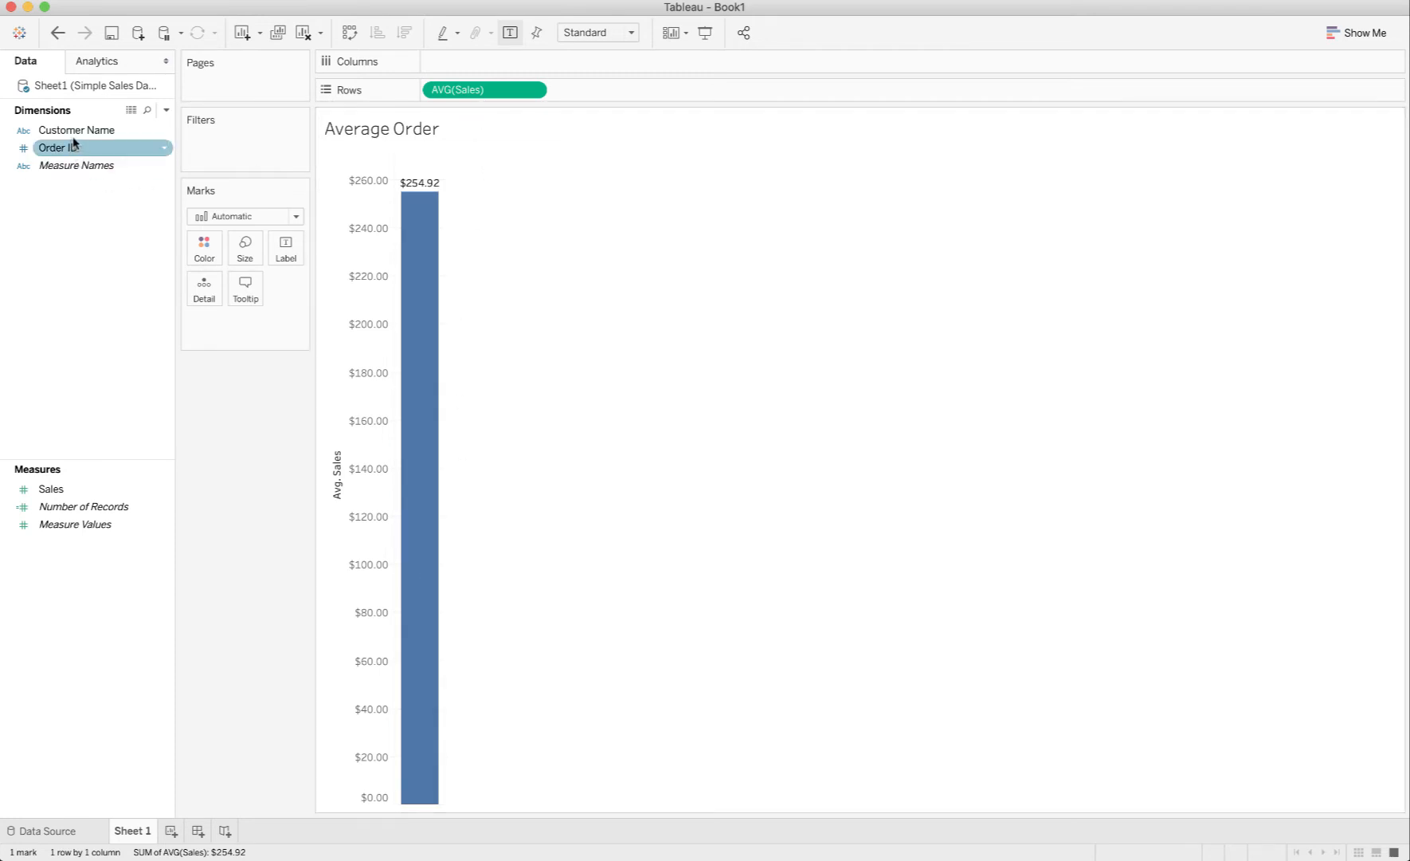
drag(76, 129, 482, 61)
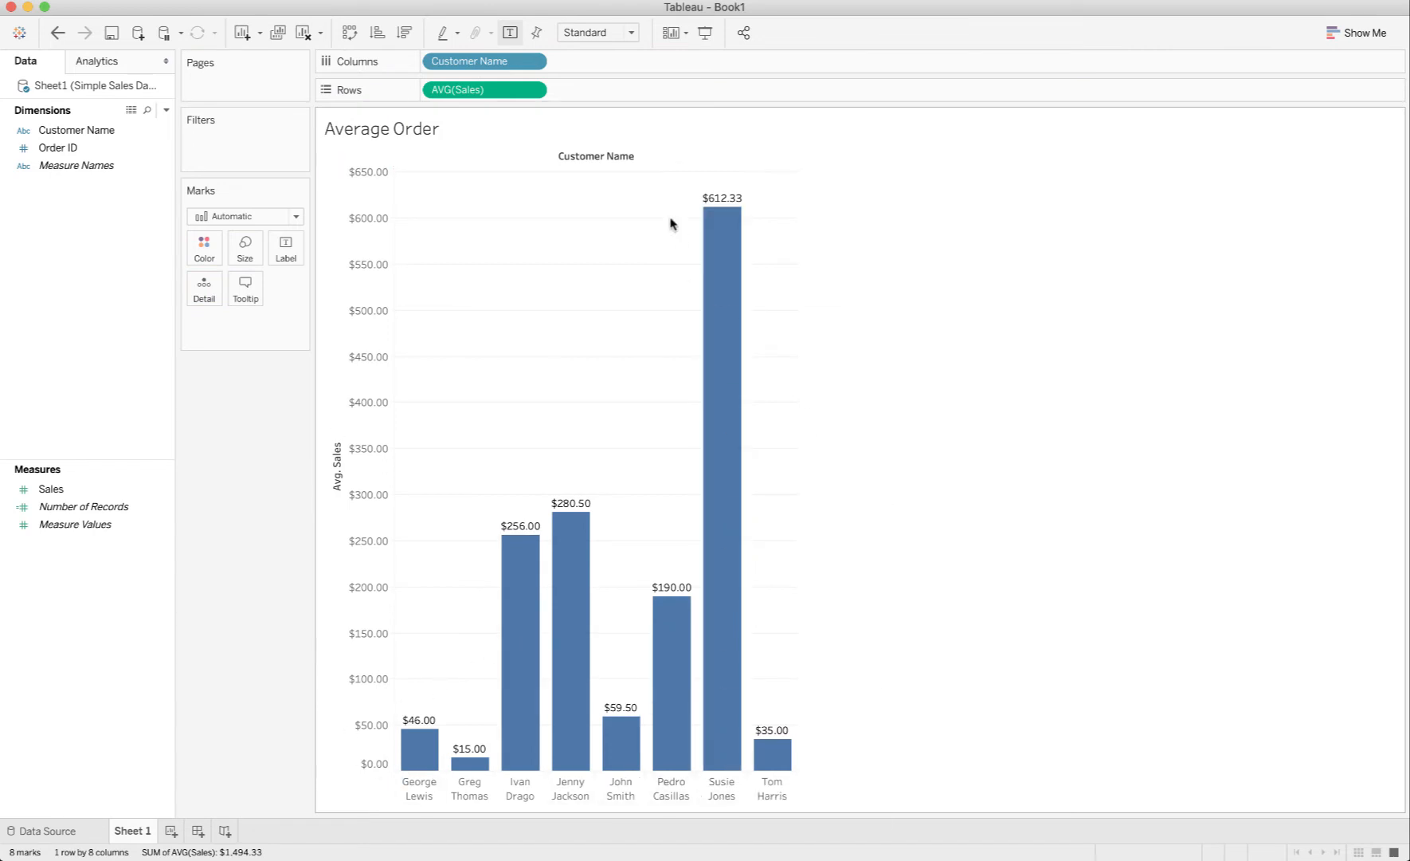
mouse_move(605, 490)
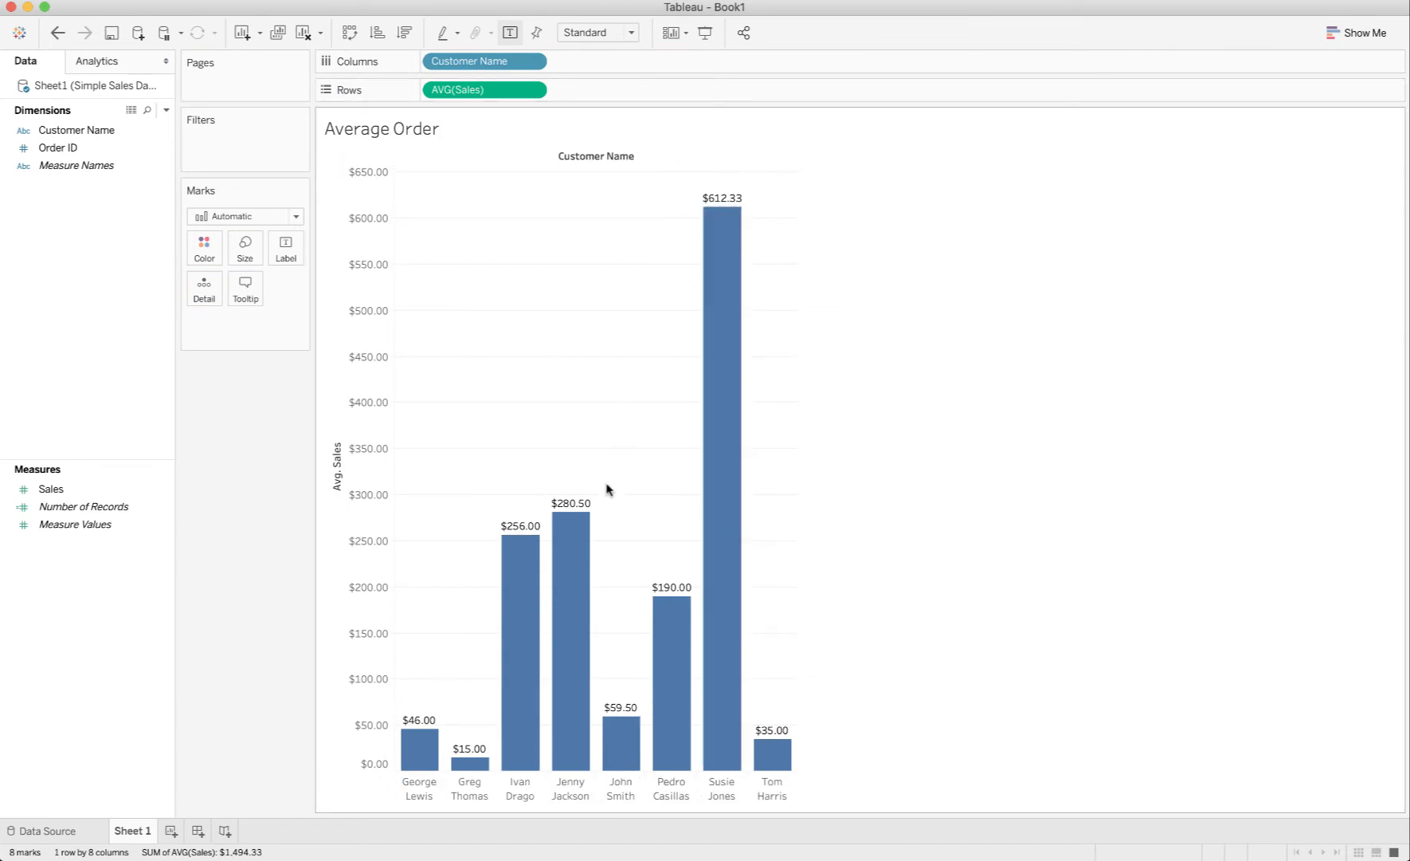
mouse_move(675, 384)
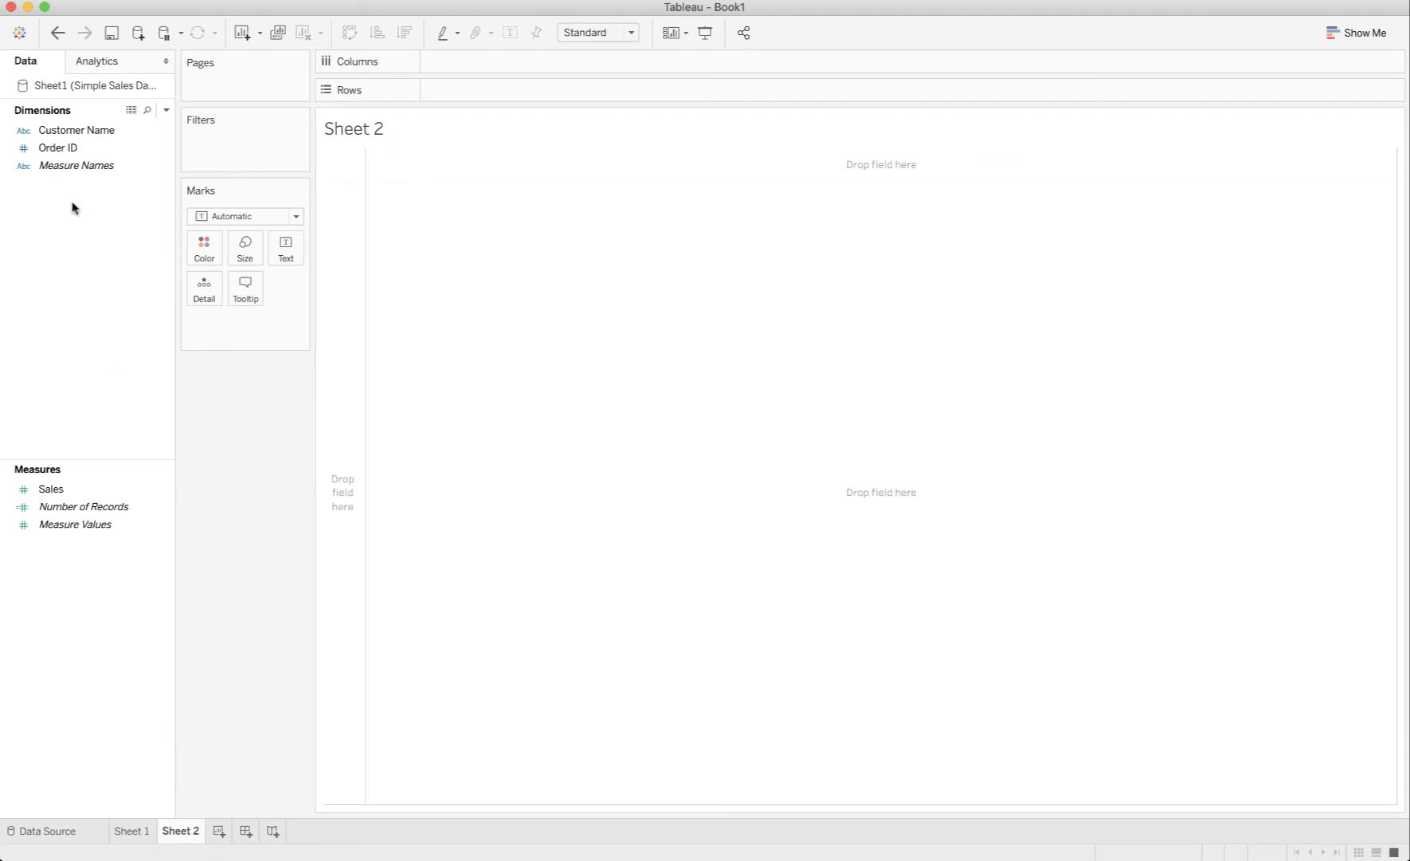
Step: On Sheet 2, list Customer Name rows with Sales text, trying Average then returning to Sum
drag(77, 129, 467, 89)
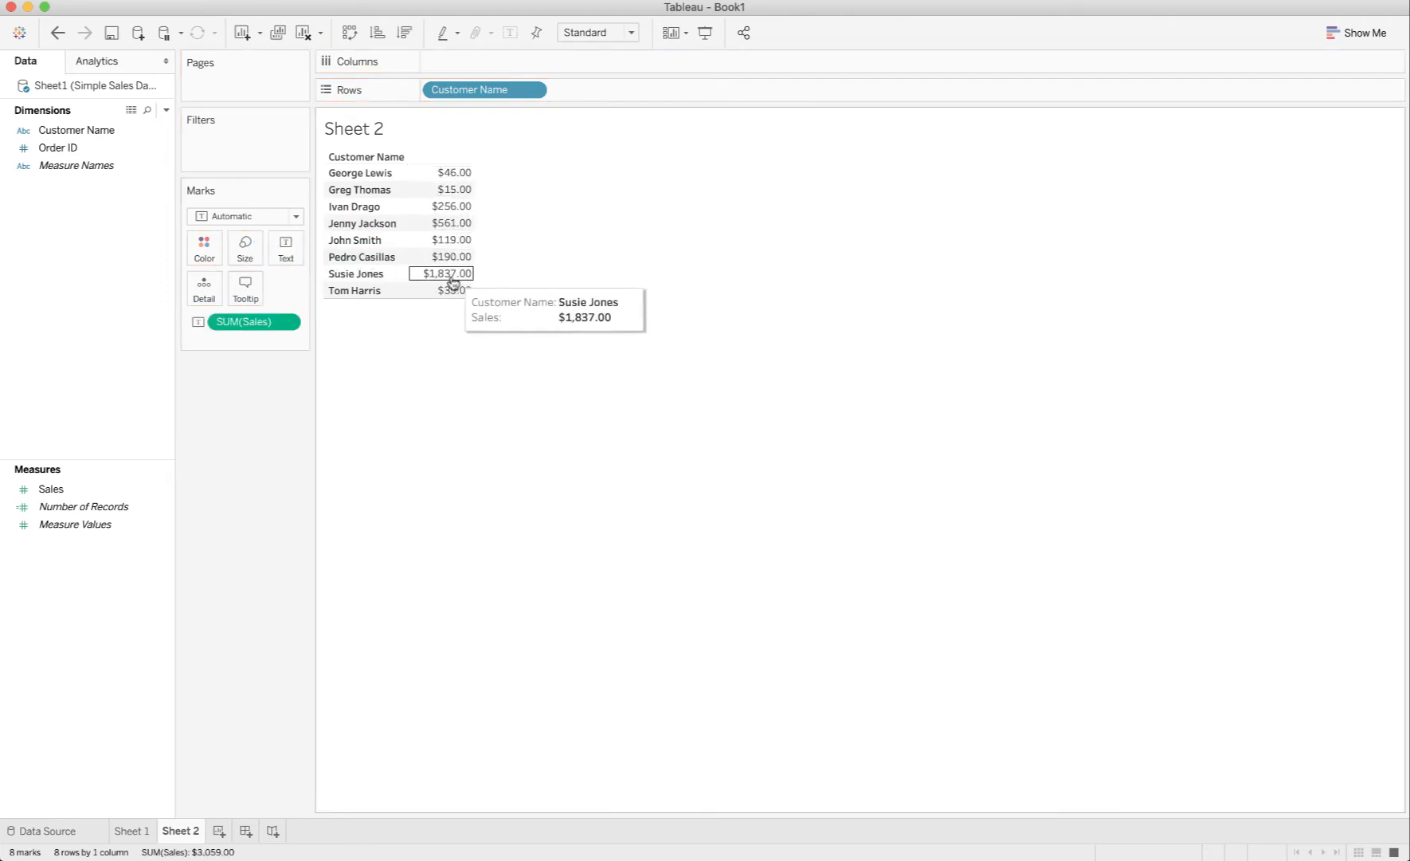
mouse_move(434, 188)
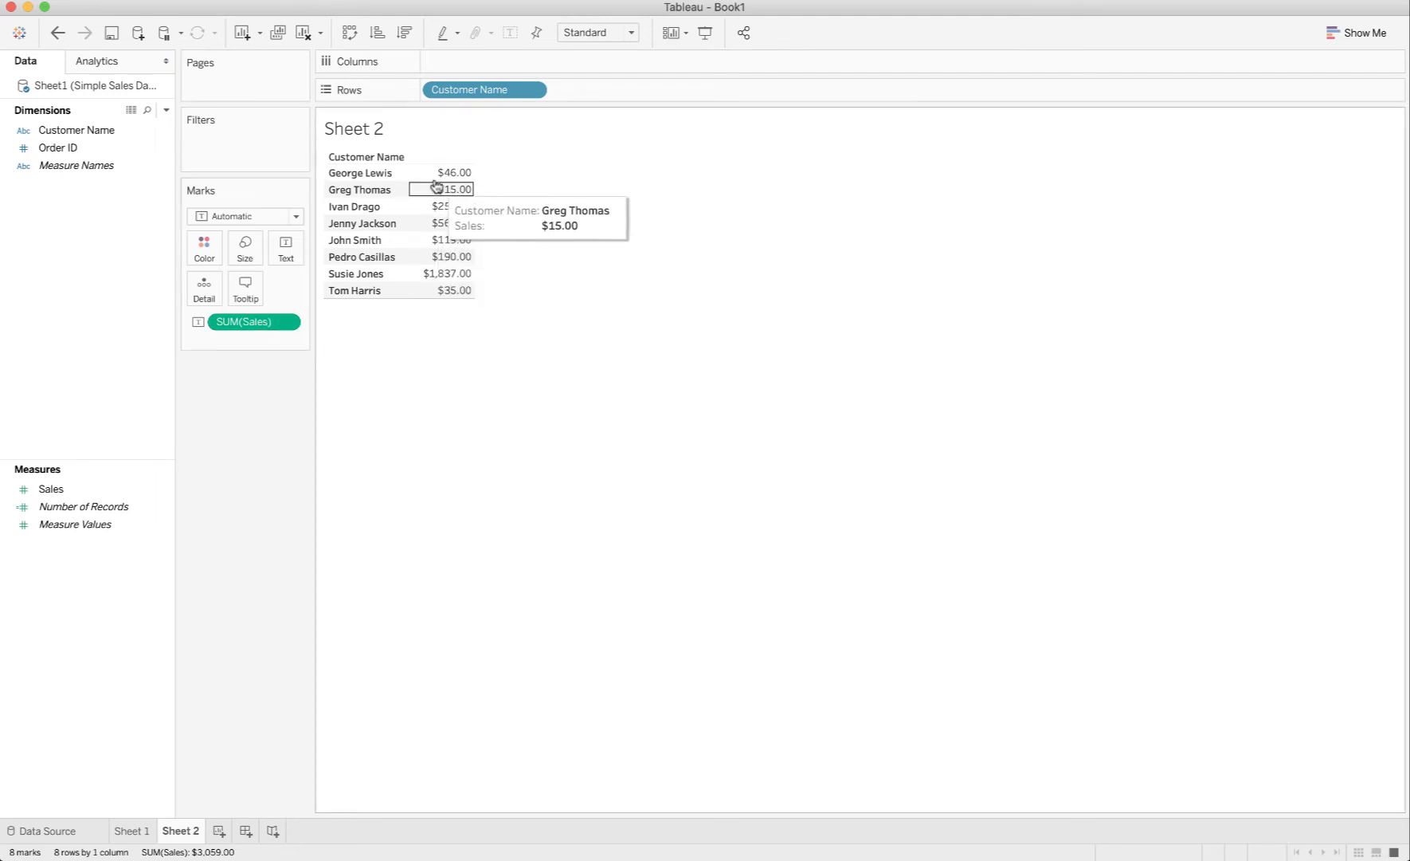
mouse_move(440, 296)
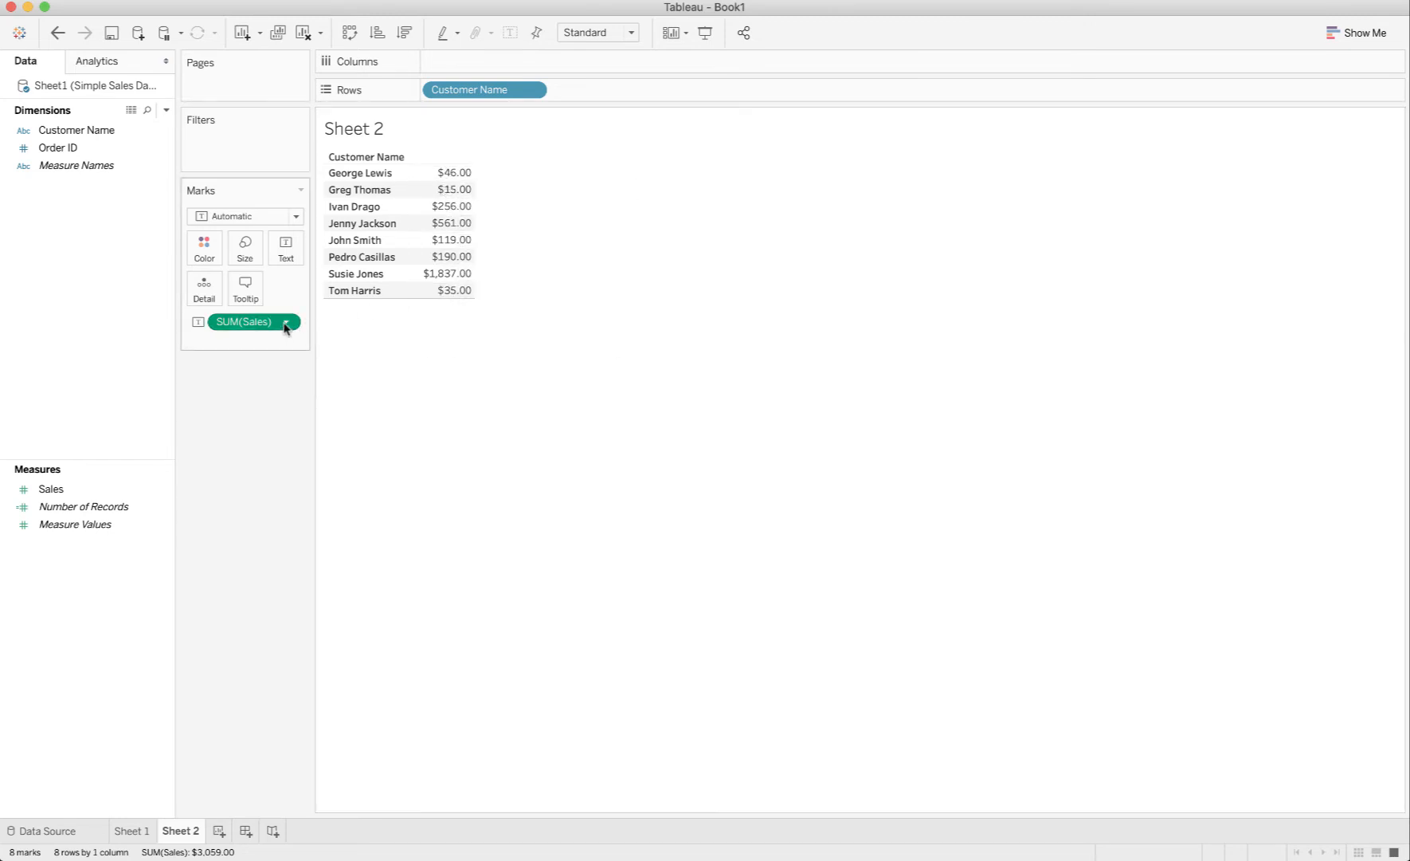
click(286, 321)
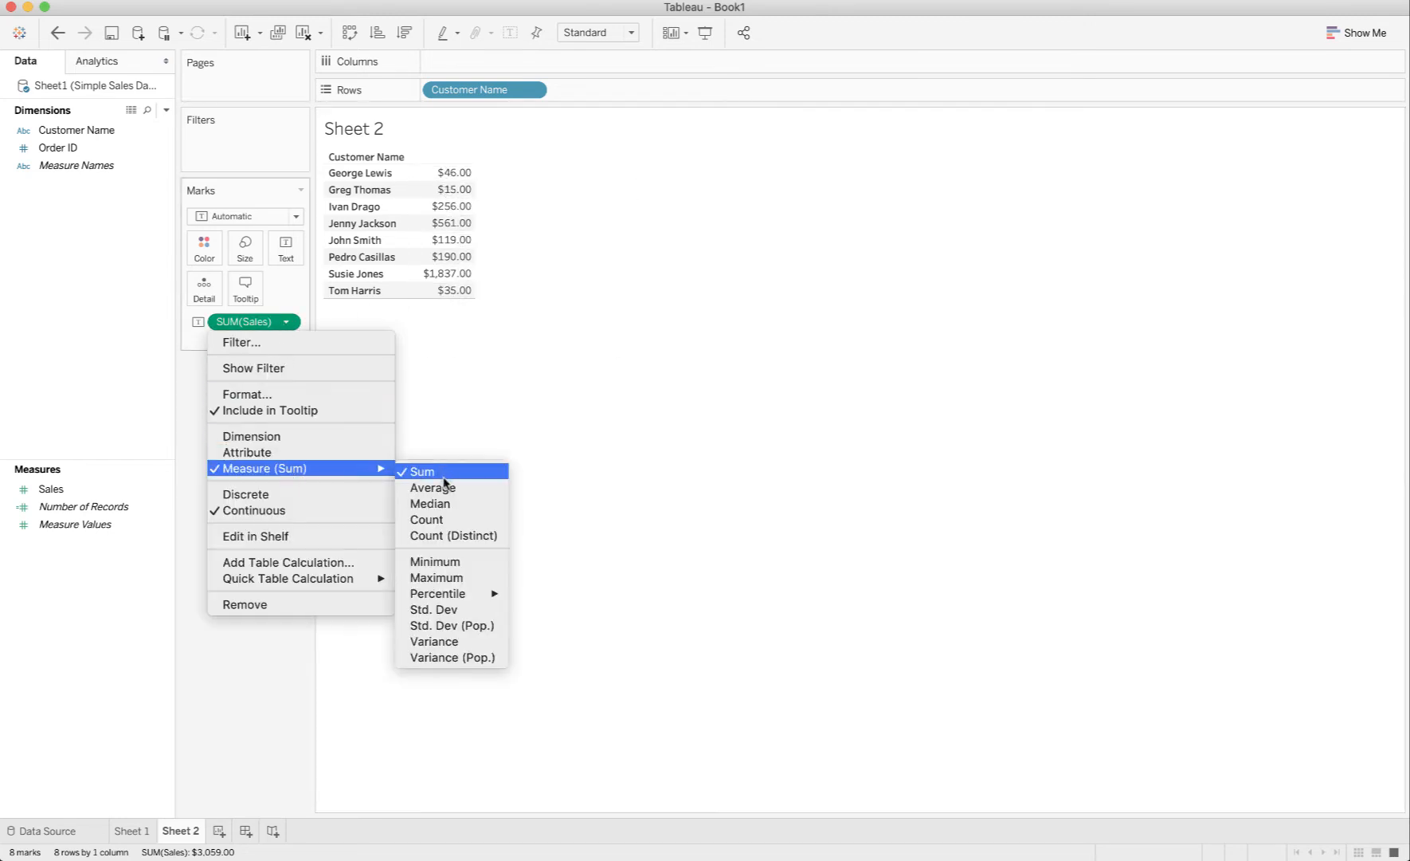
click(434, 486)
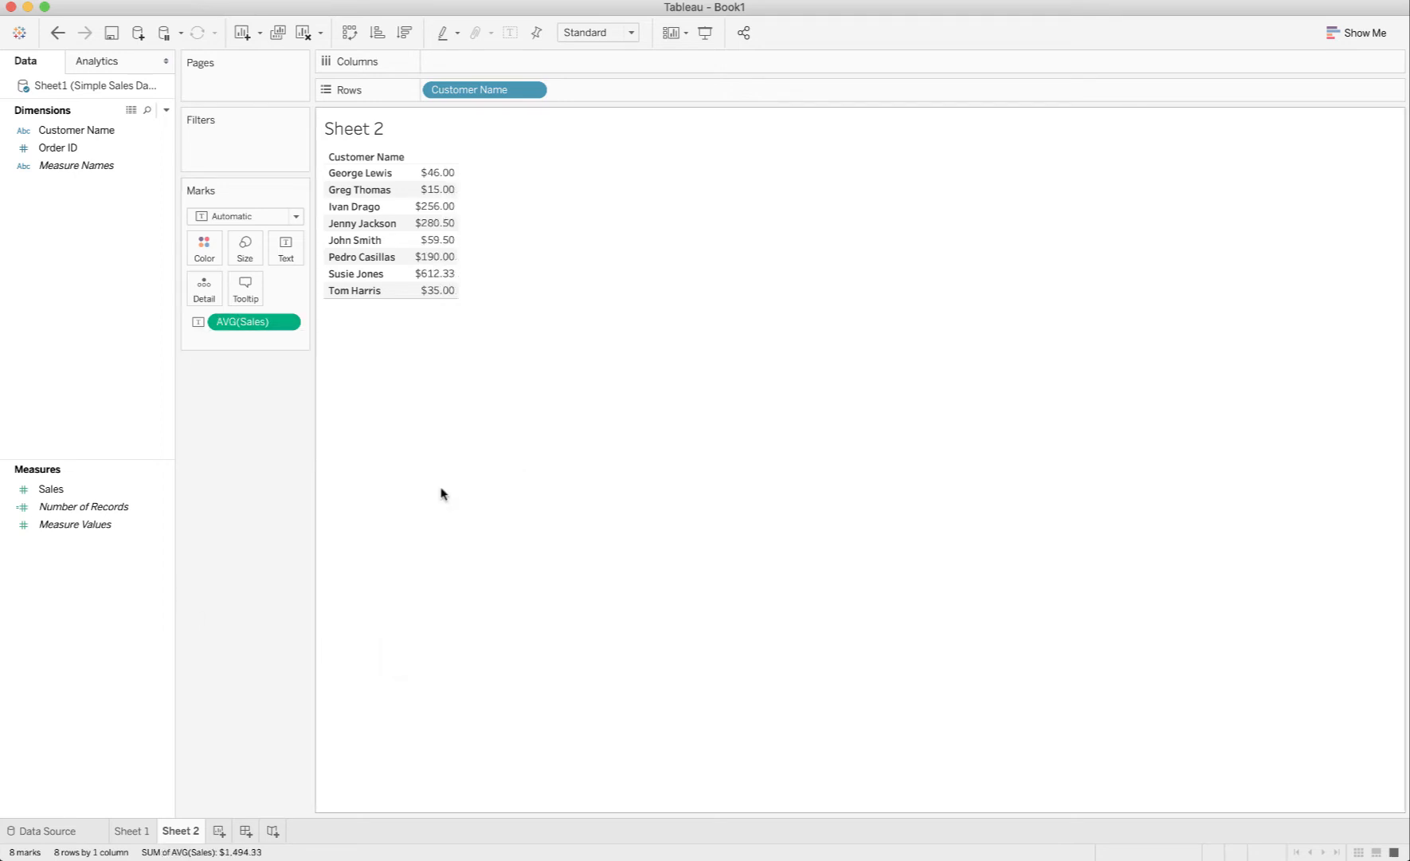
mouse_move(434, 276)
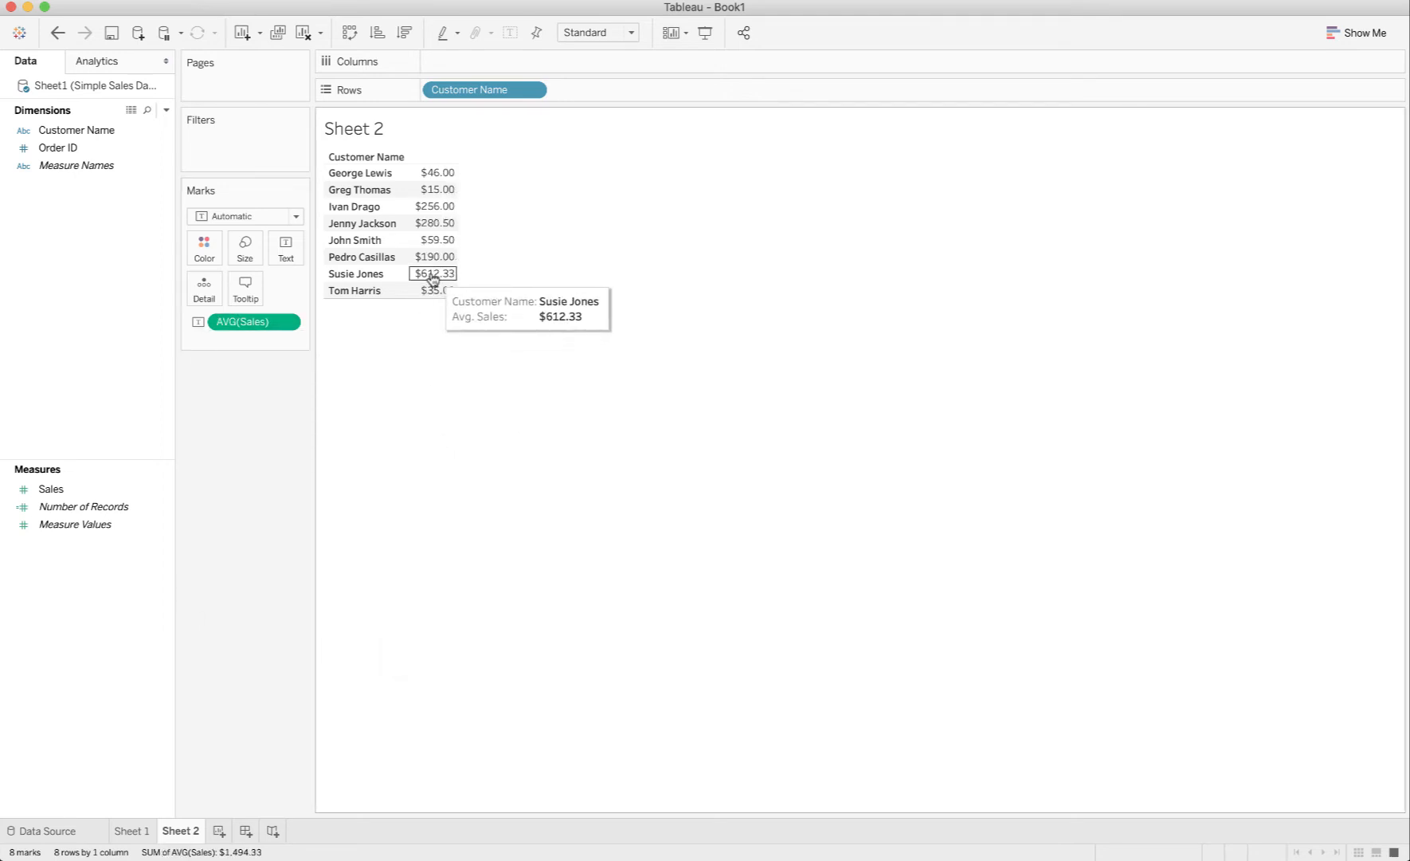
mouse_move(456, 256)
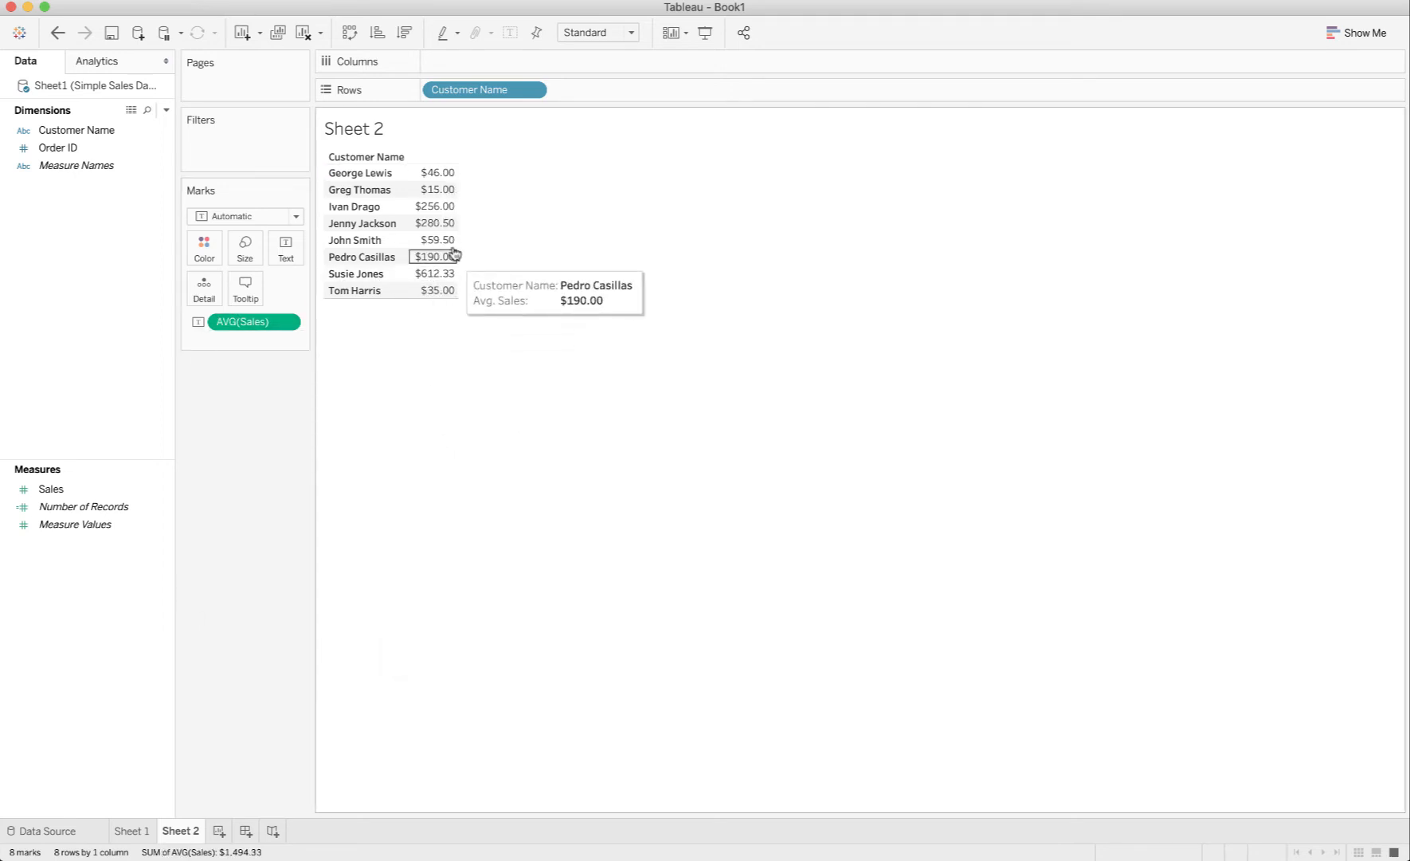
mouse_move(446, 291)
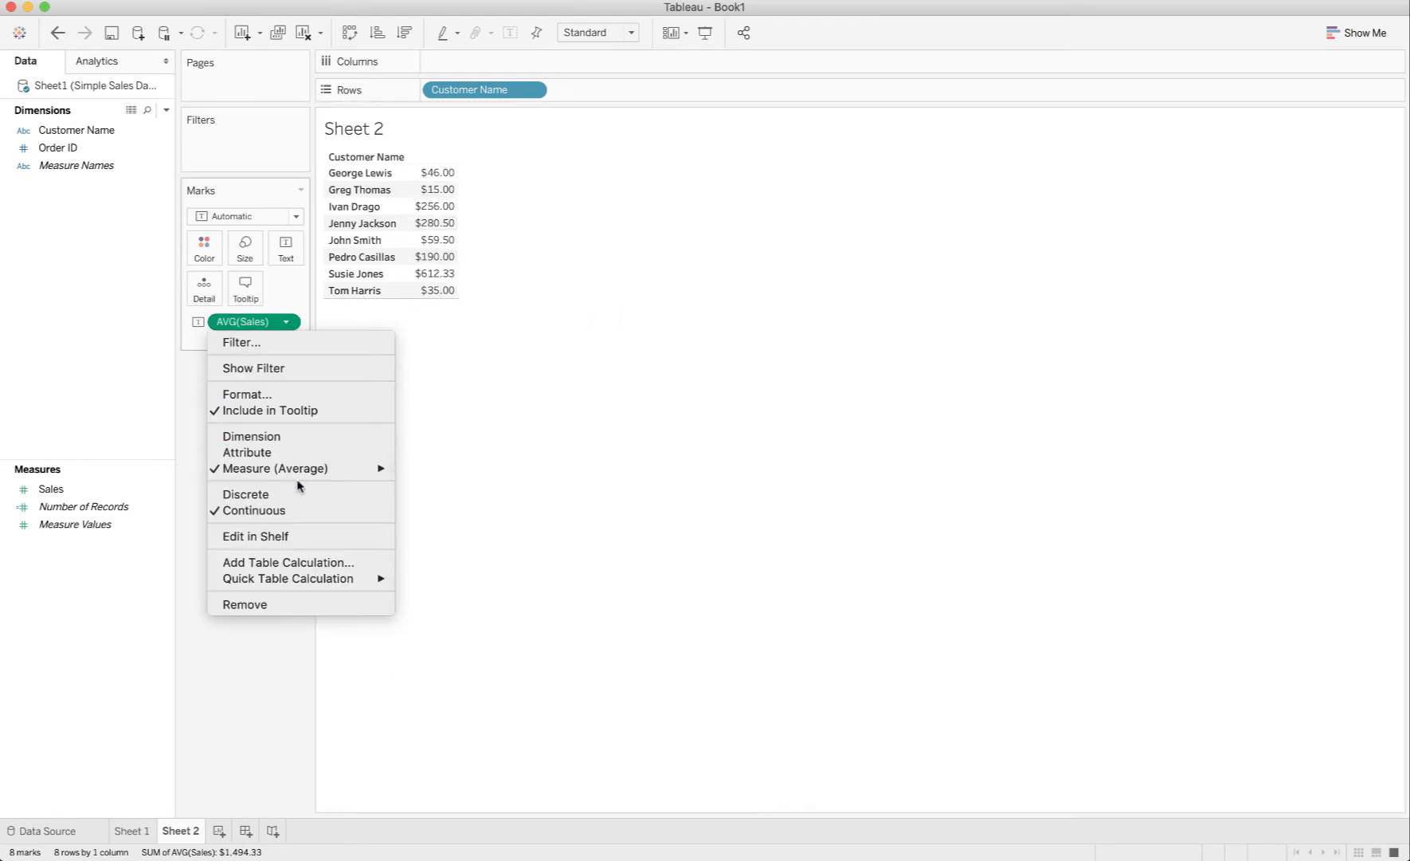
mouse_move(300, 469)
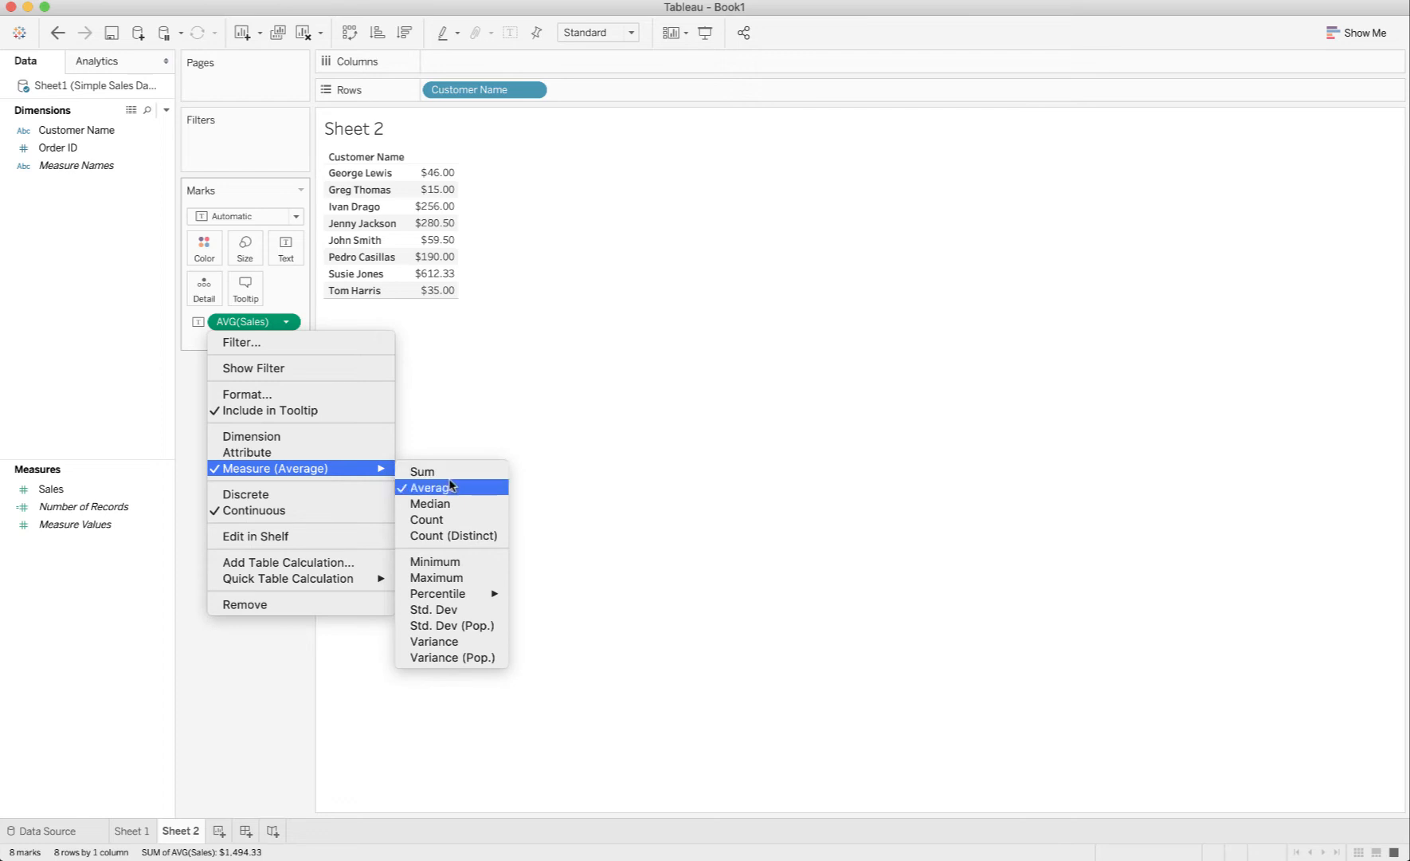
click(421, 470)
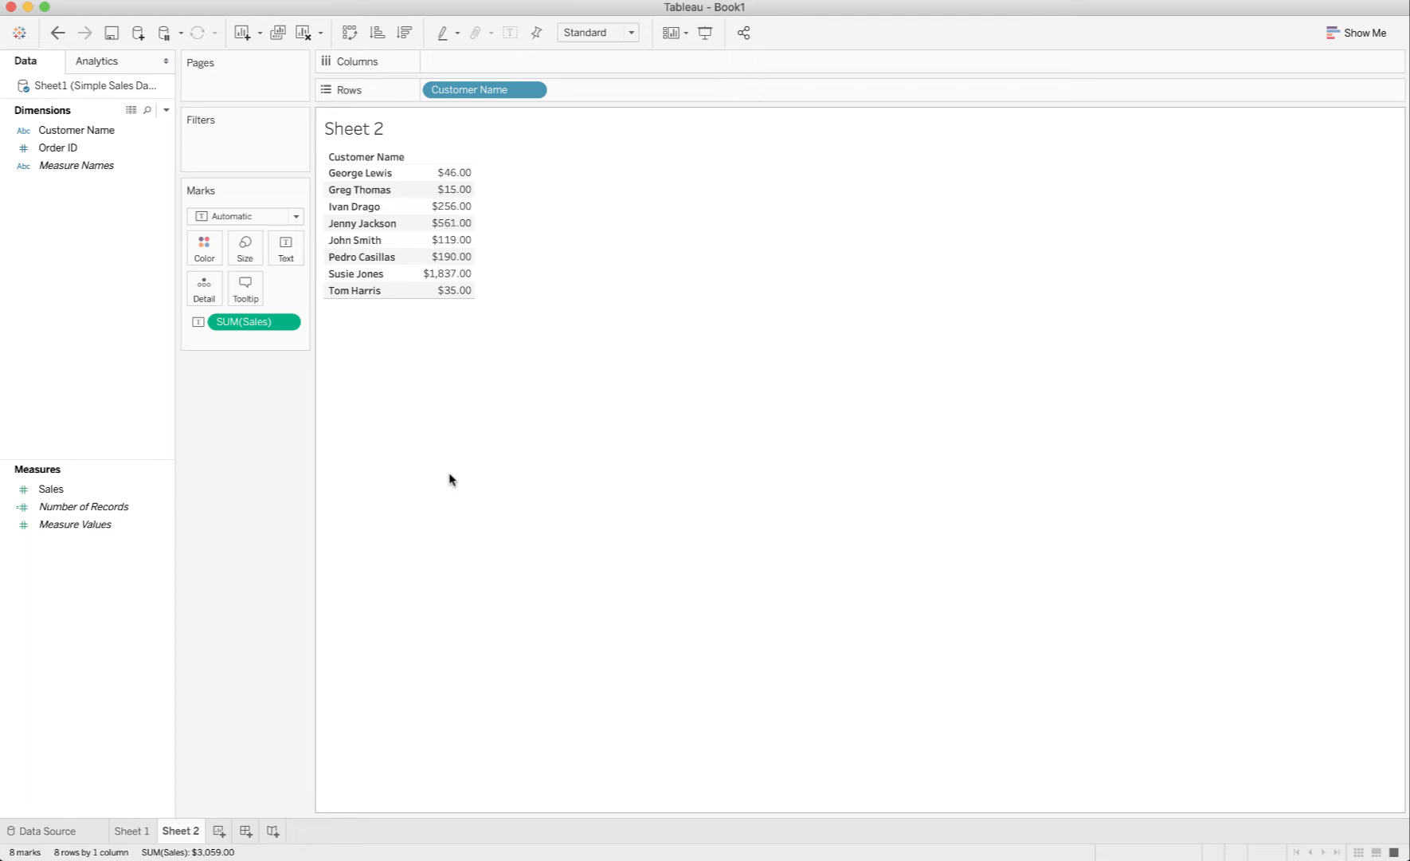
mouse_move(443, 445)
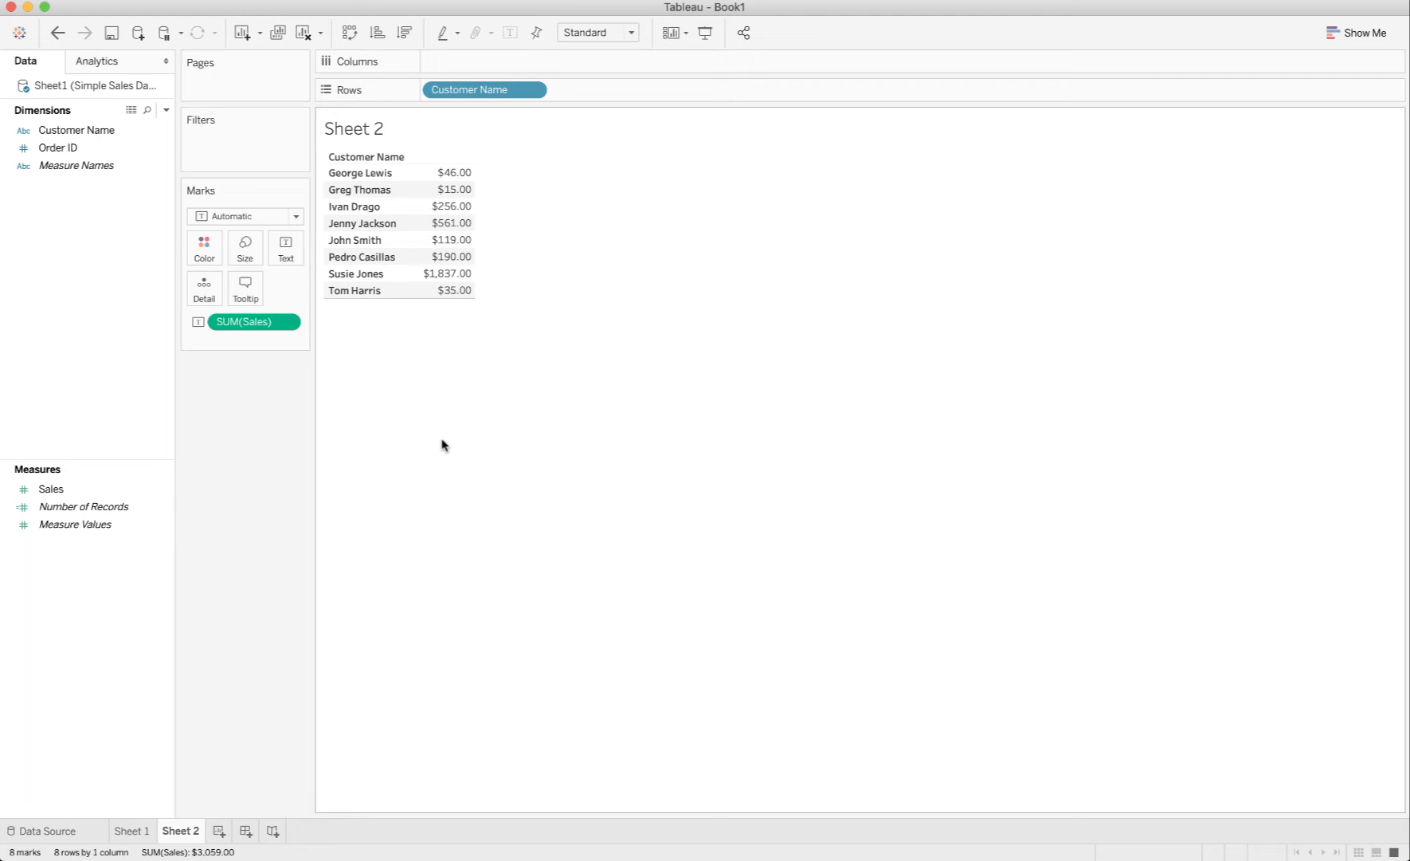
Step: Retitle Sheet 2 as 'Average Customer Size', removing the <Sheet Name> placeholder
double_click(353, 127)
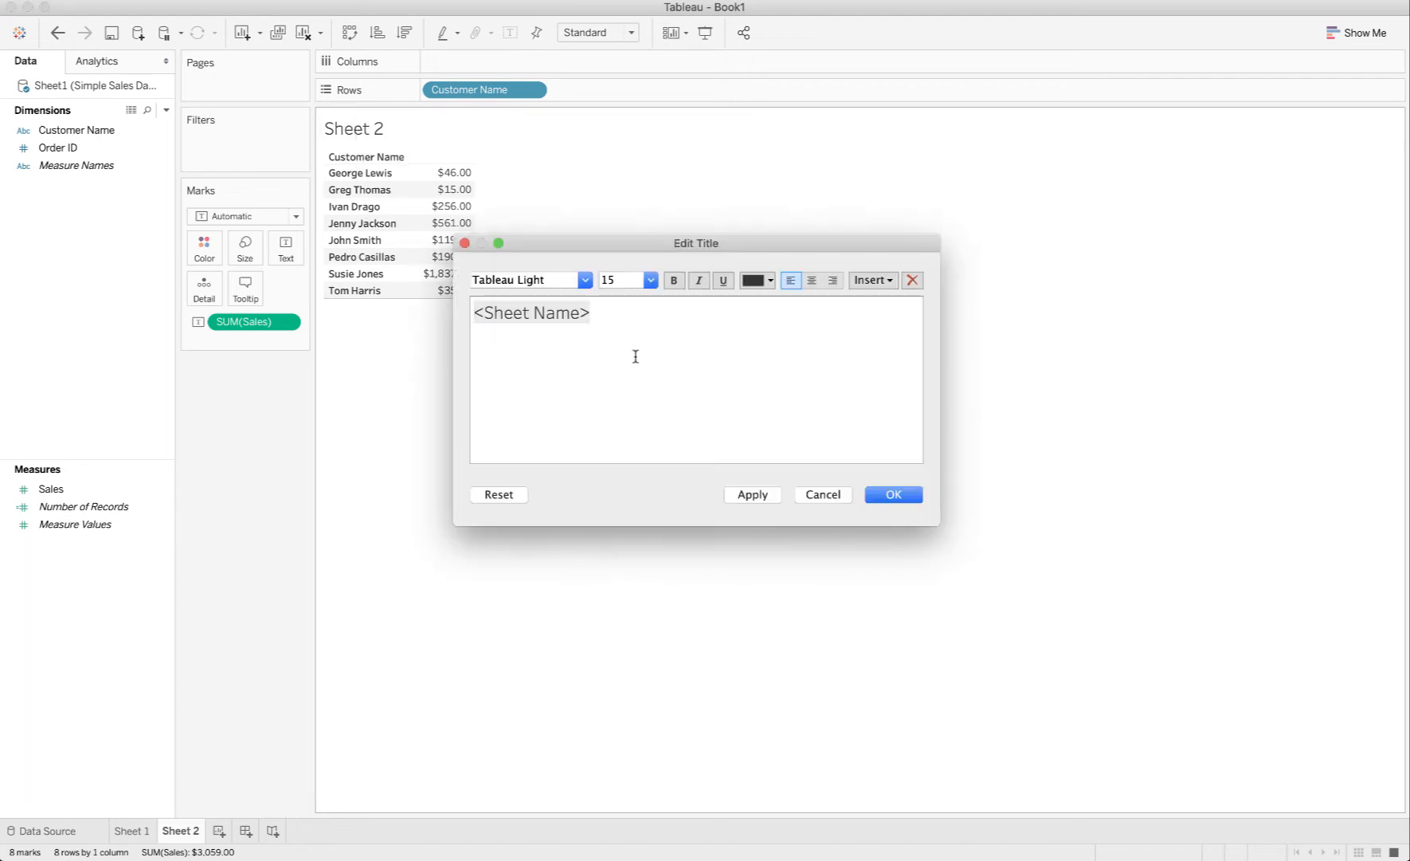
text(Average)
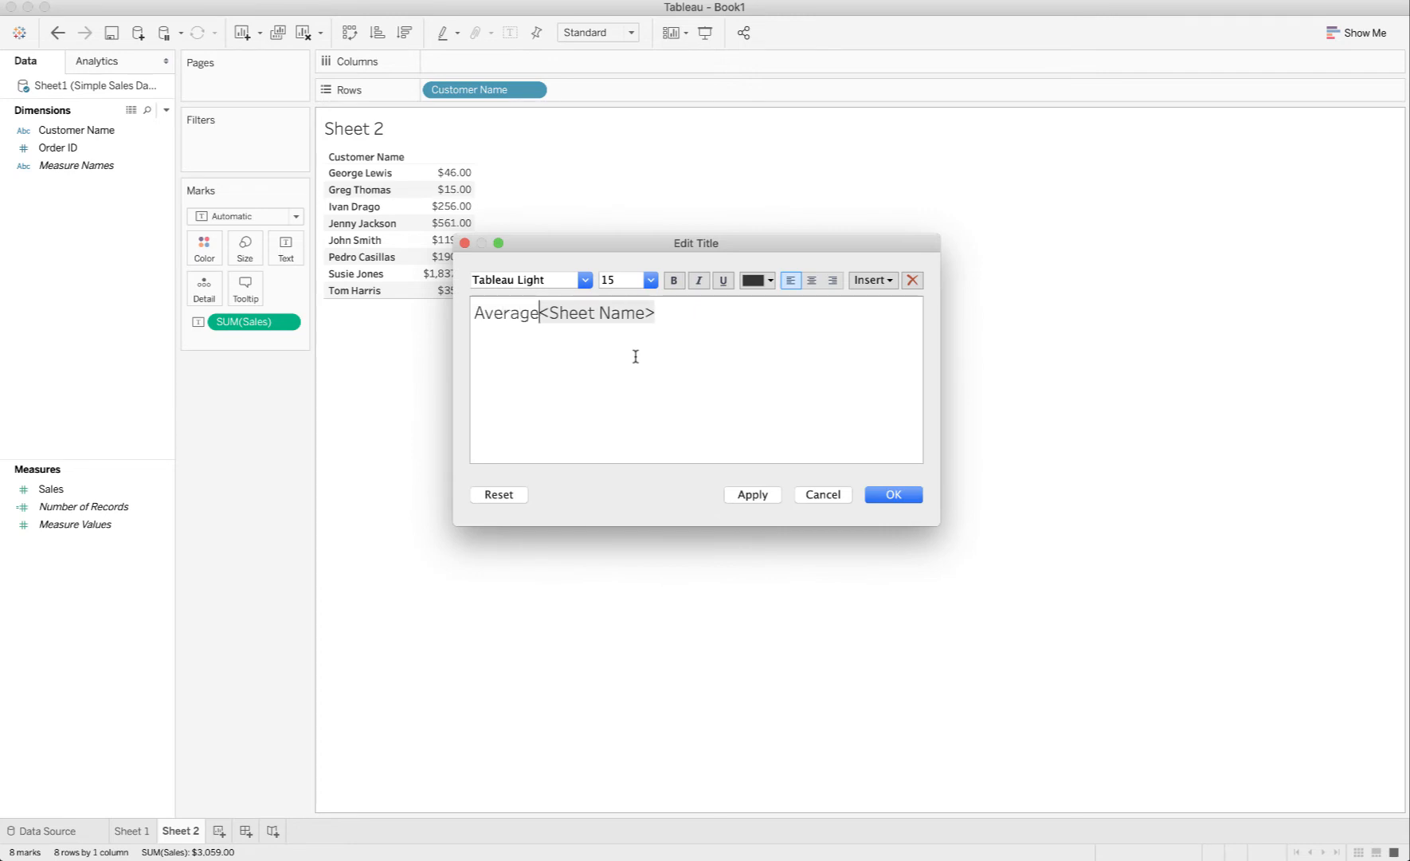
text(Customer Si)
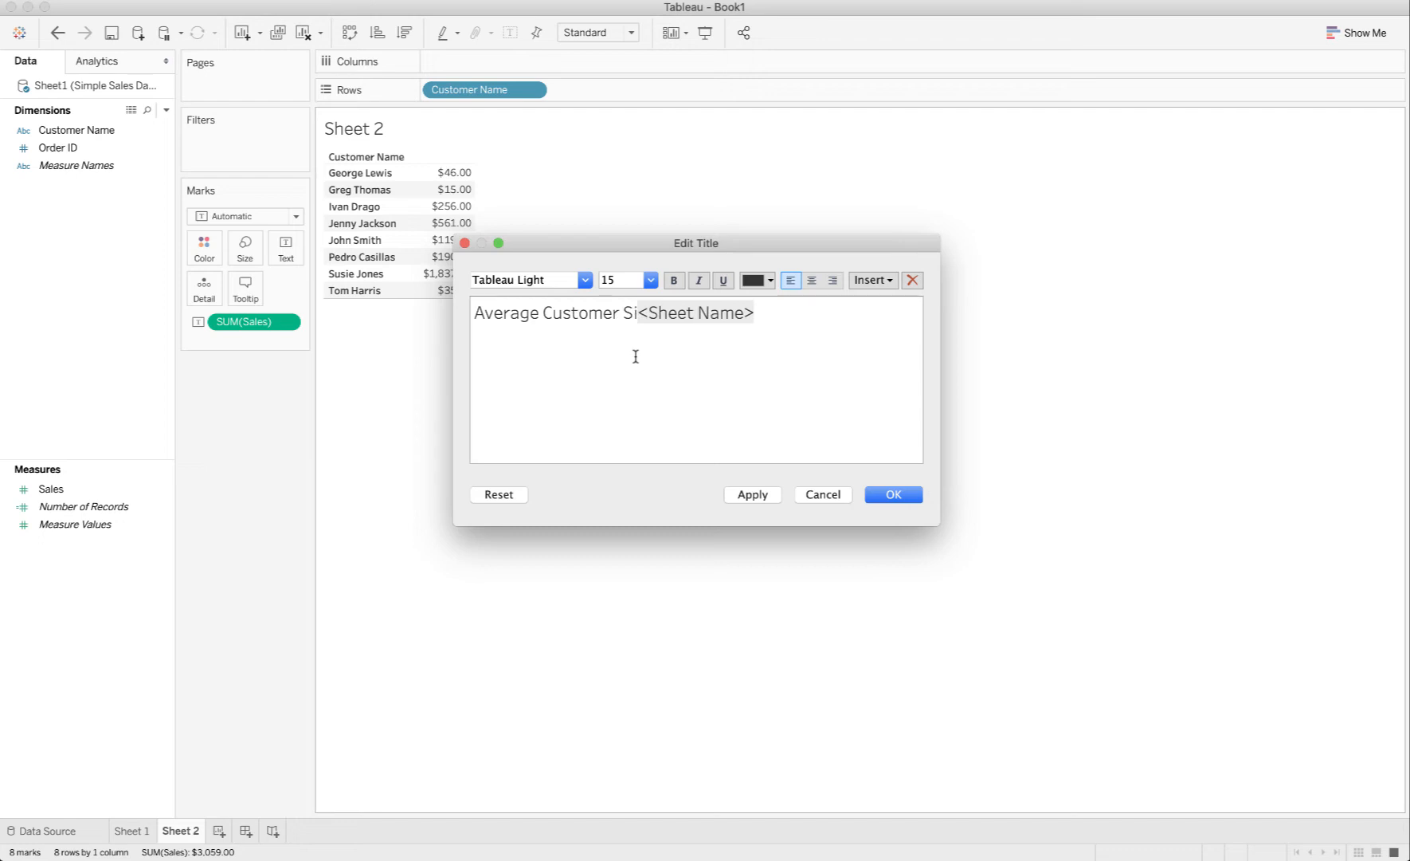
text(ze)
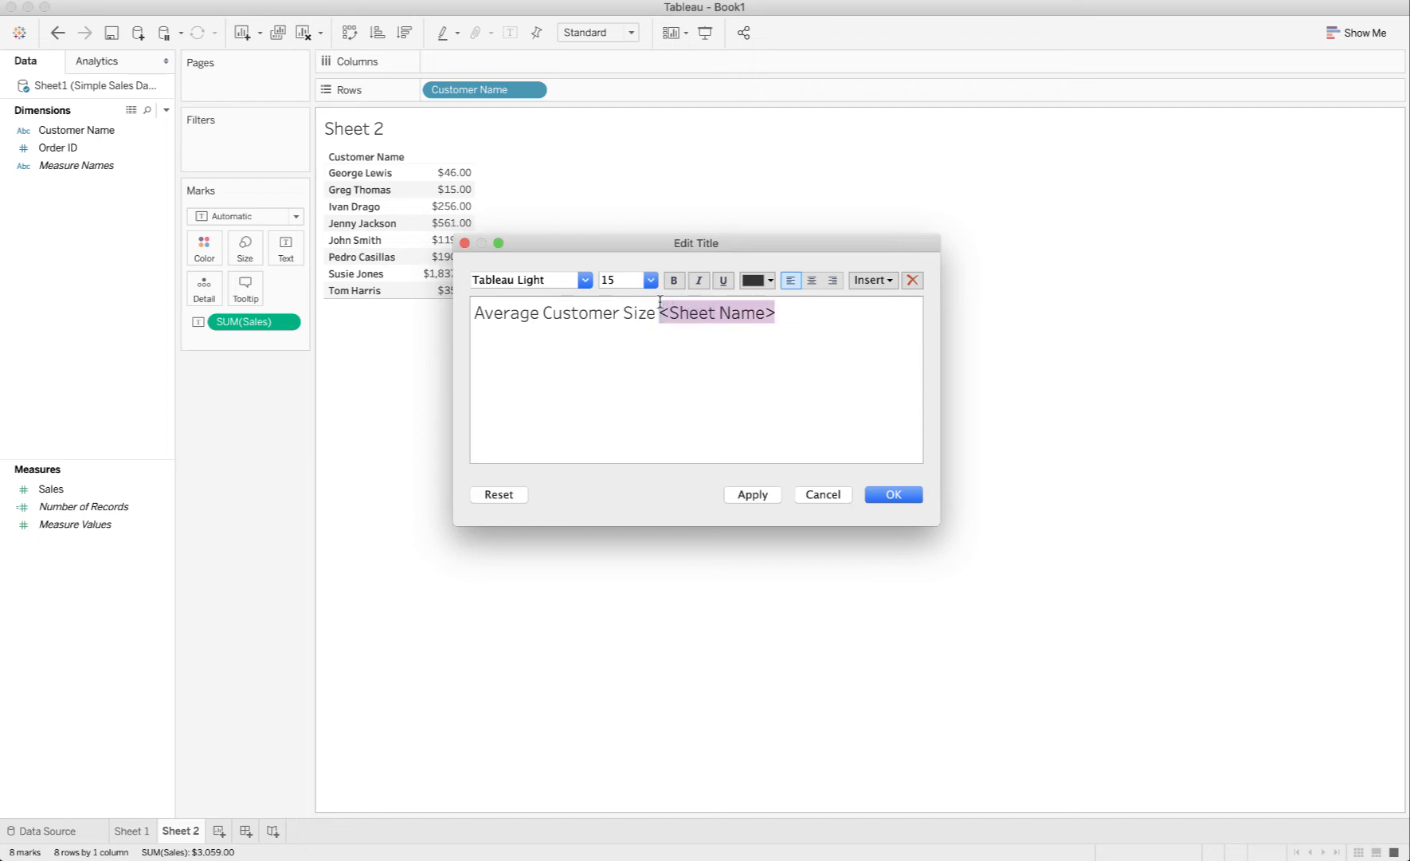
key(Delete)
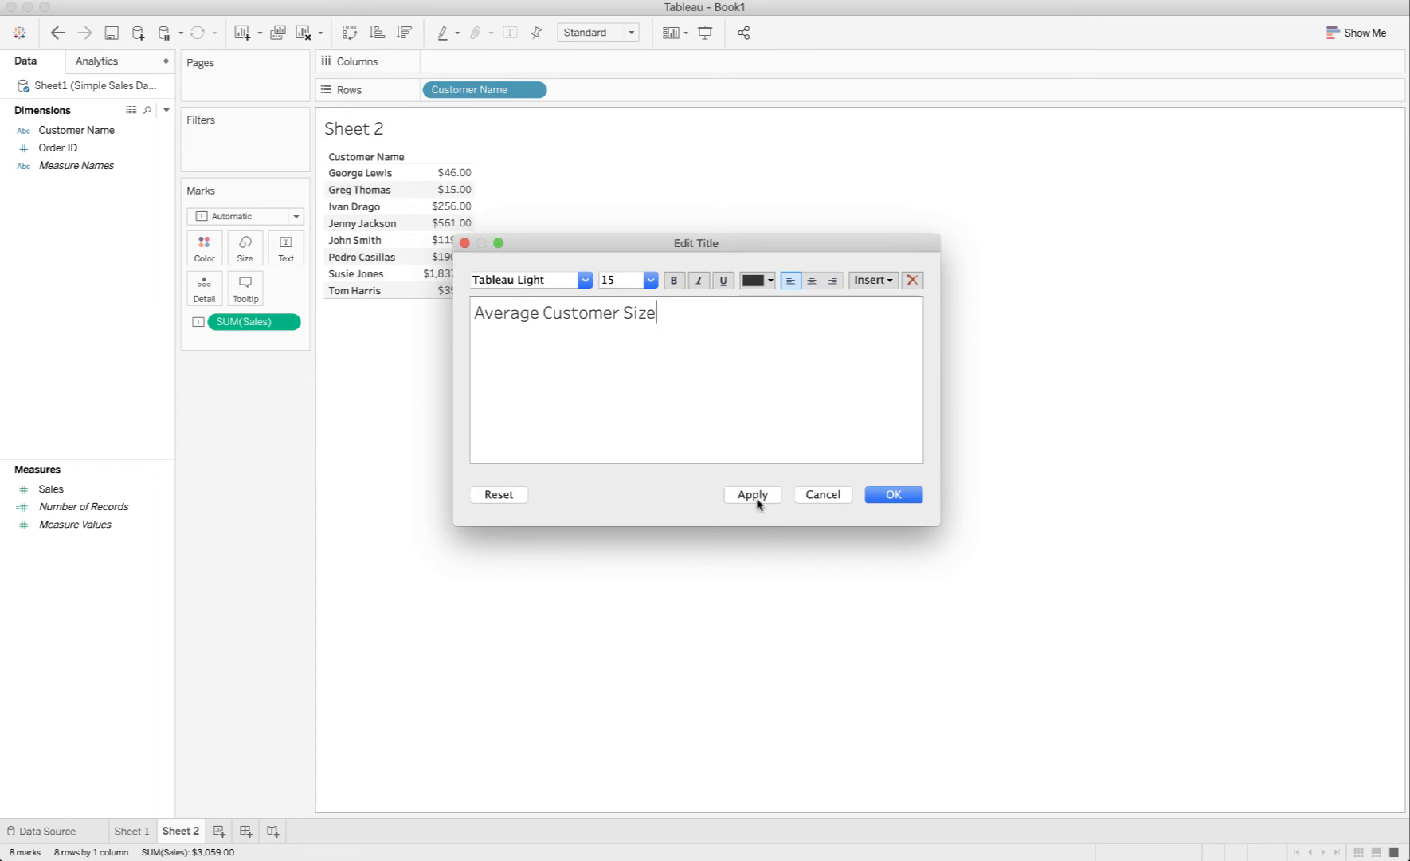
click(893, 494)
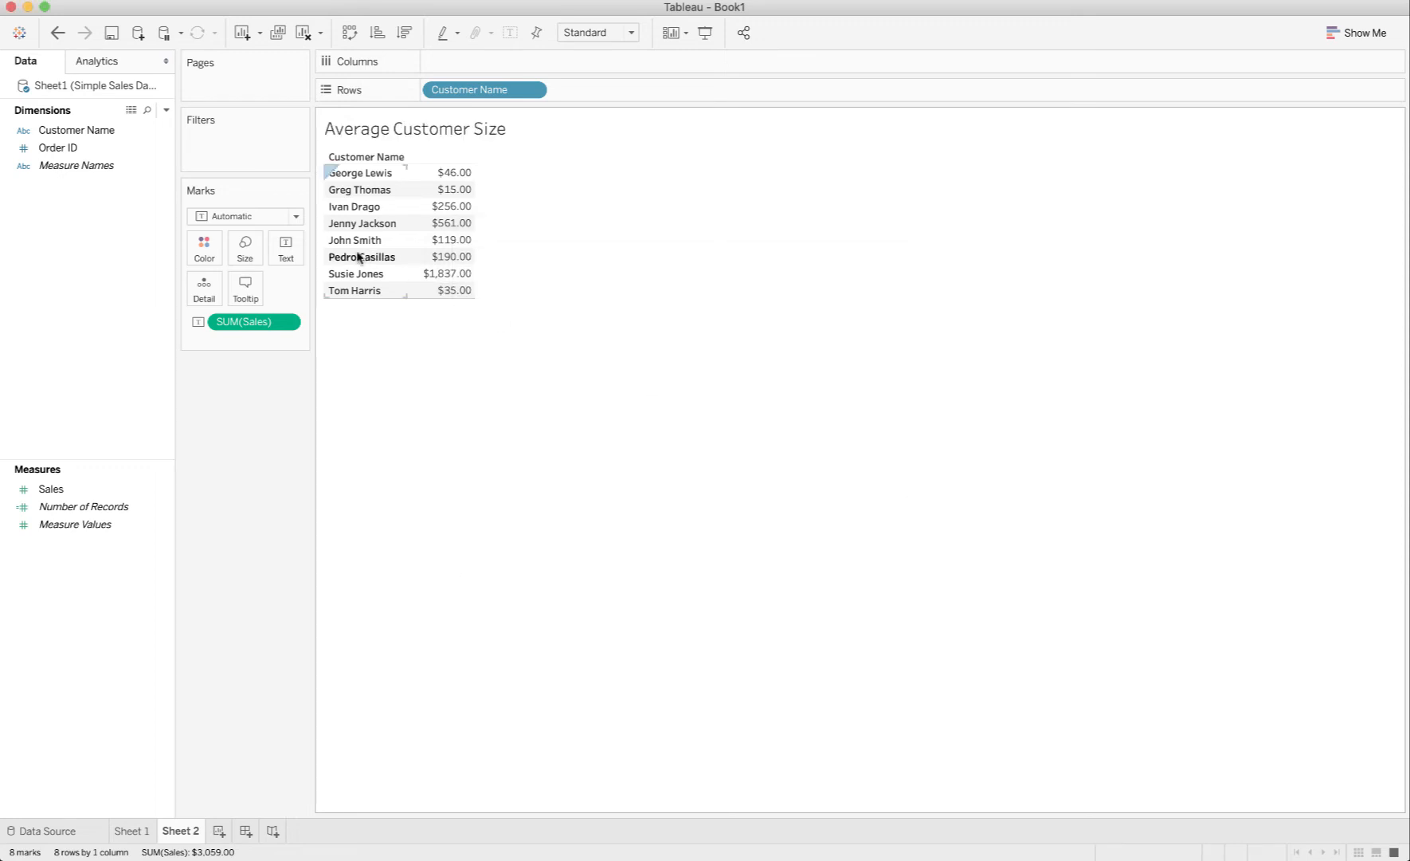
Step: Show column grand totals so a Grand Total row of $3,059.00 ends the table
click(99, 60)
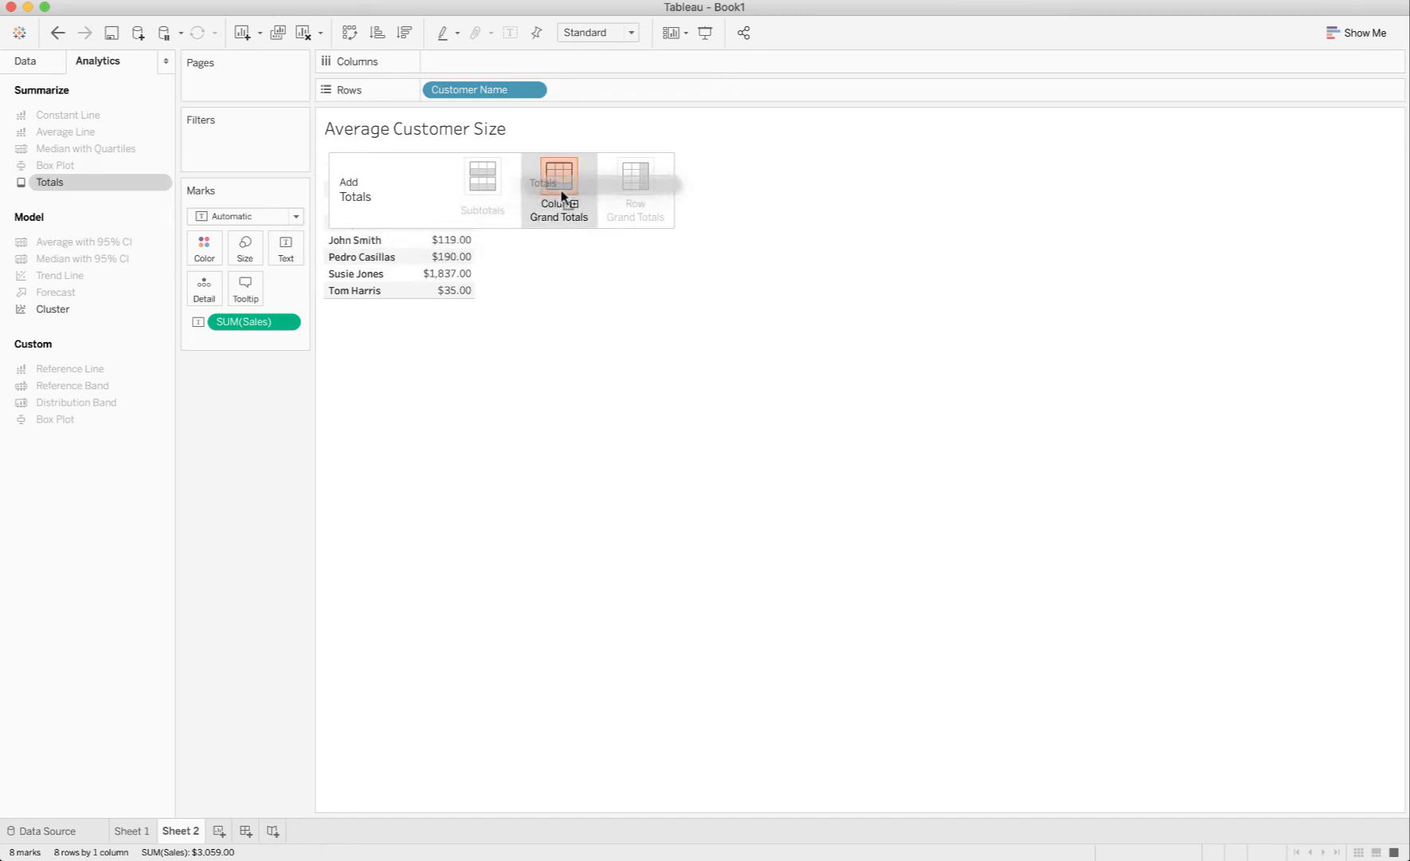
click(558, 175)
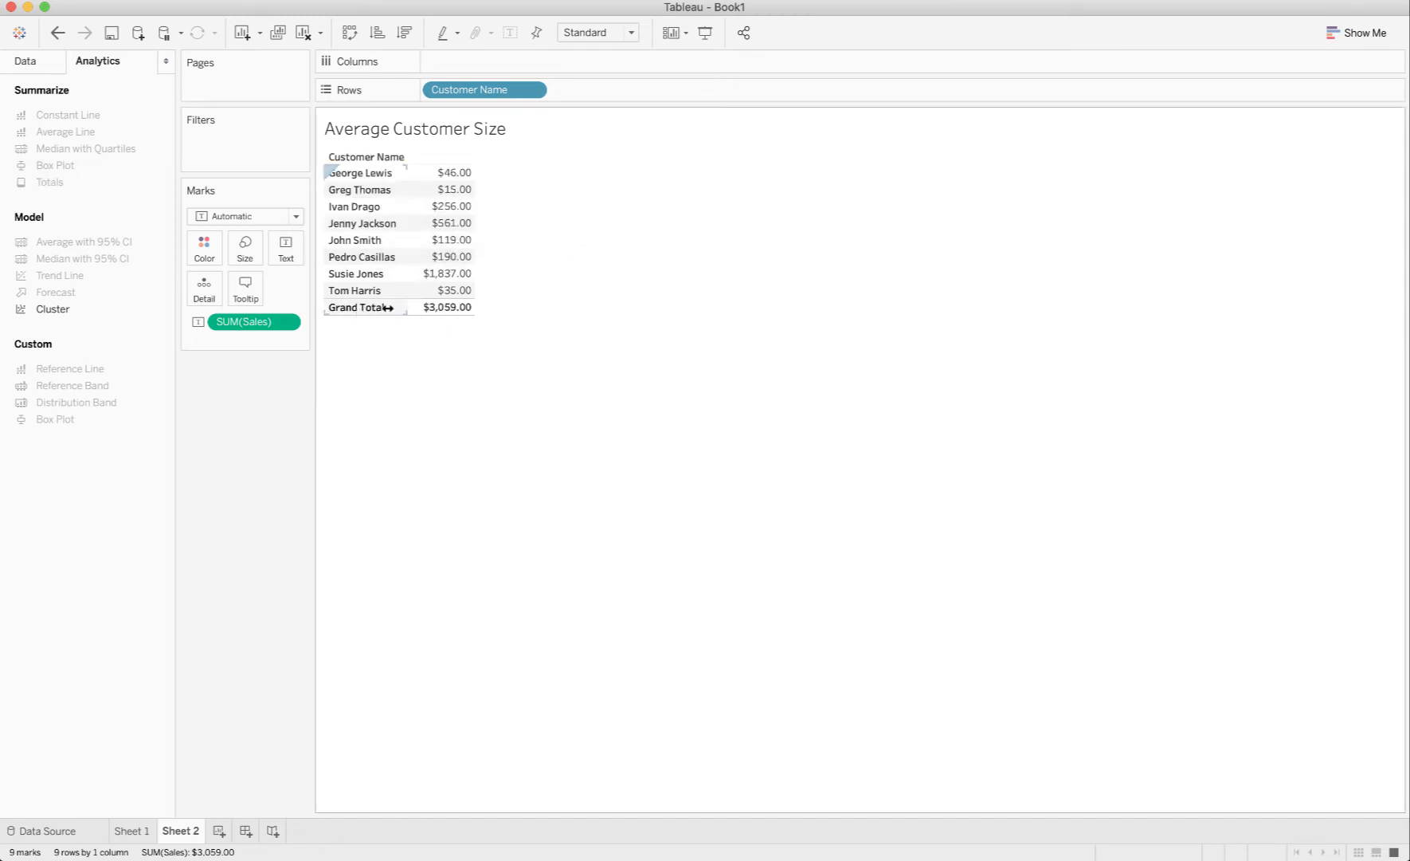
mouse_move(386, 308)
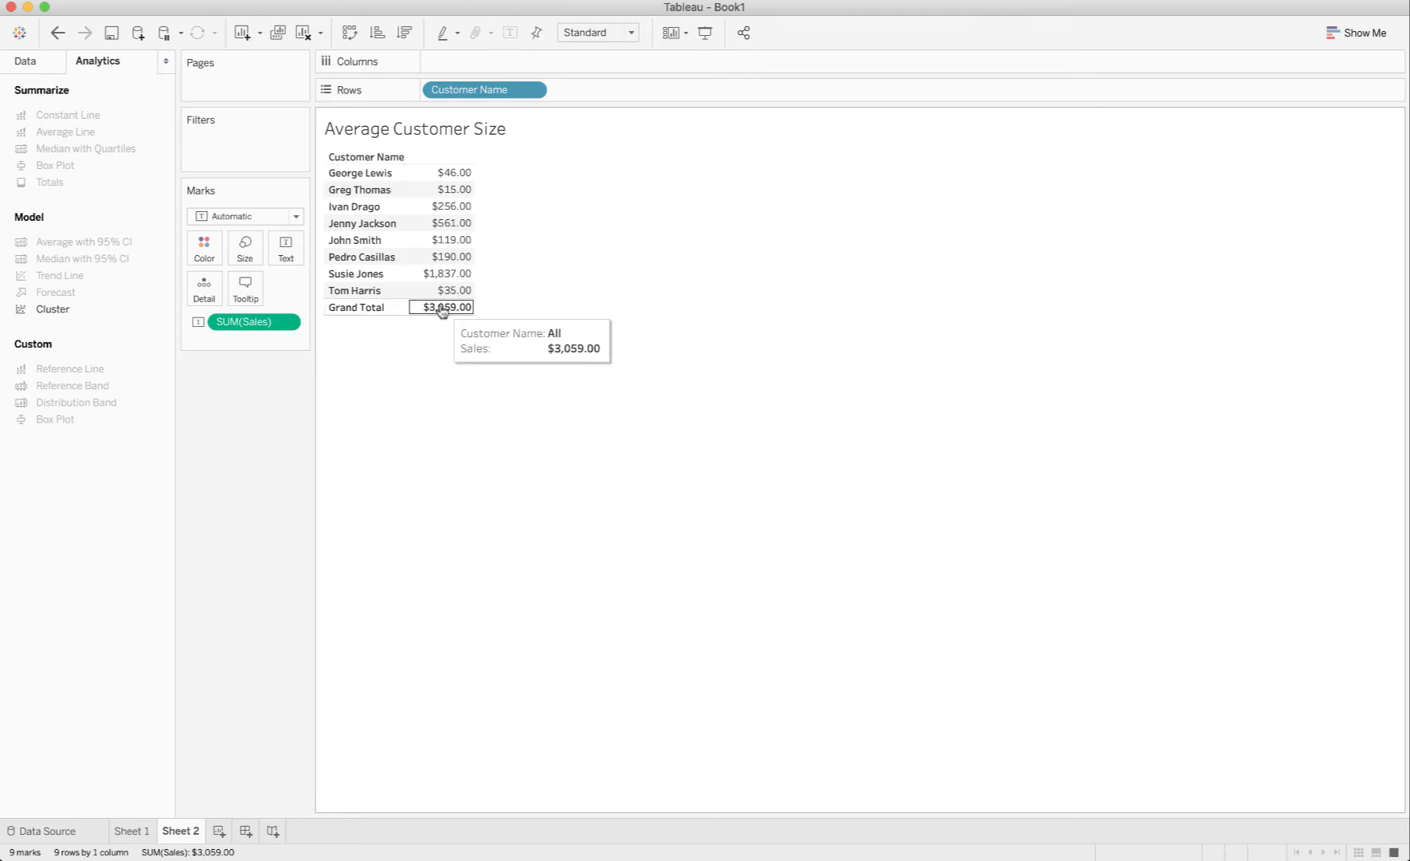
right_click(441, 308)
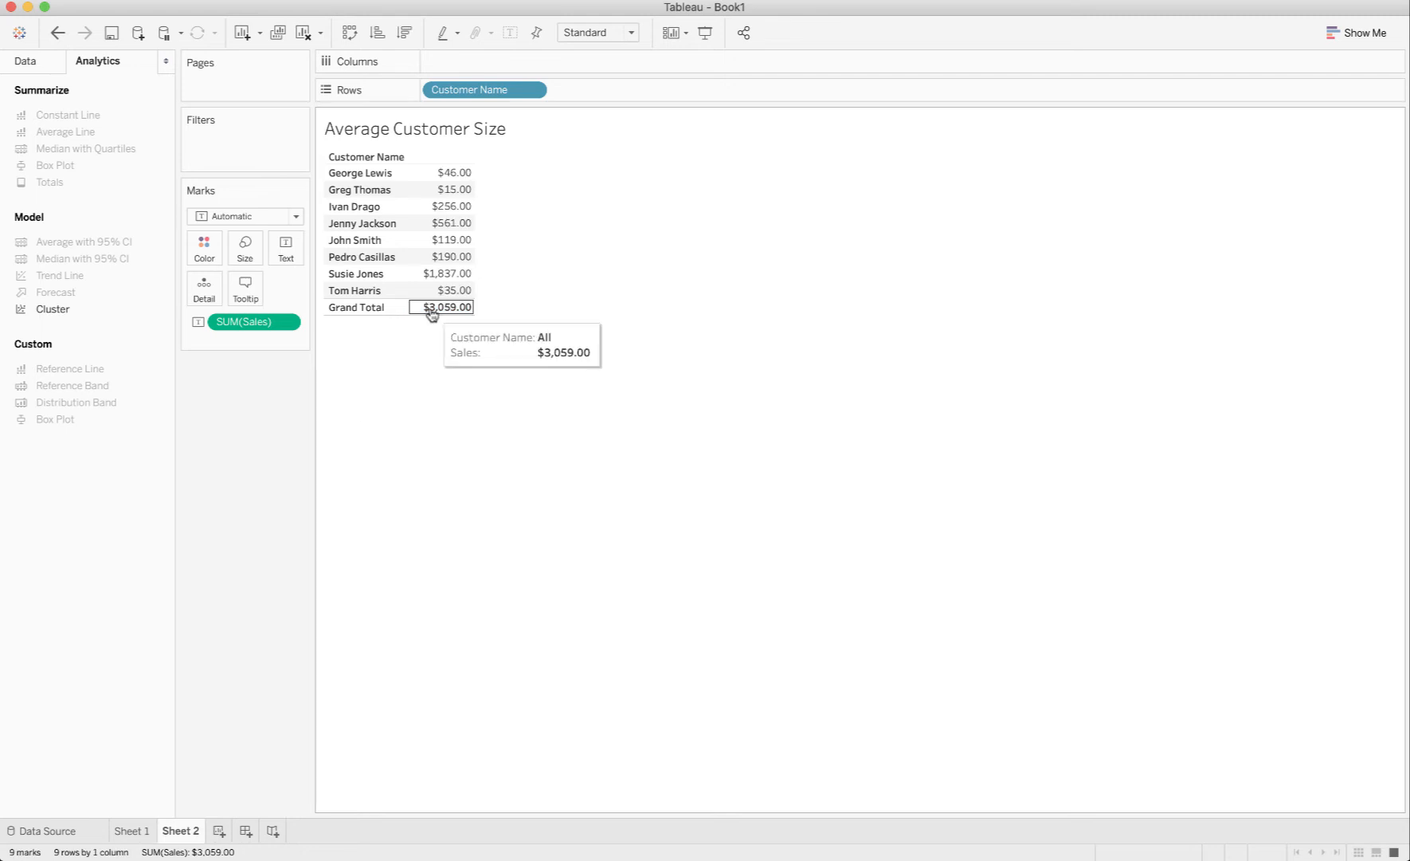
mouse_move(424, 424)
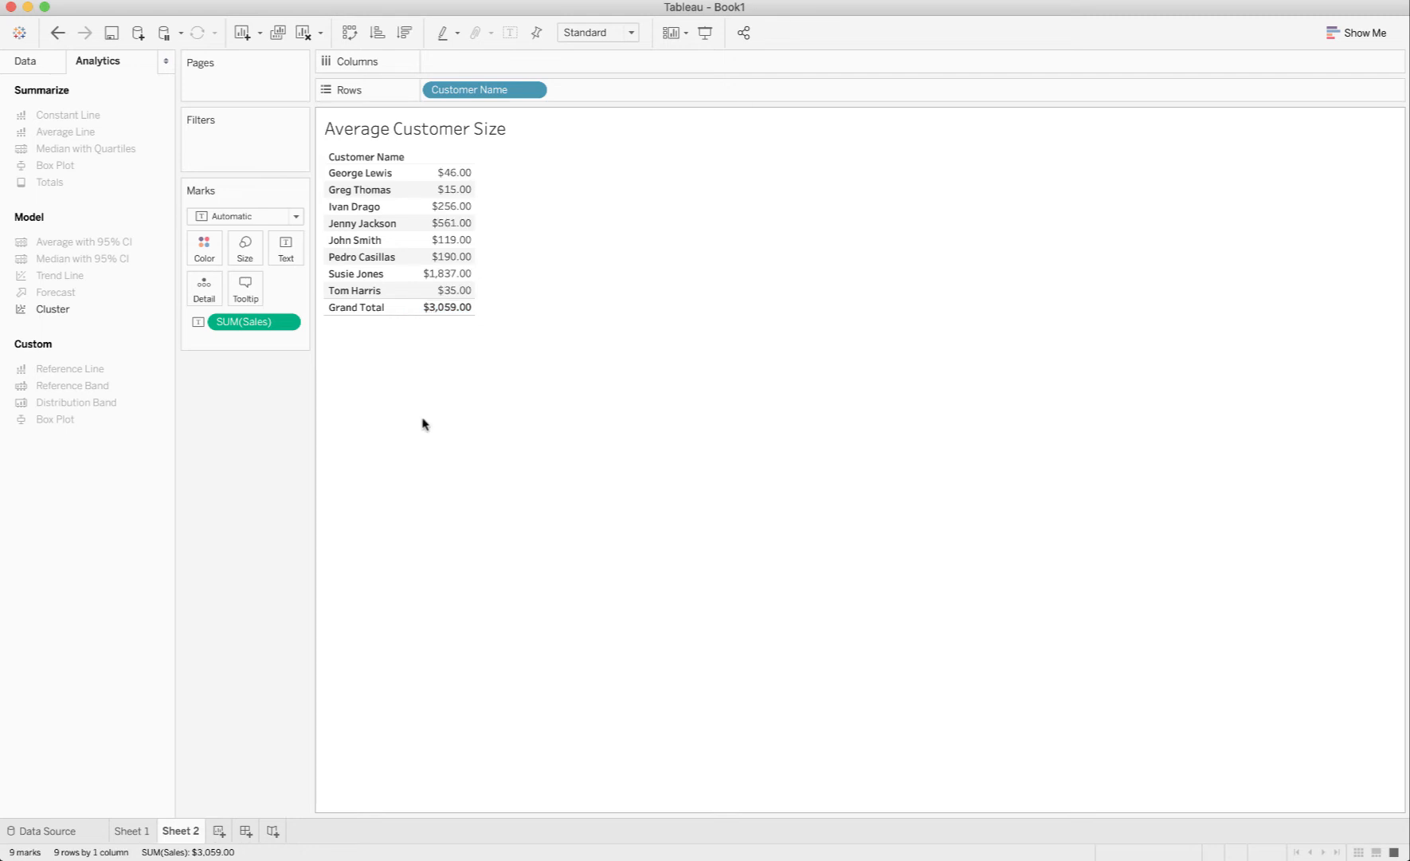
mouse_move(382, 337)
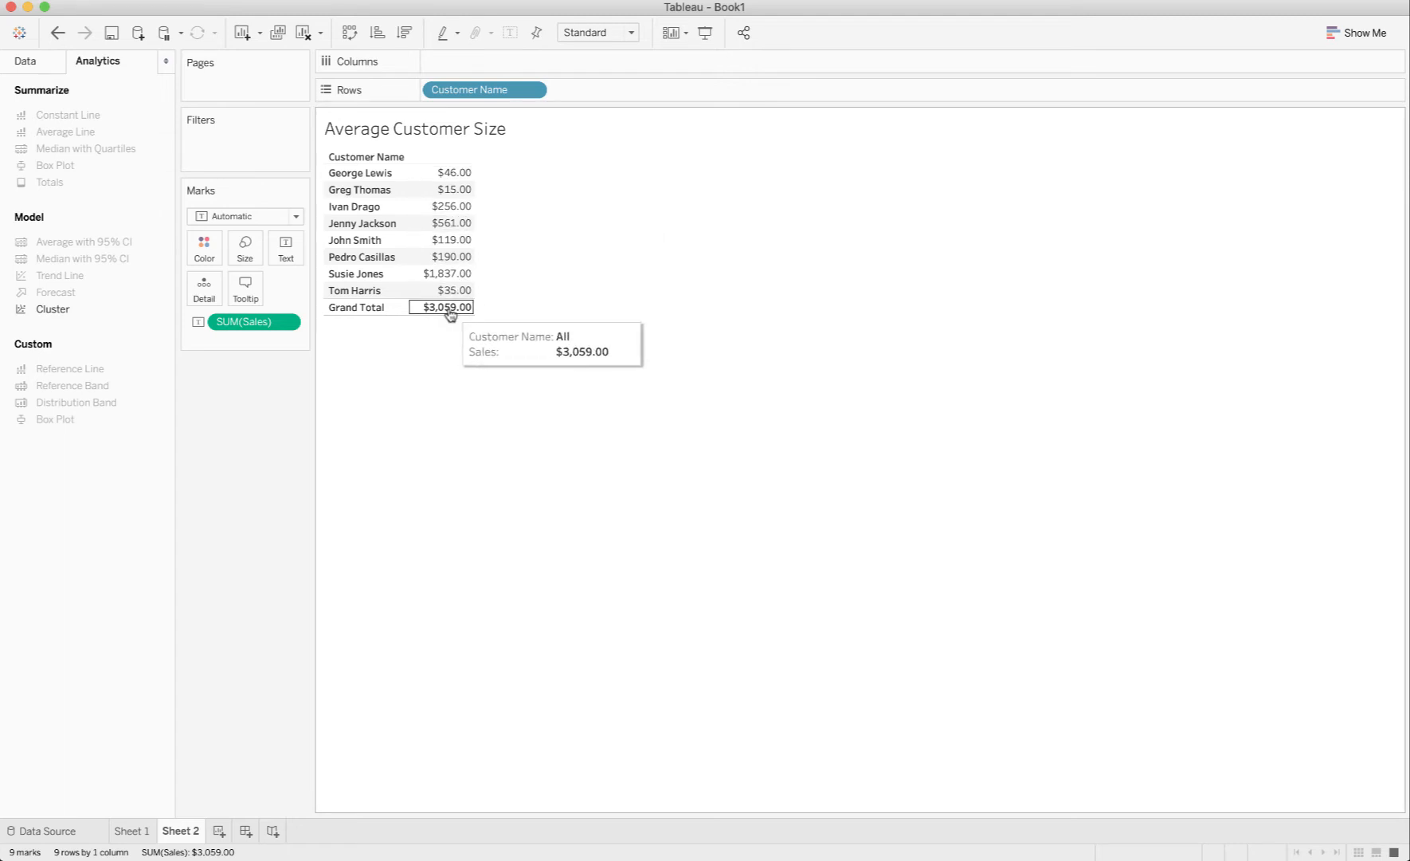
Step: Aggregate the Grand Total row as Average so it shows $382.38 instead of the sum
click(441, 306)
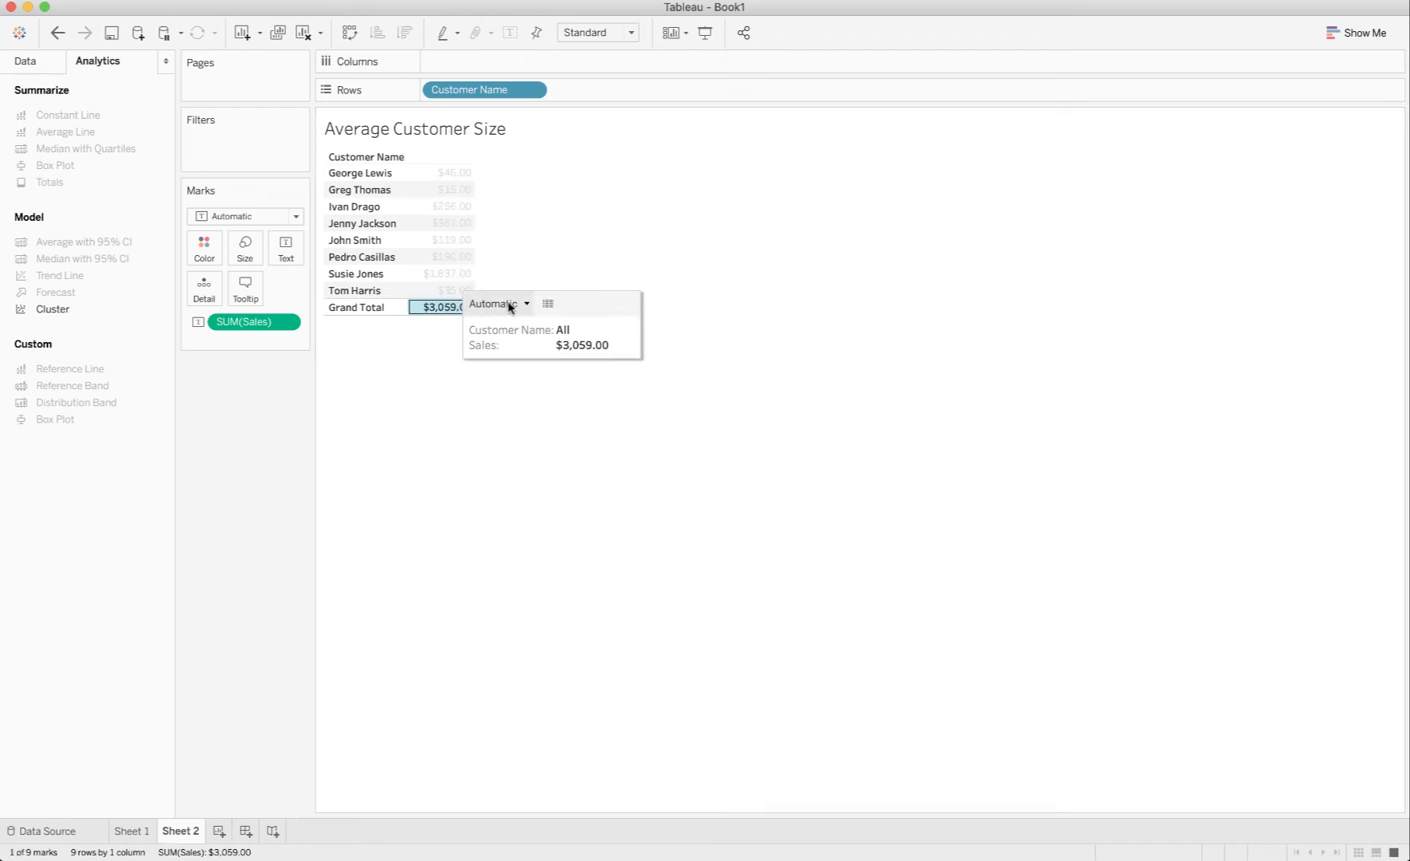
click(497, 303)
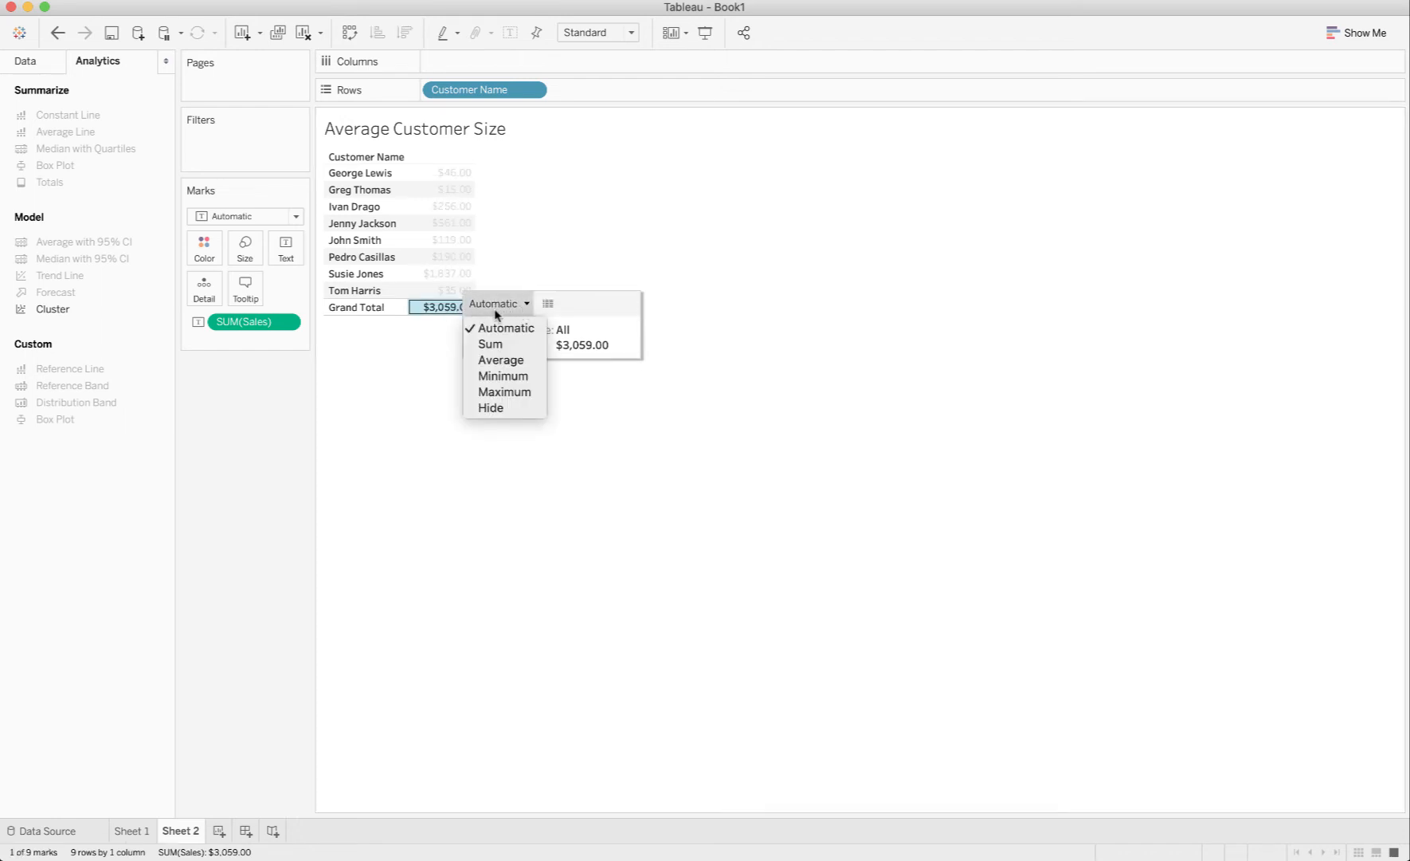
mouse_move(501, 359)
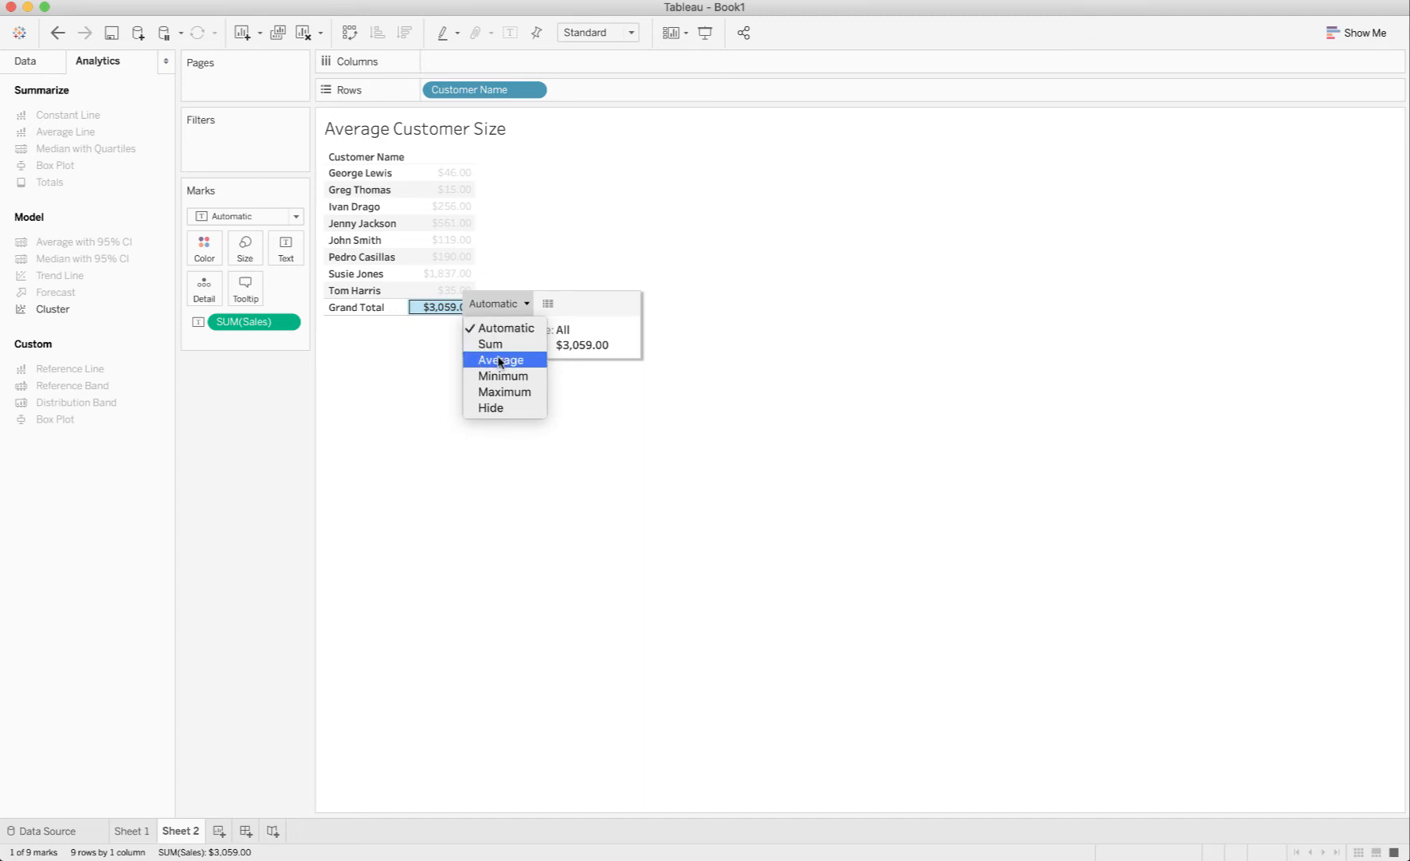
click(500, 359)
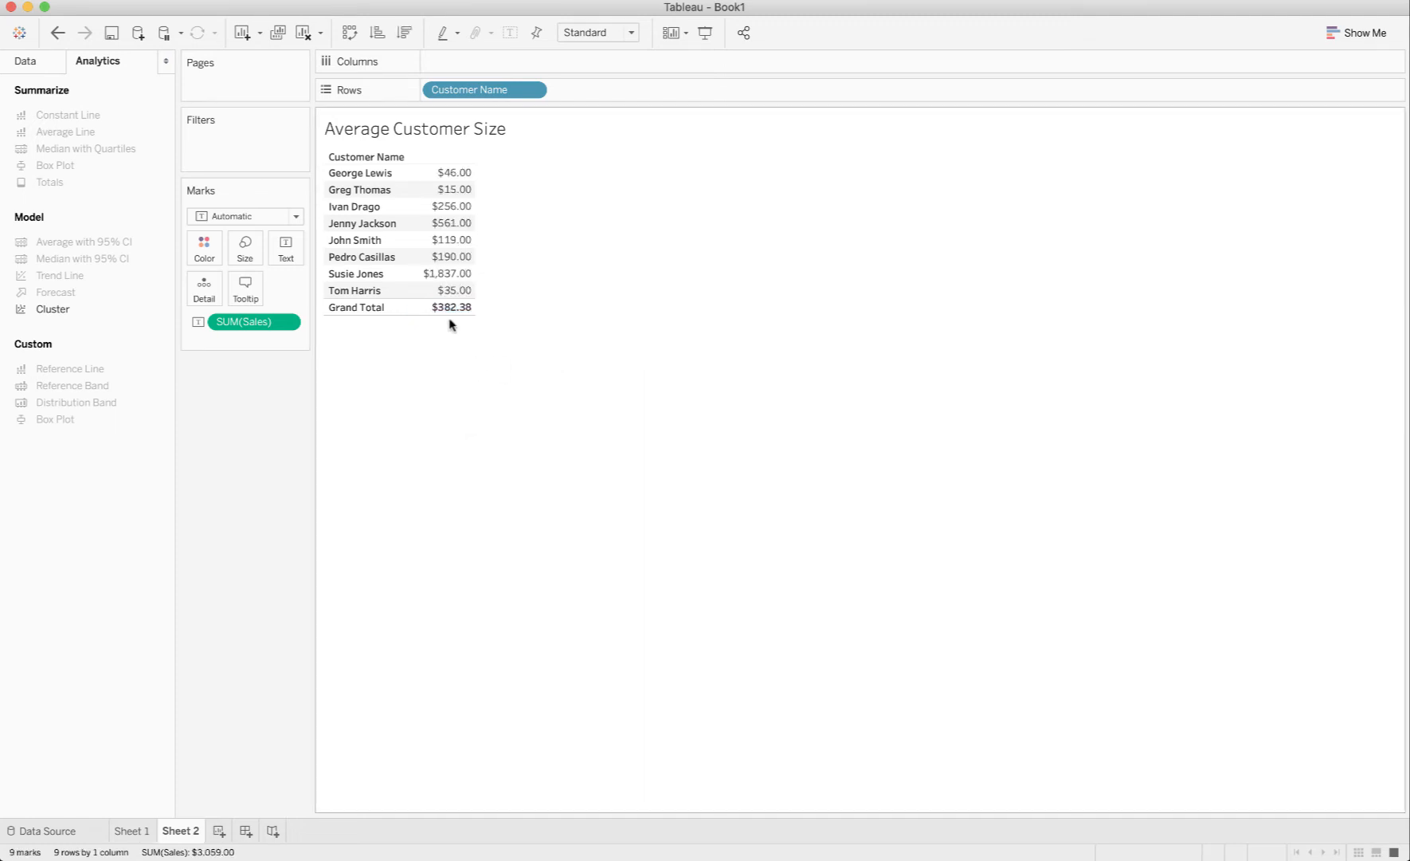
mouse_move(451, 307)
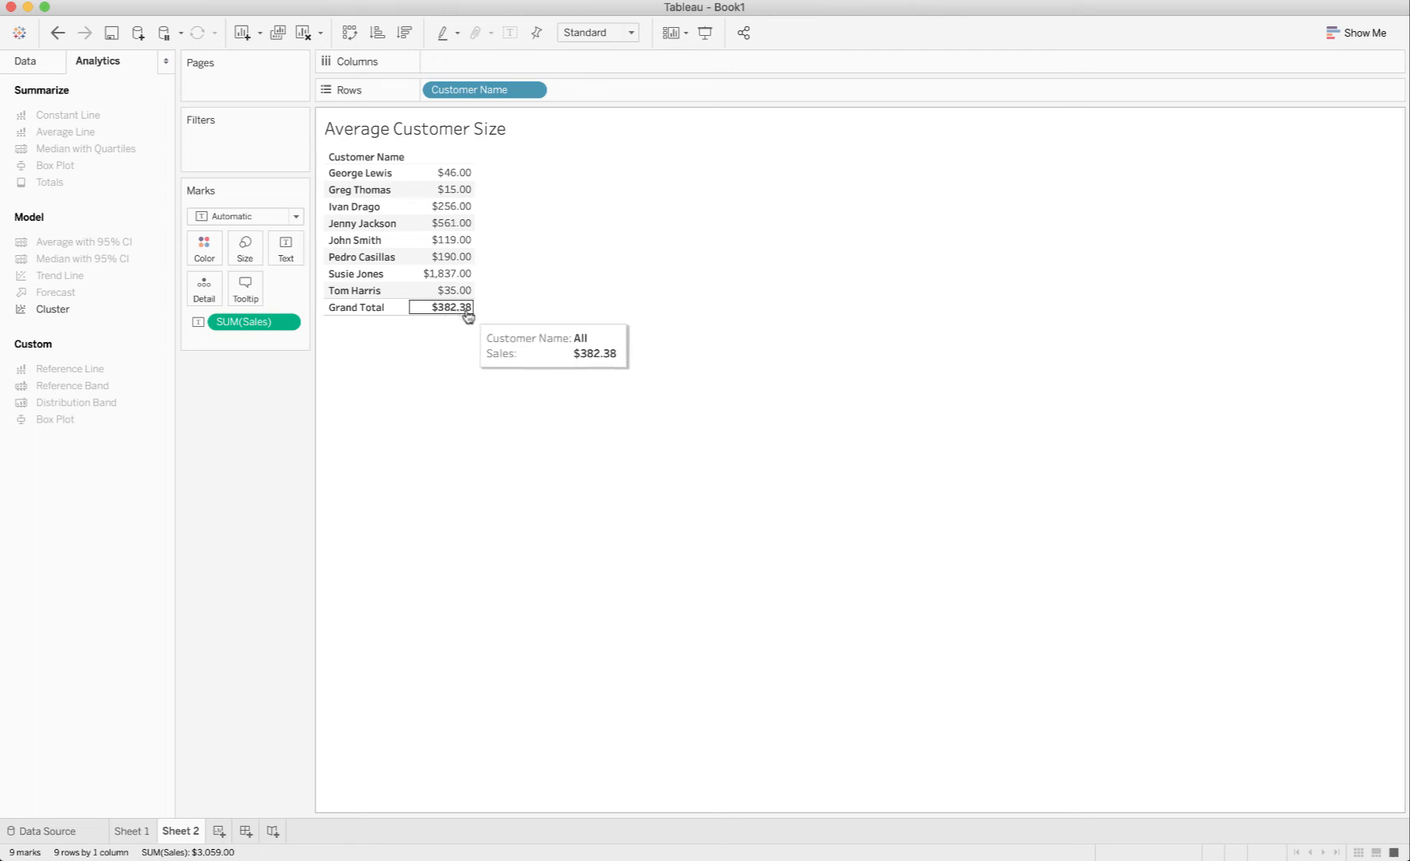
mouse_move(448, 172)
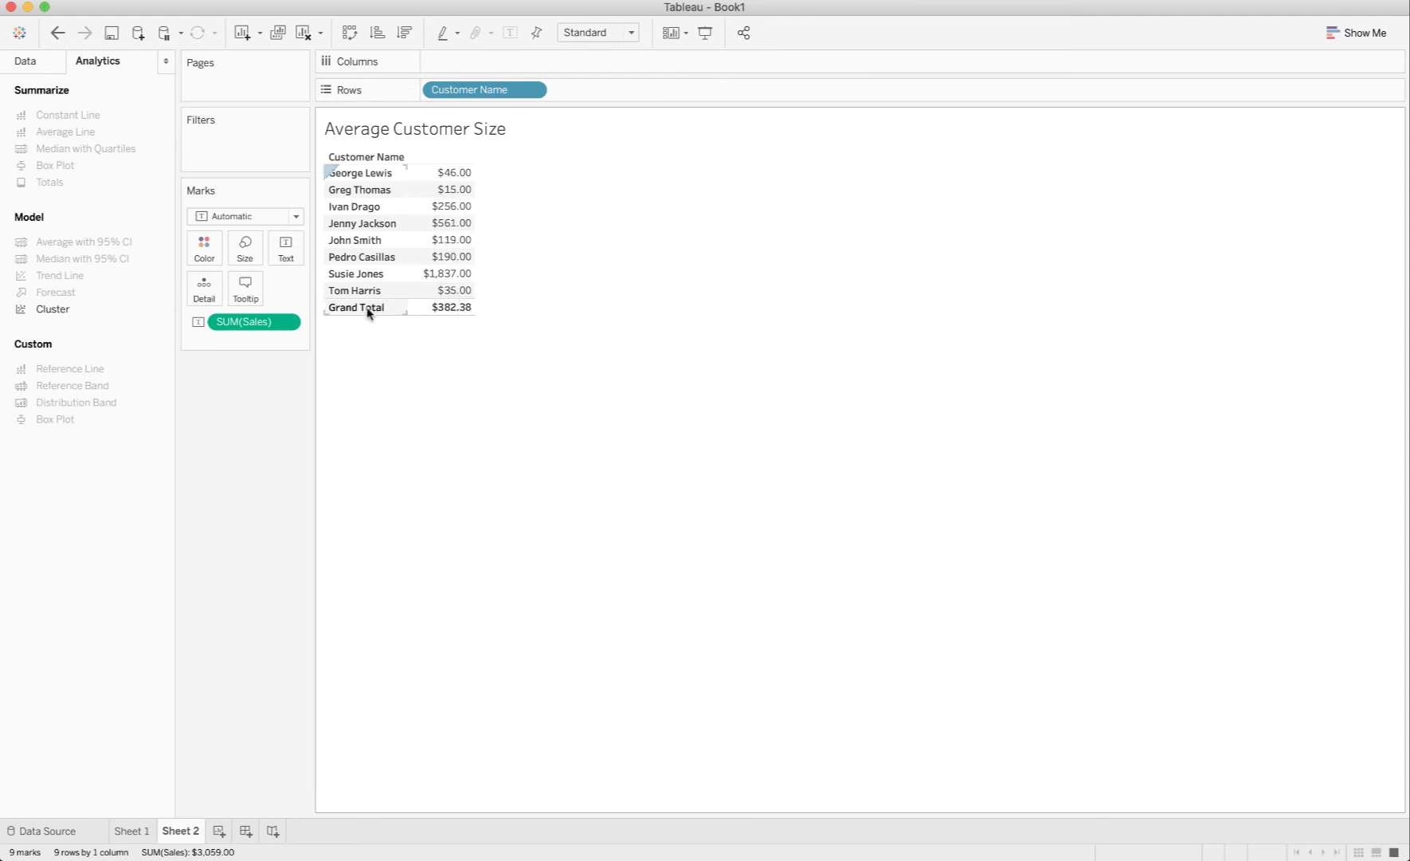
Step: Relabel the Grand Totals row as 'Average', then return to the Average Order chart
right_click(361, 306)
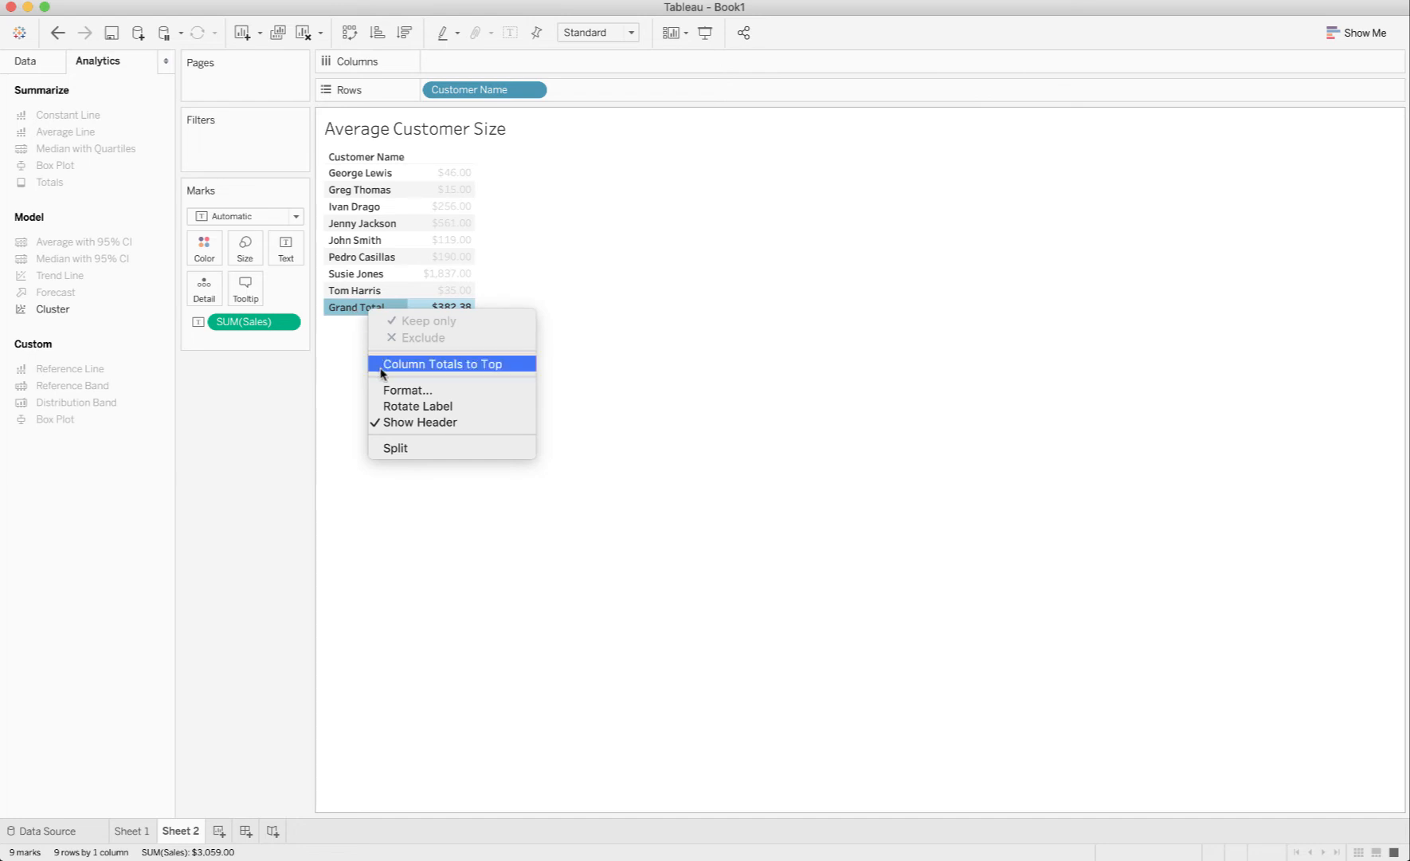
click(408, 391)
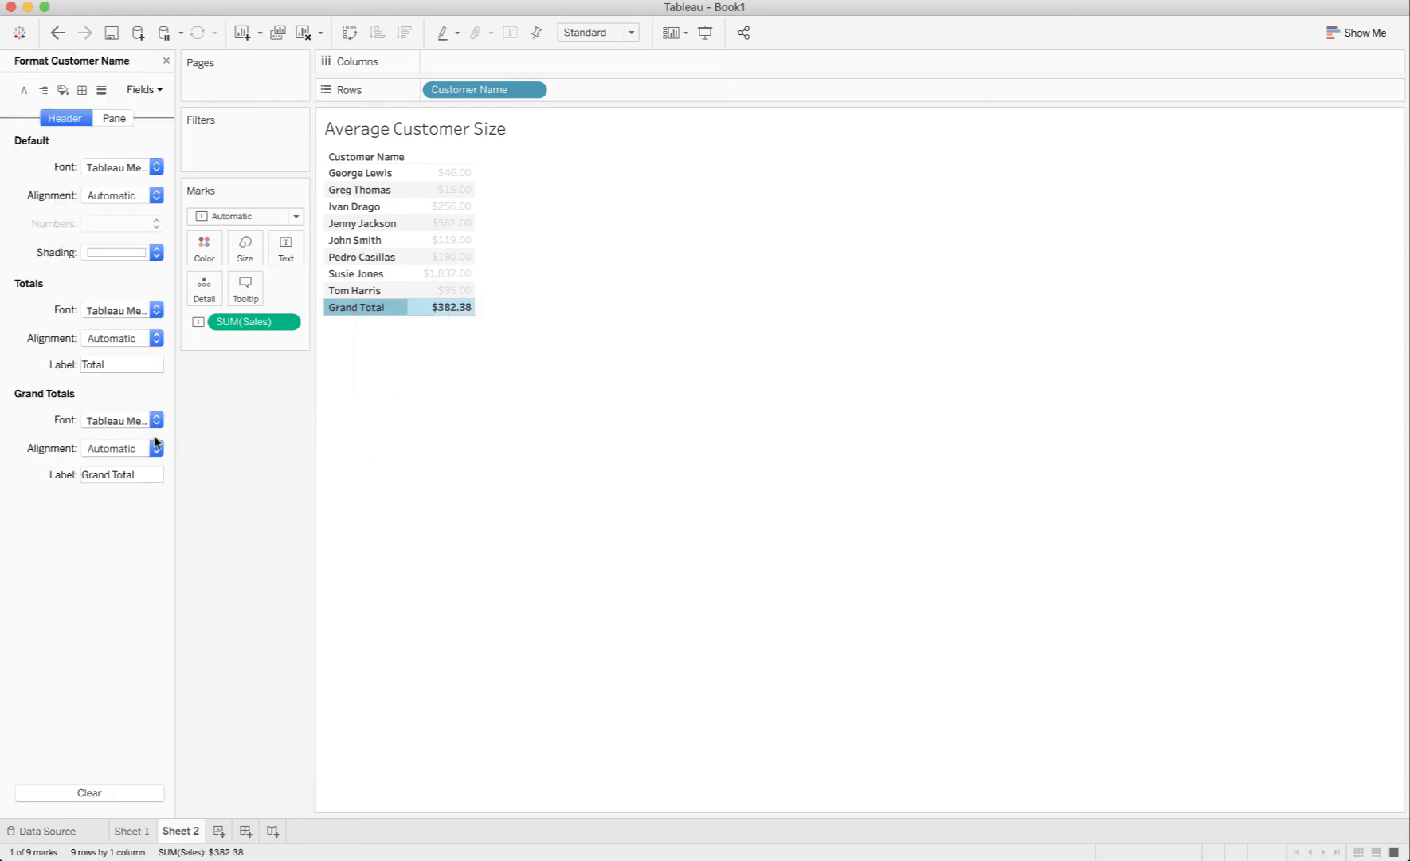
click(120, 474)
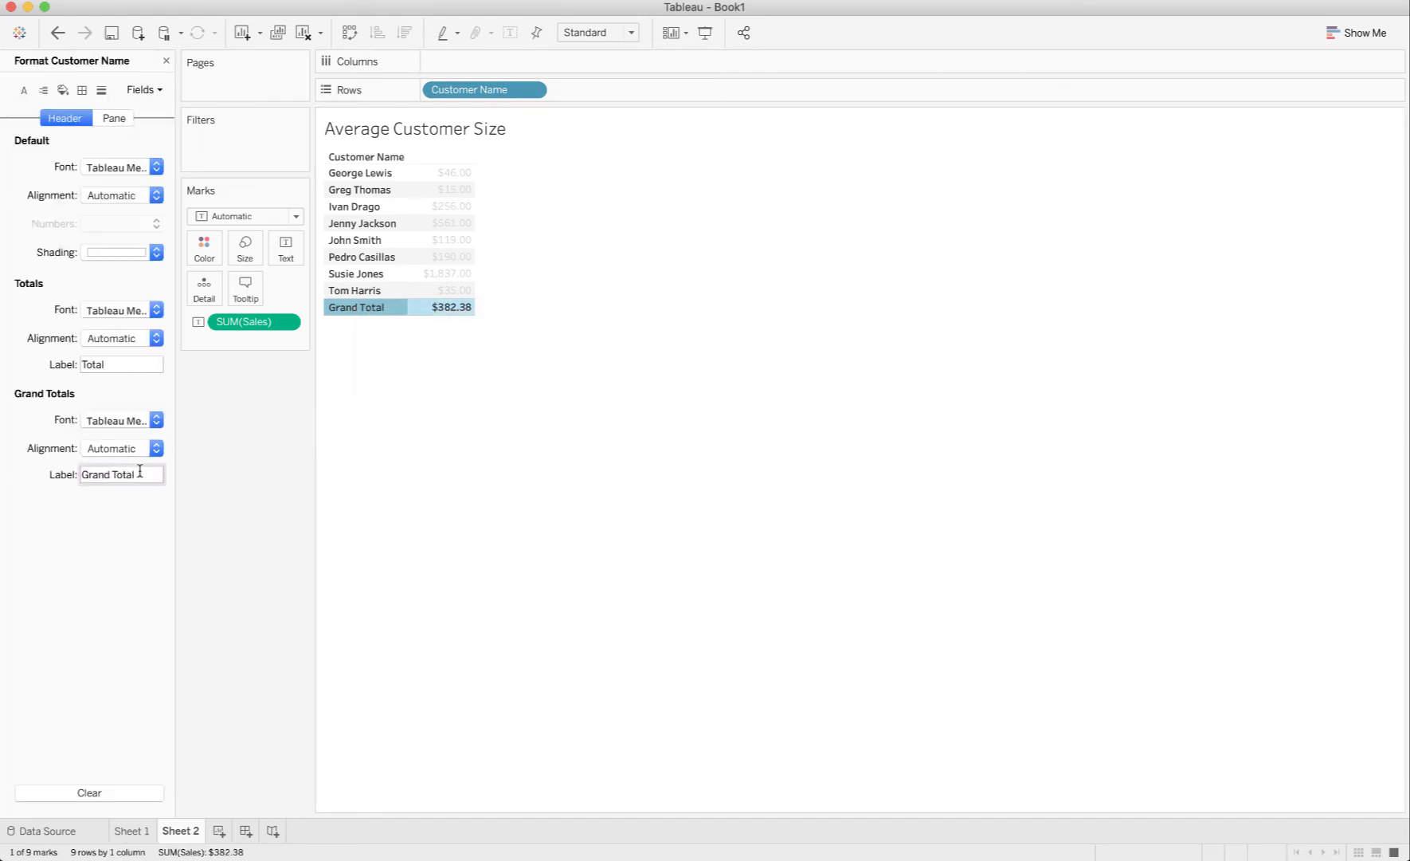
double_click(106, 473)
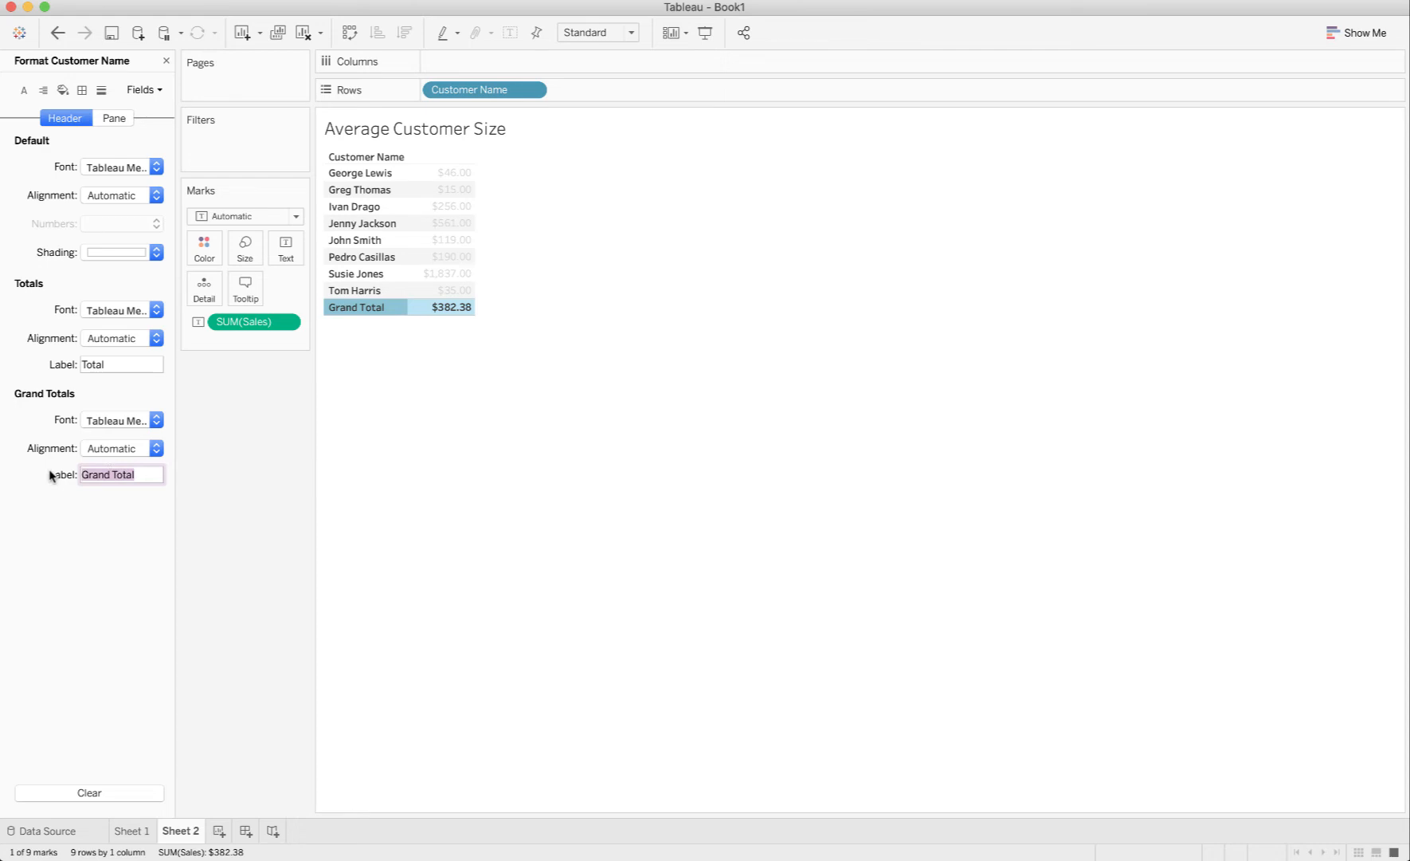
text(Average)
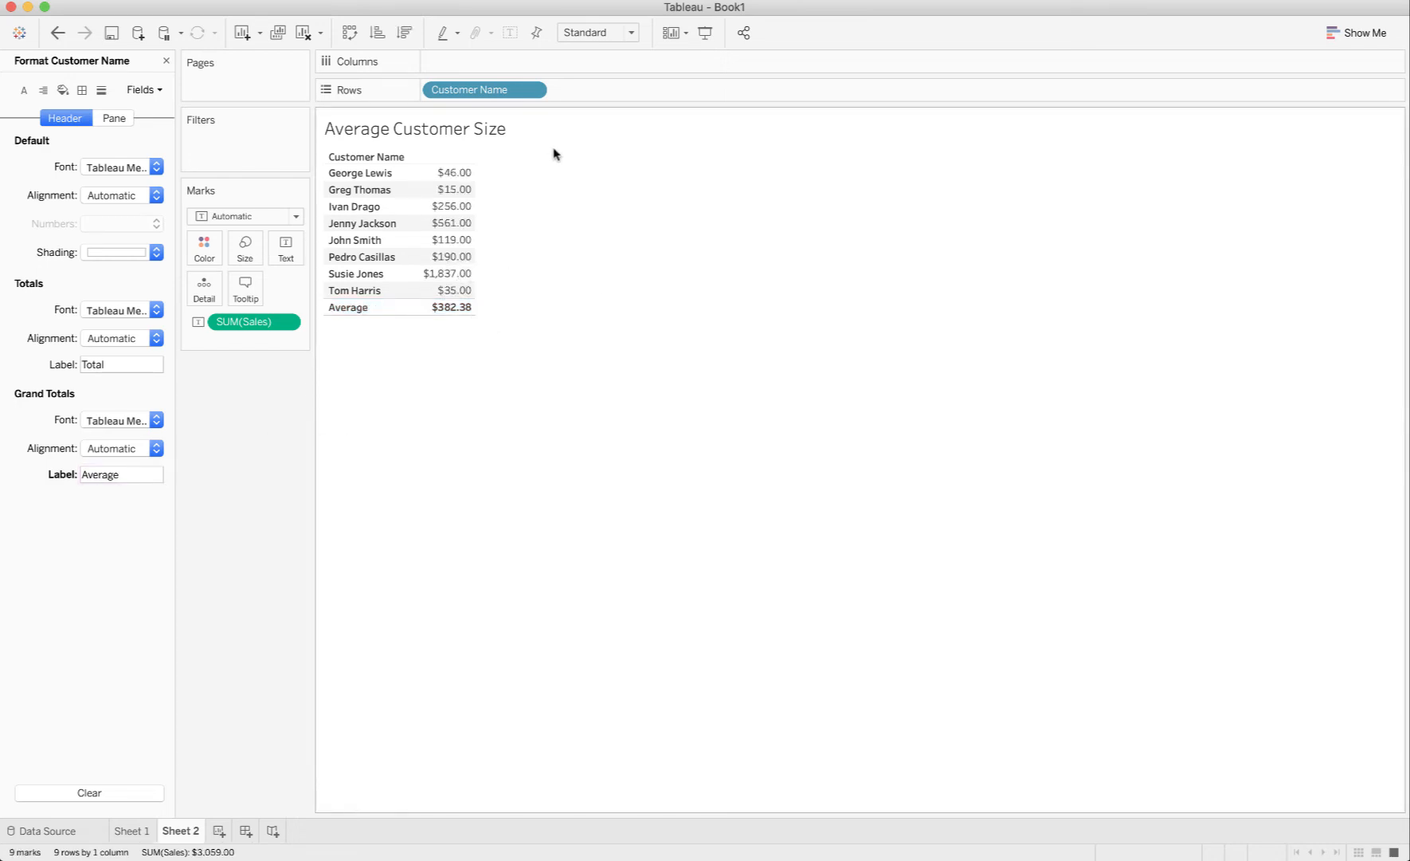
click(134, 830)
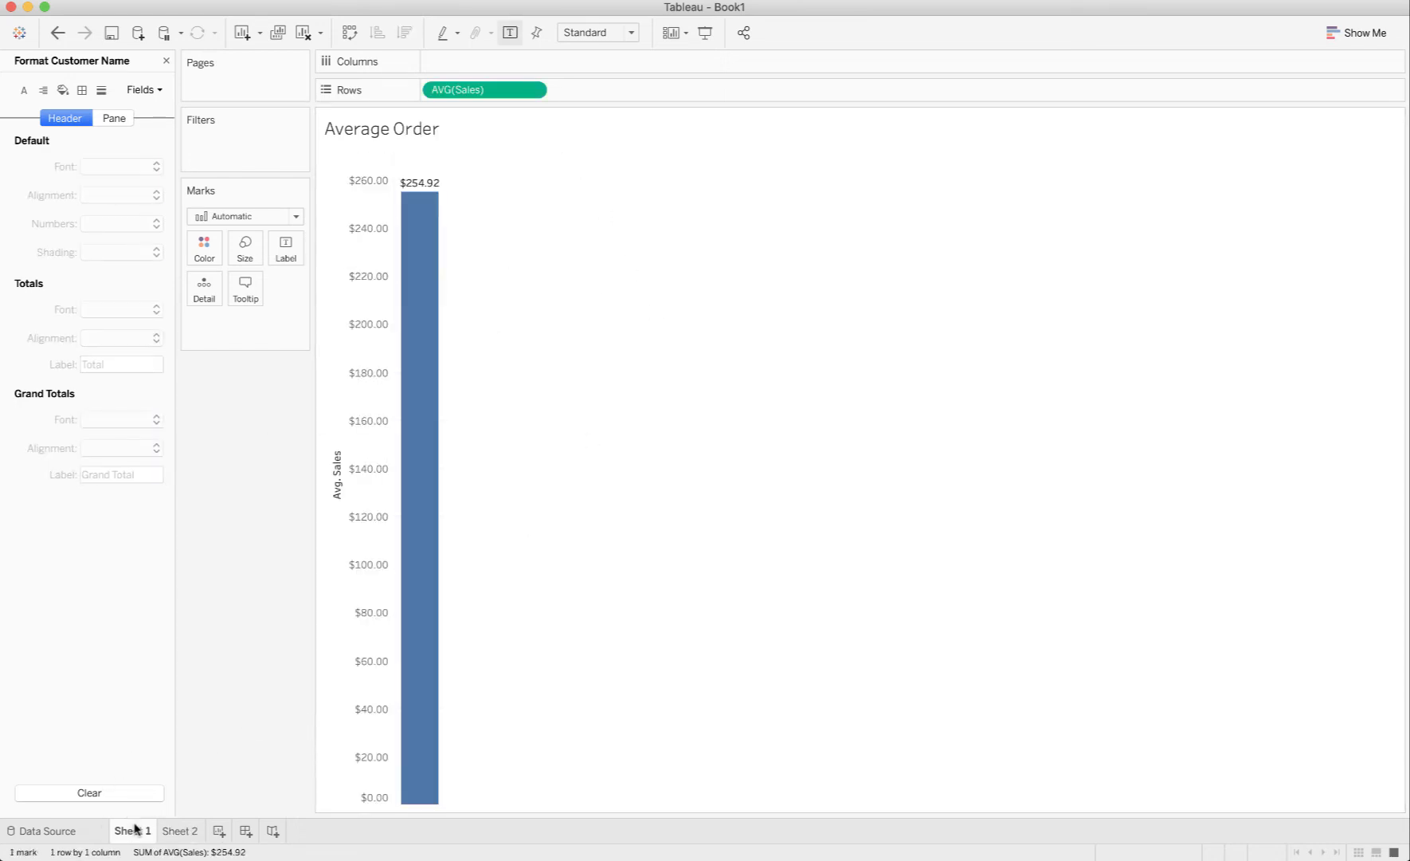
click(178, 830)
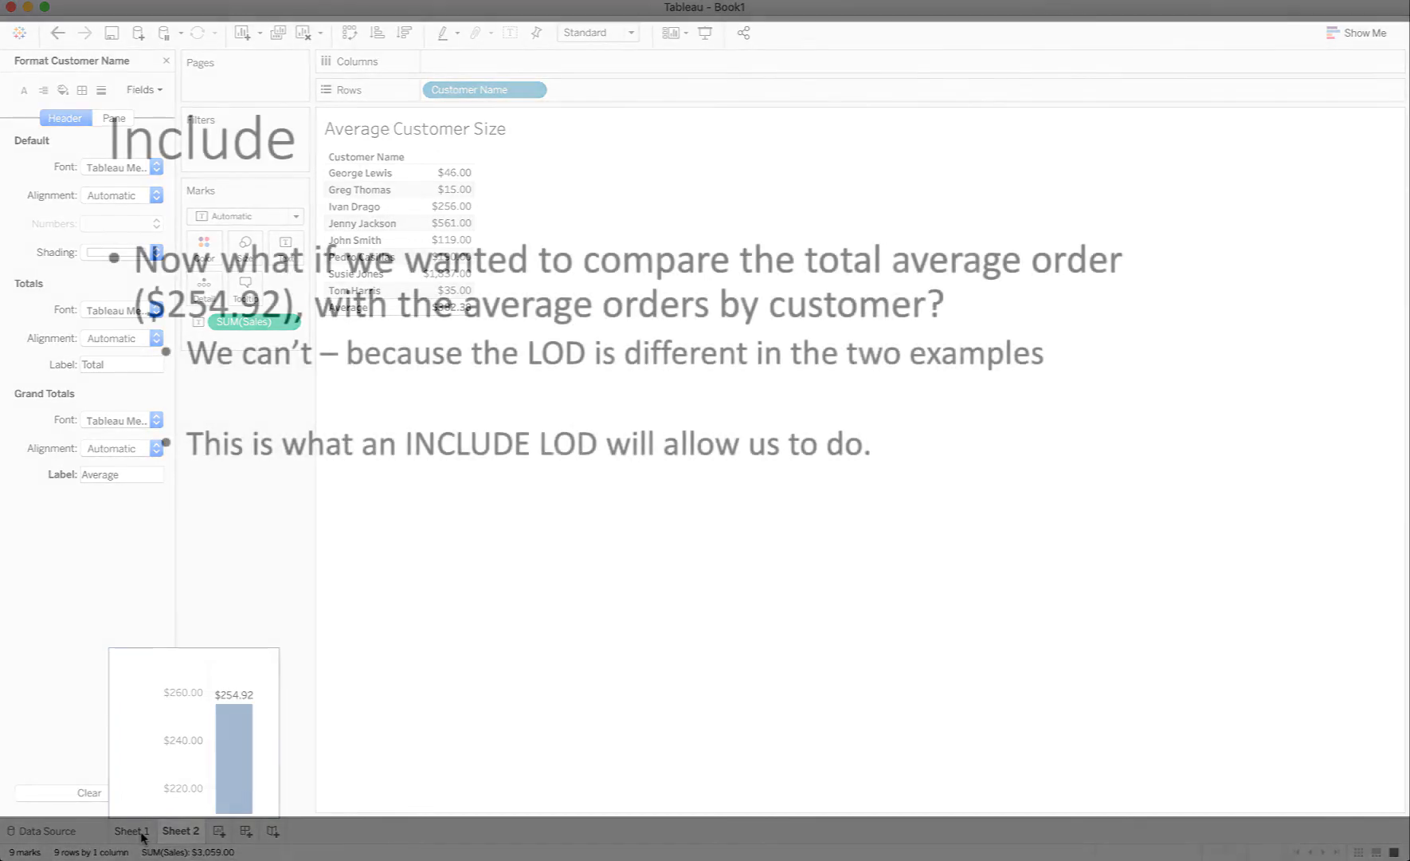
click(182, 830)
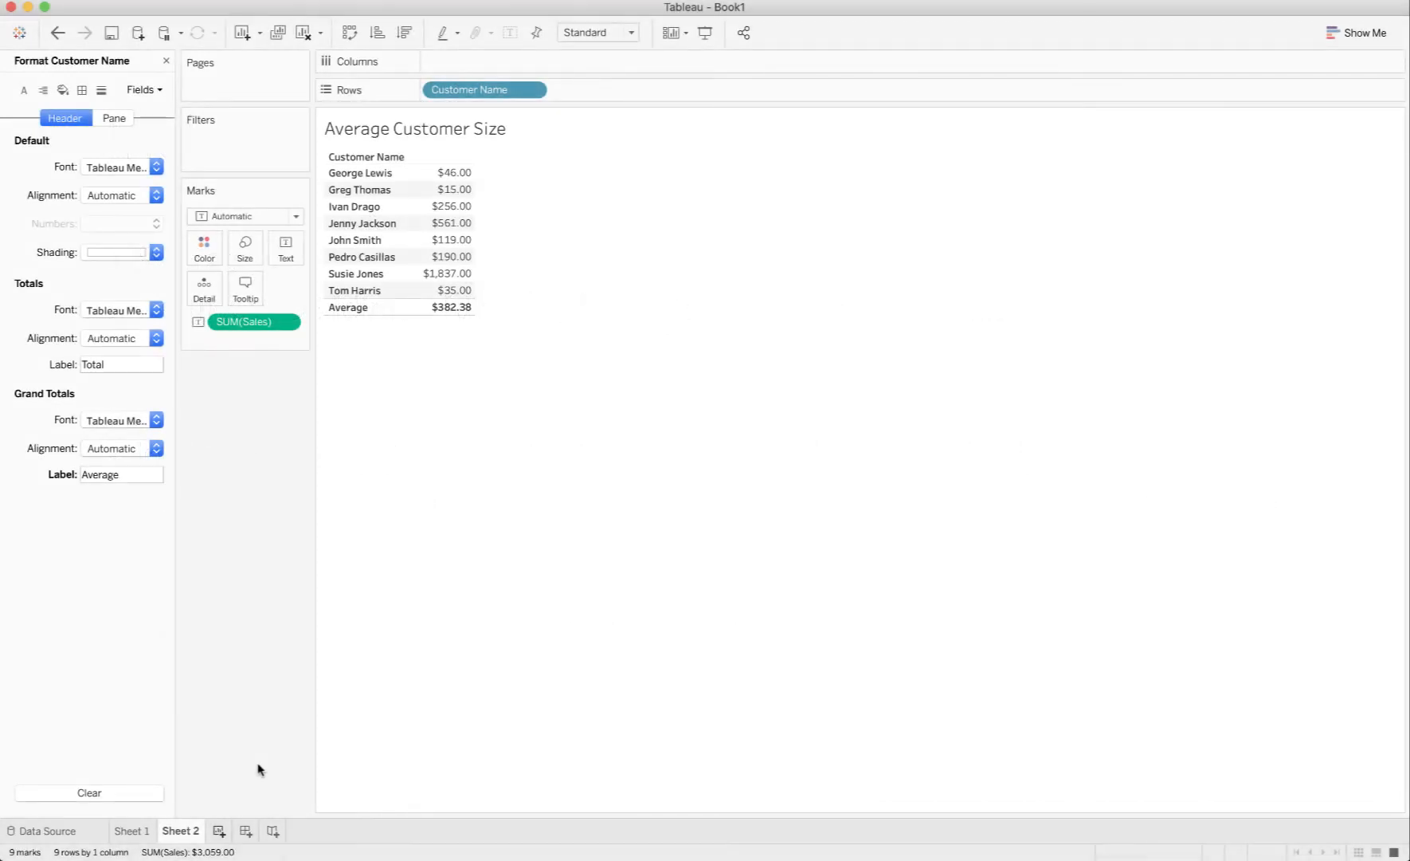
Step: On a new Sheet 3, start a calculated field named 'LOD Sales by Customer'
click(222, 831)
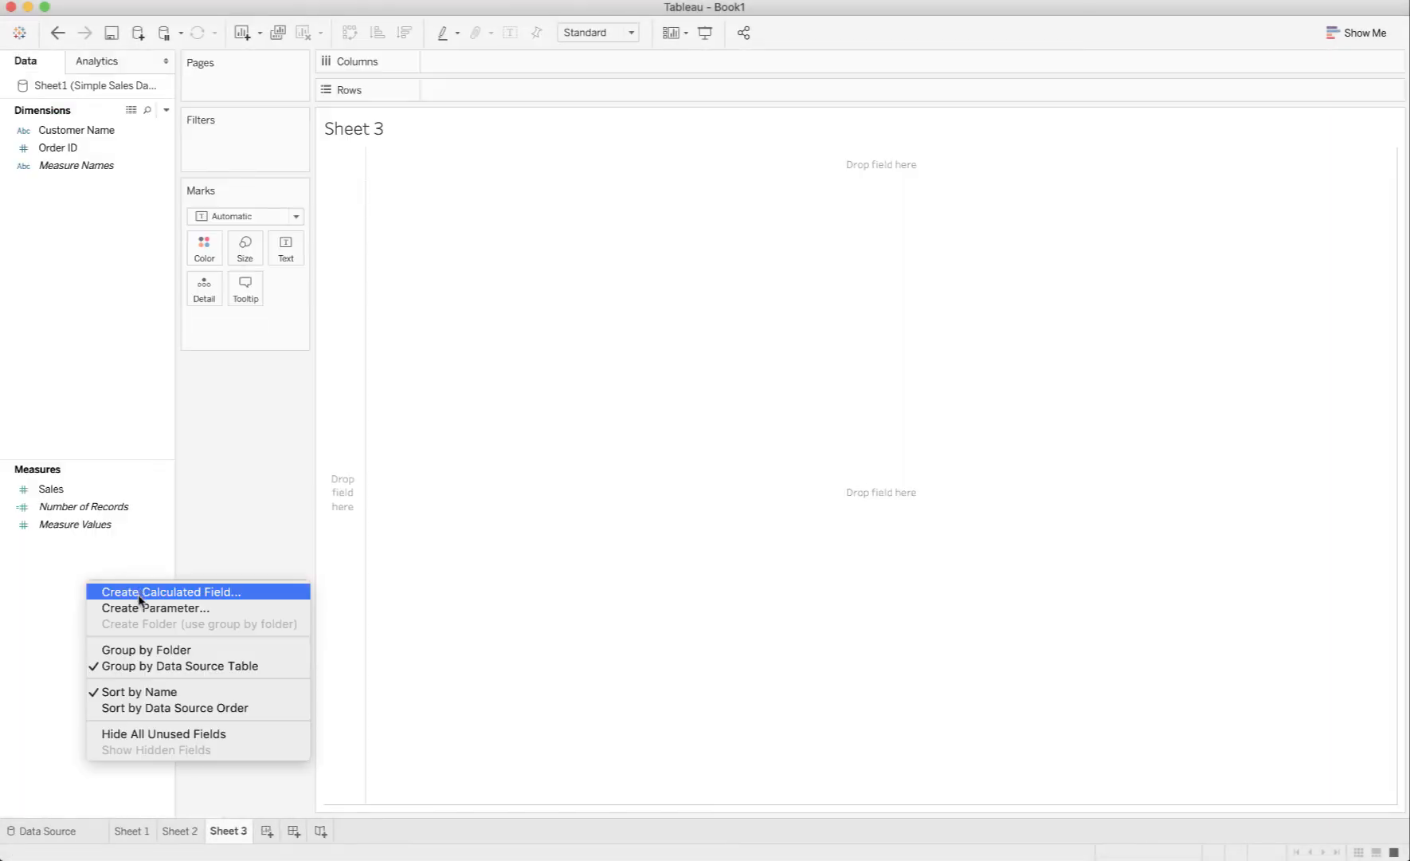
click(172, 592)
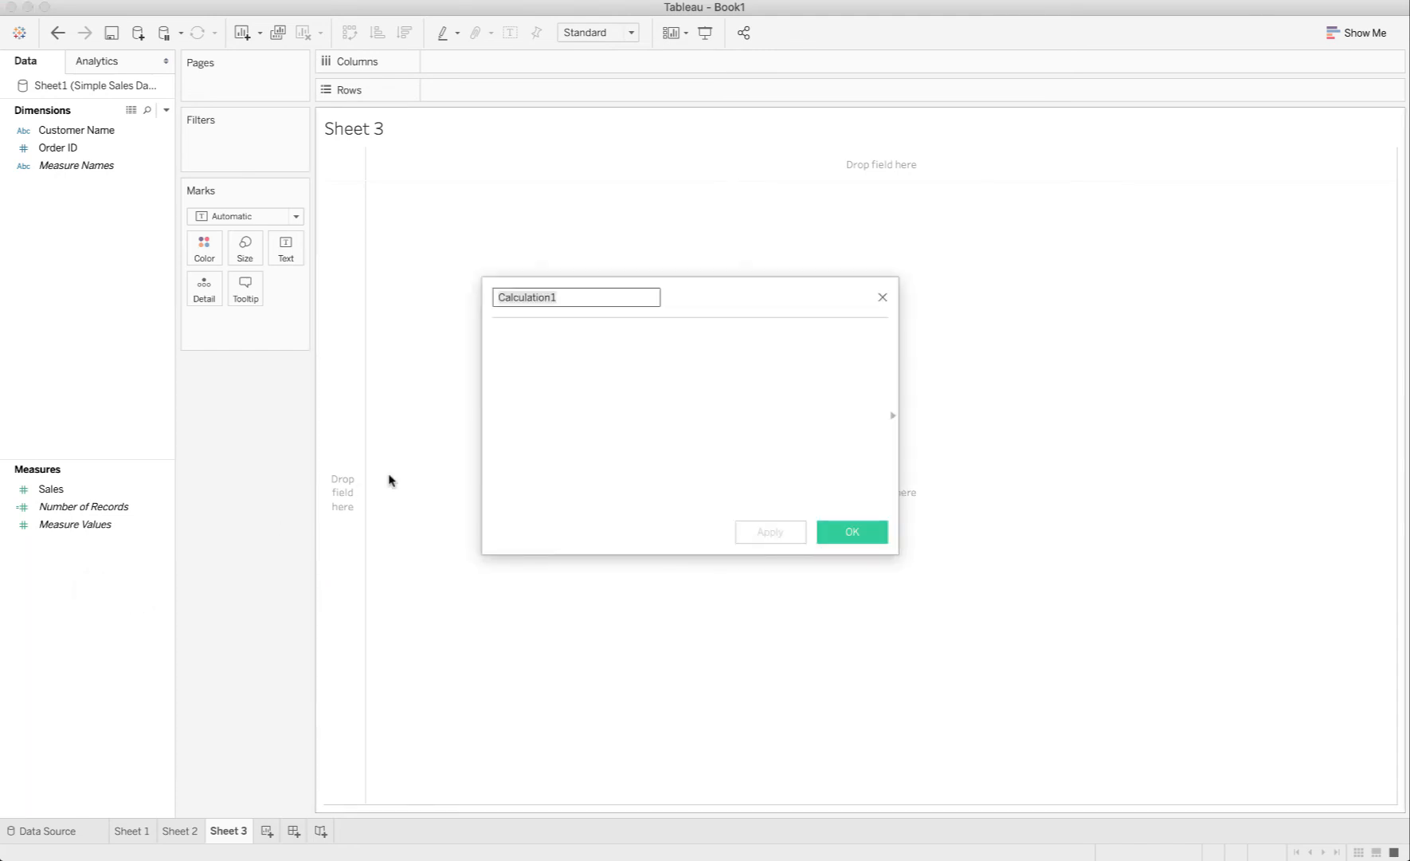
text(LOD)
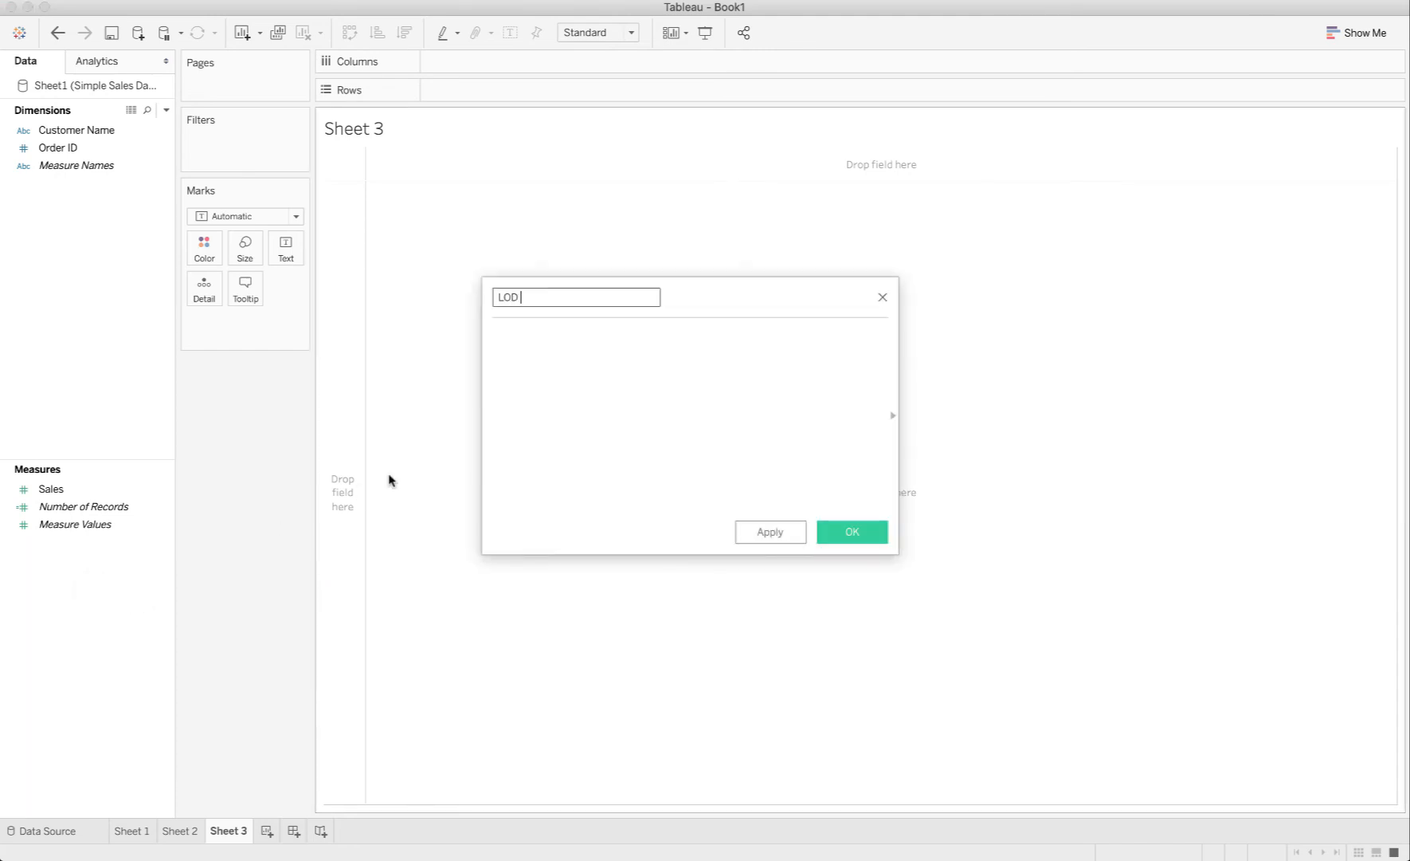
text(Sales)
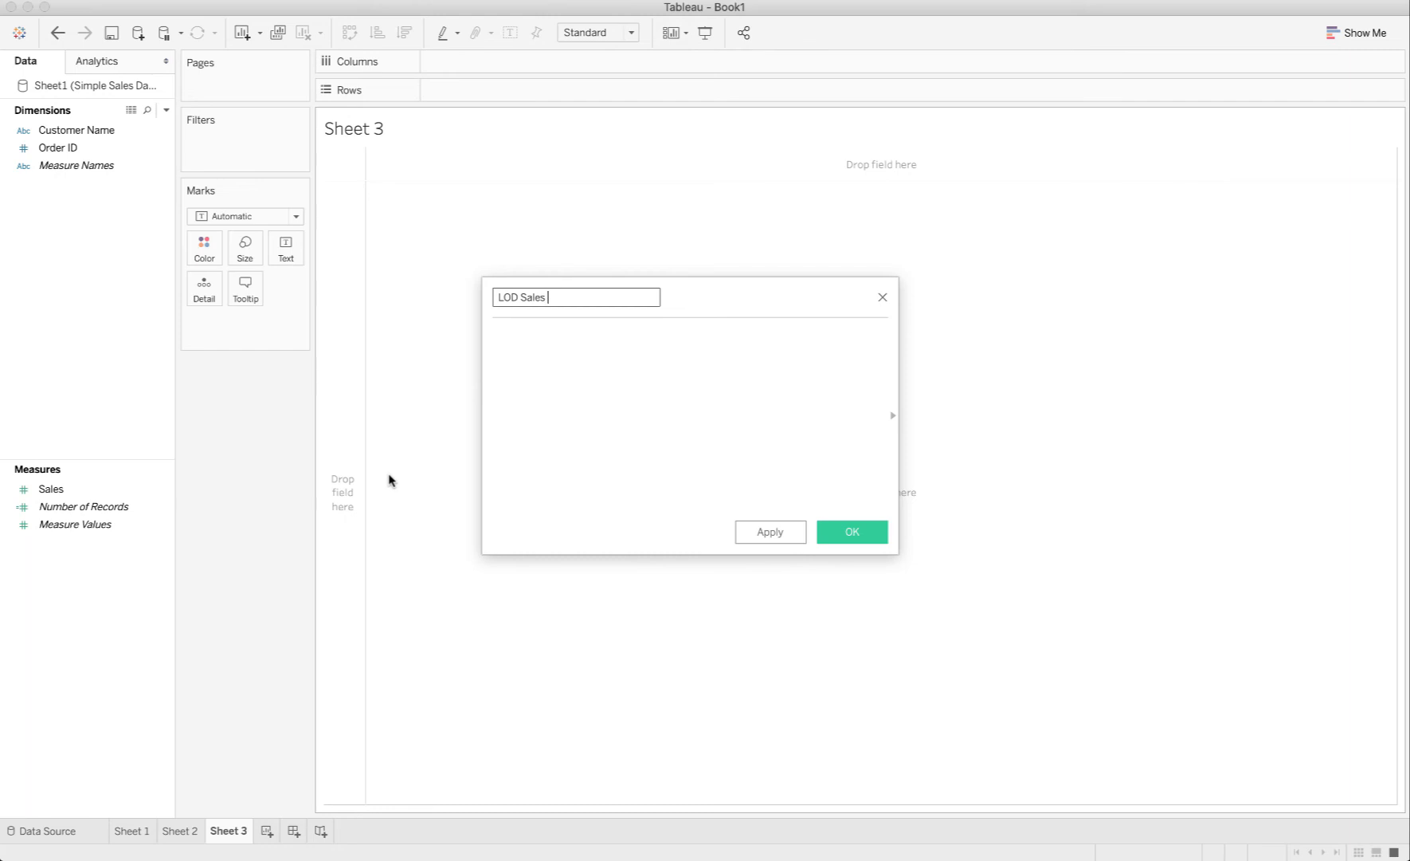
text(b)
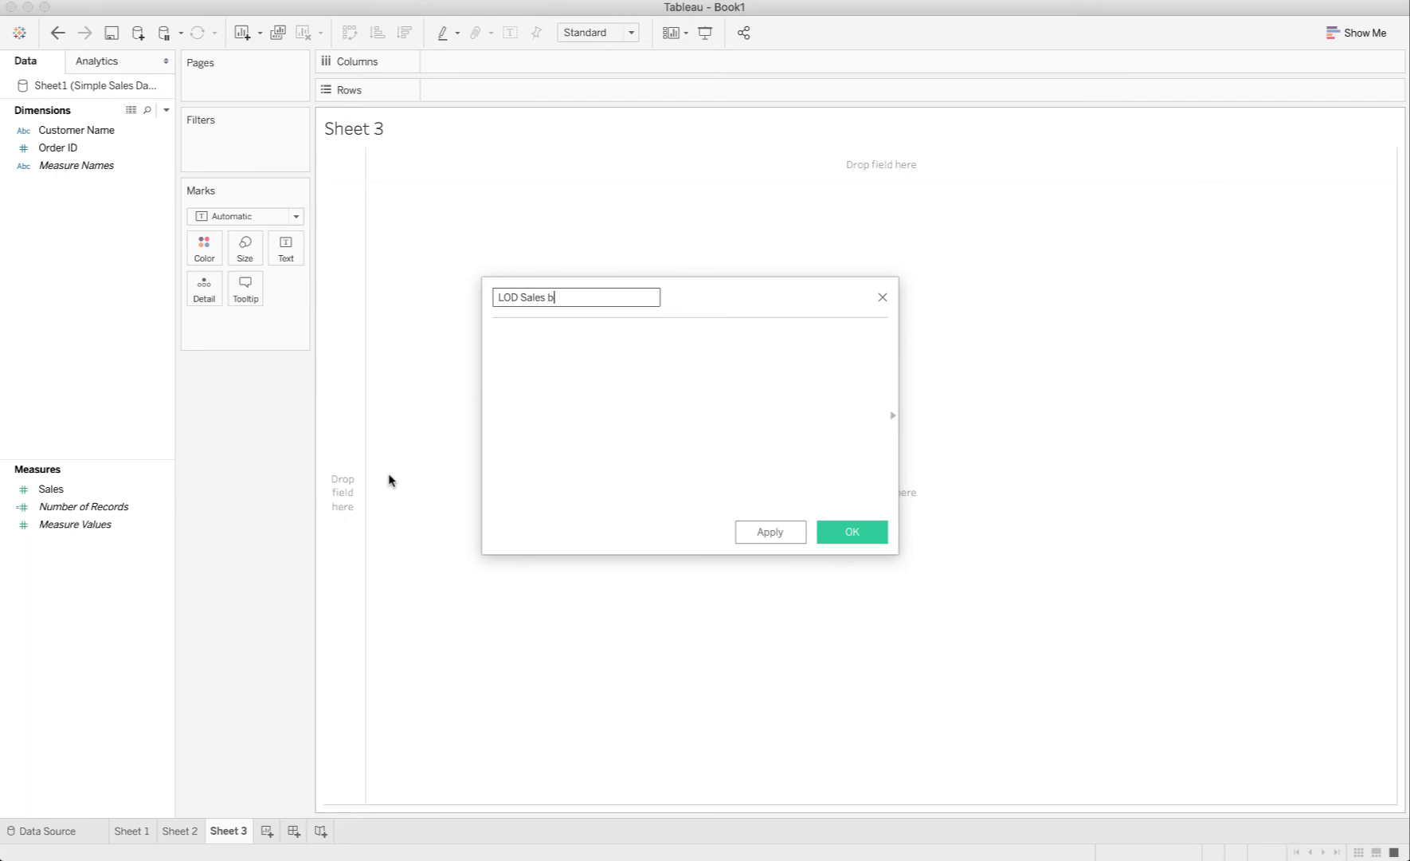
text(y Customer)
click(689, 417)
text({)
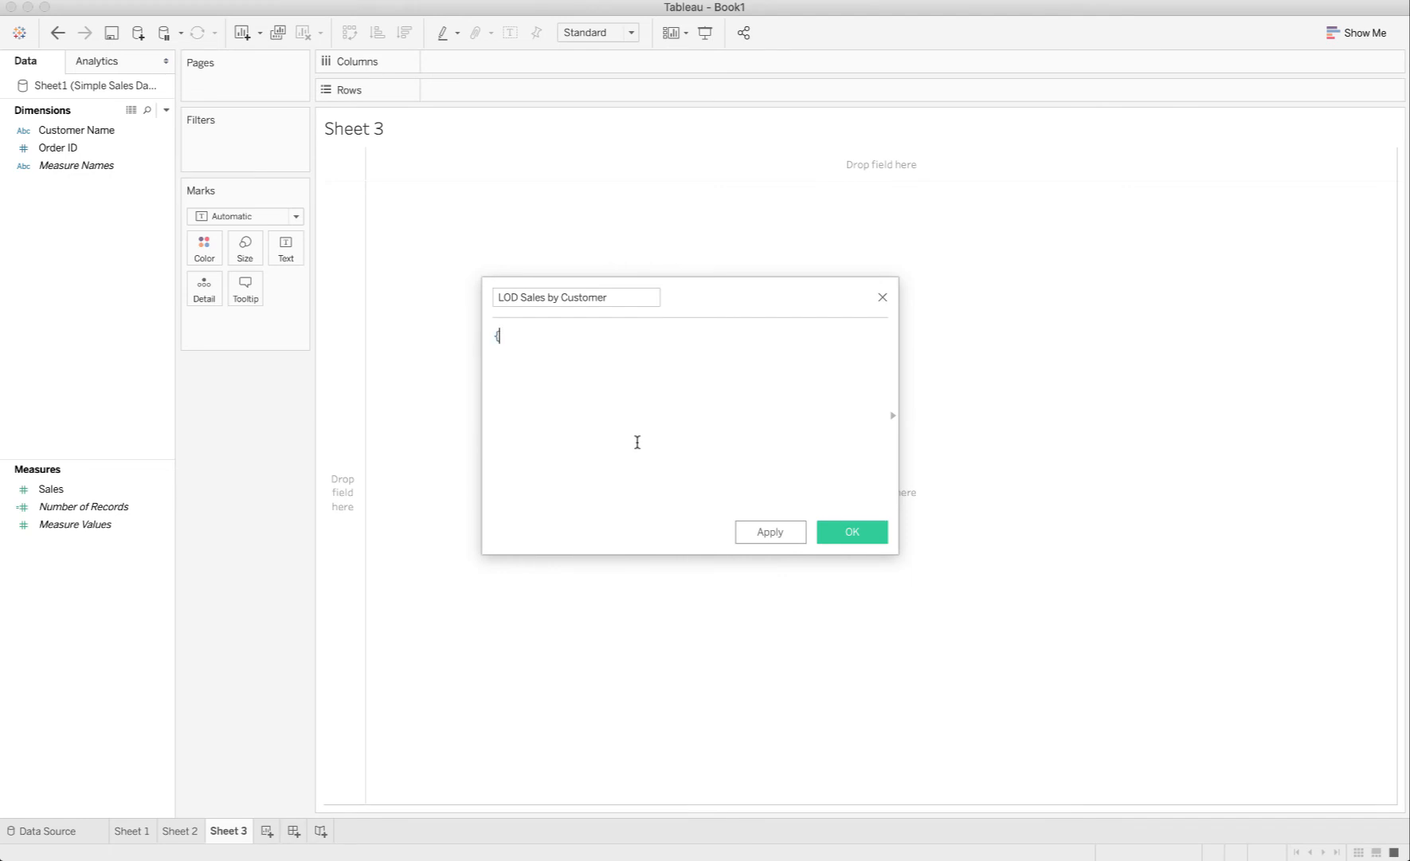
Step: Enter the formula {INCLUDE [Customer Name] : Sum([Sales])}, apply it and confirm
text(INCLUDE)
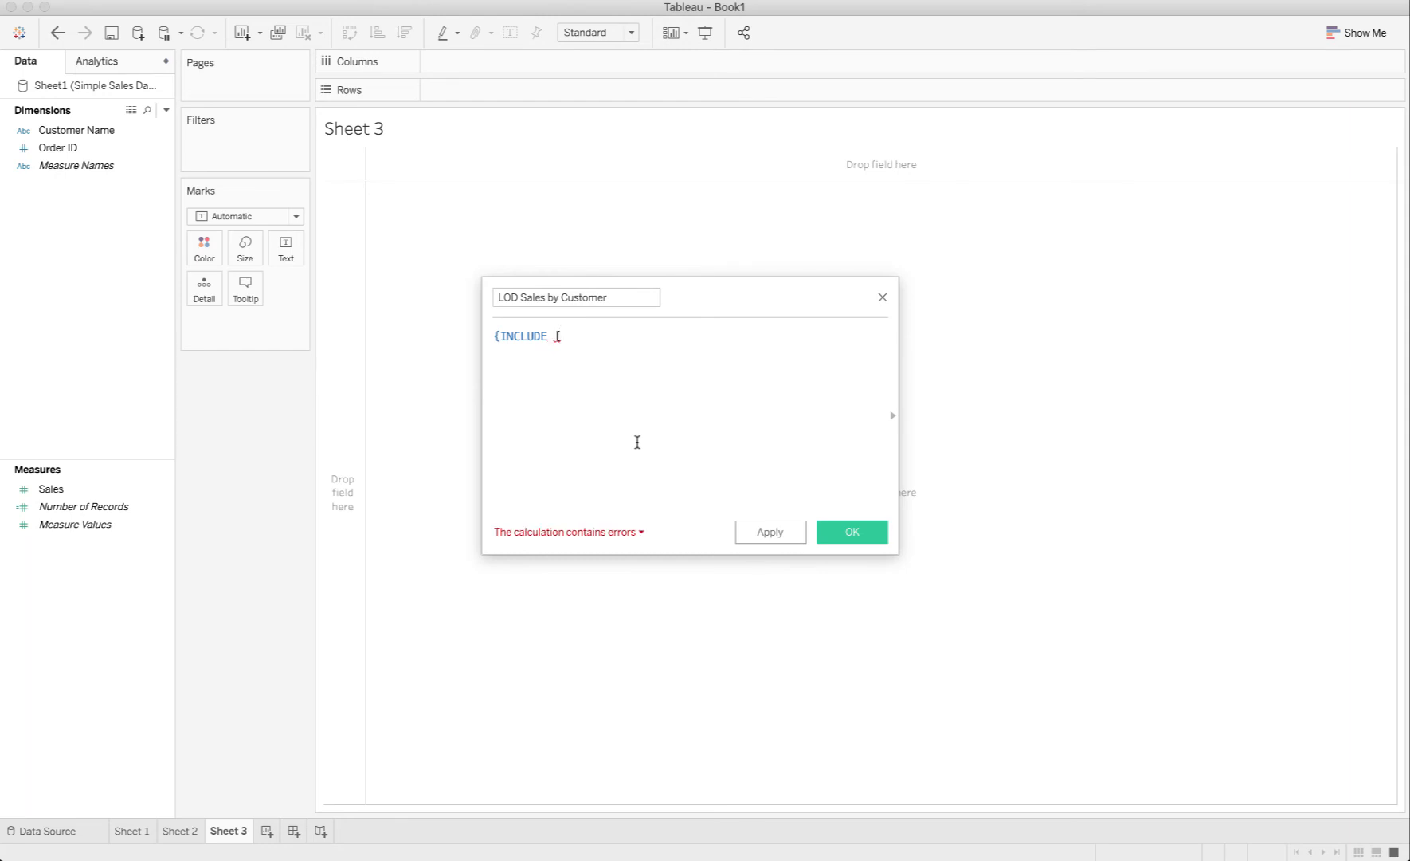
text(Customer Name])
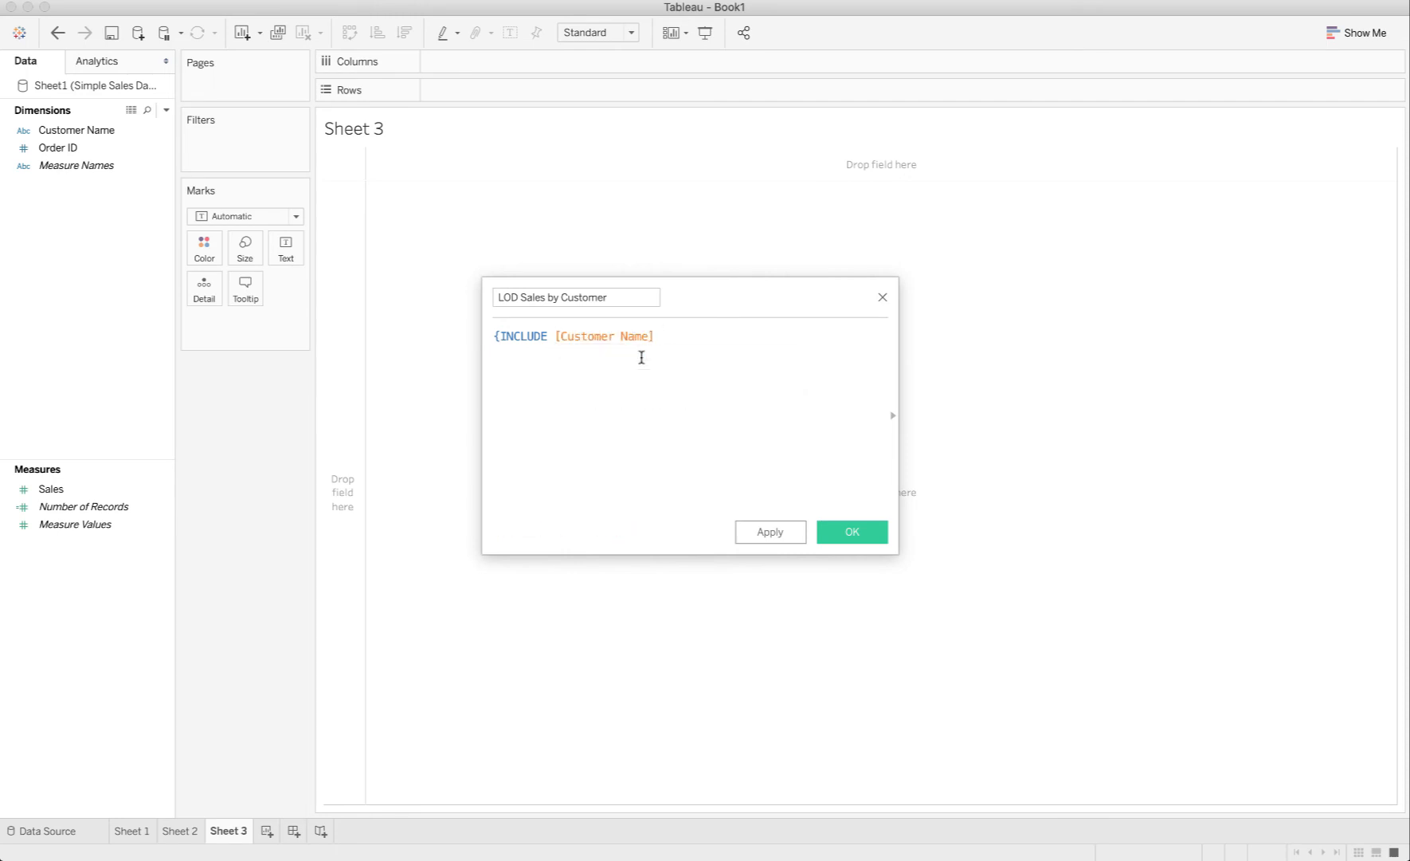
text(:)
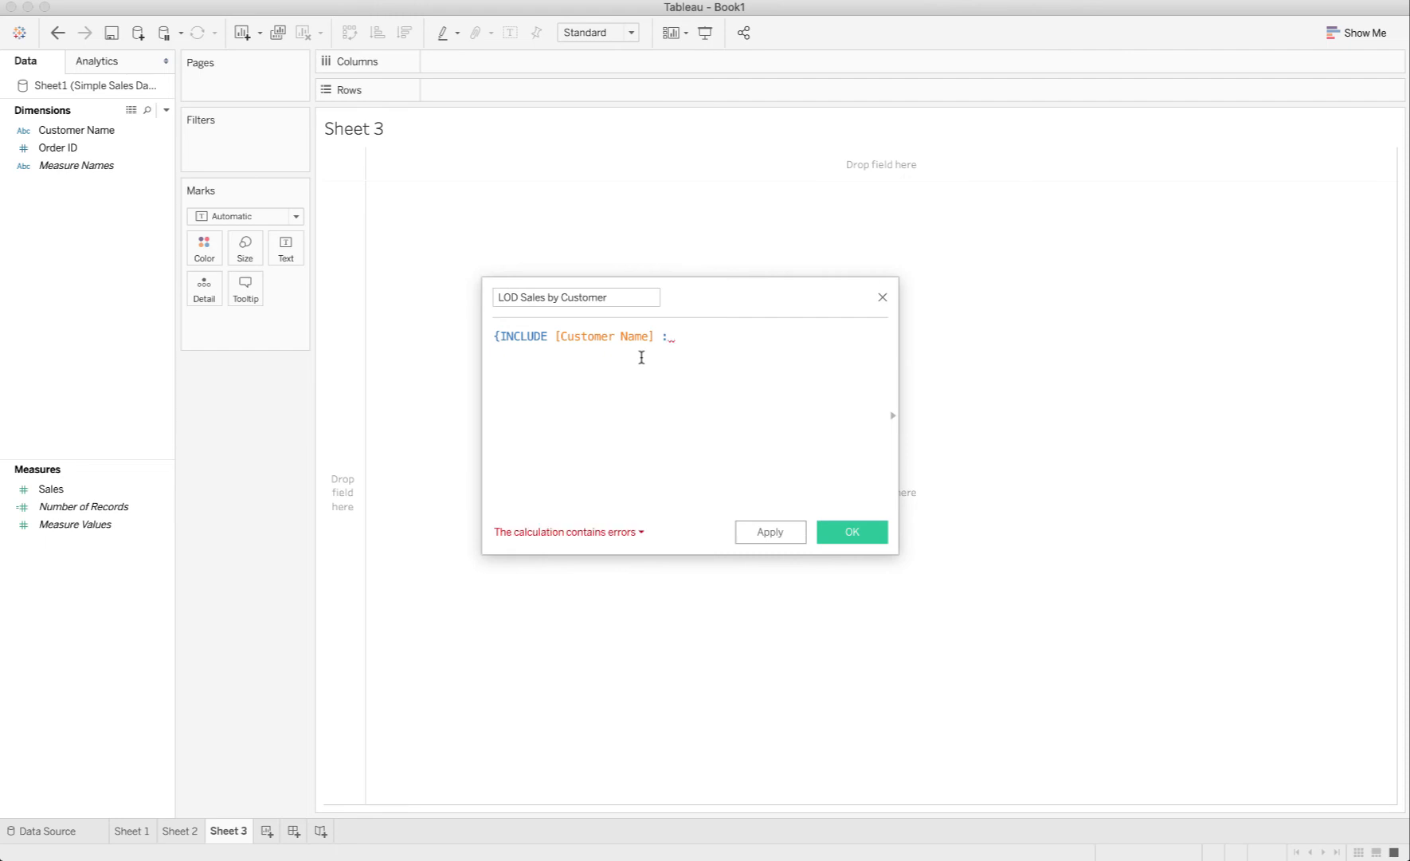
text(S)
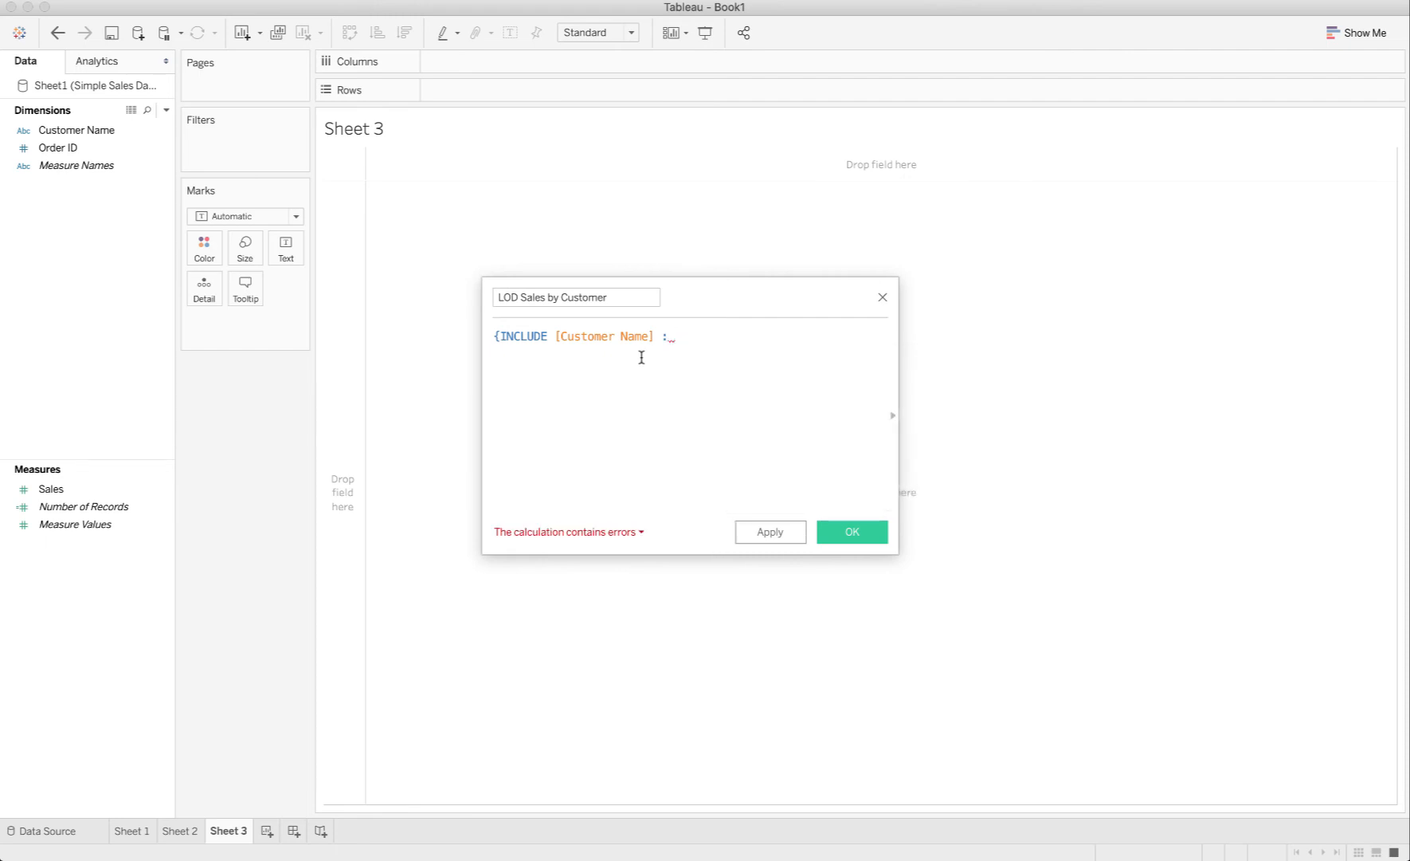
text(Sum()
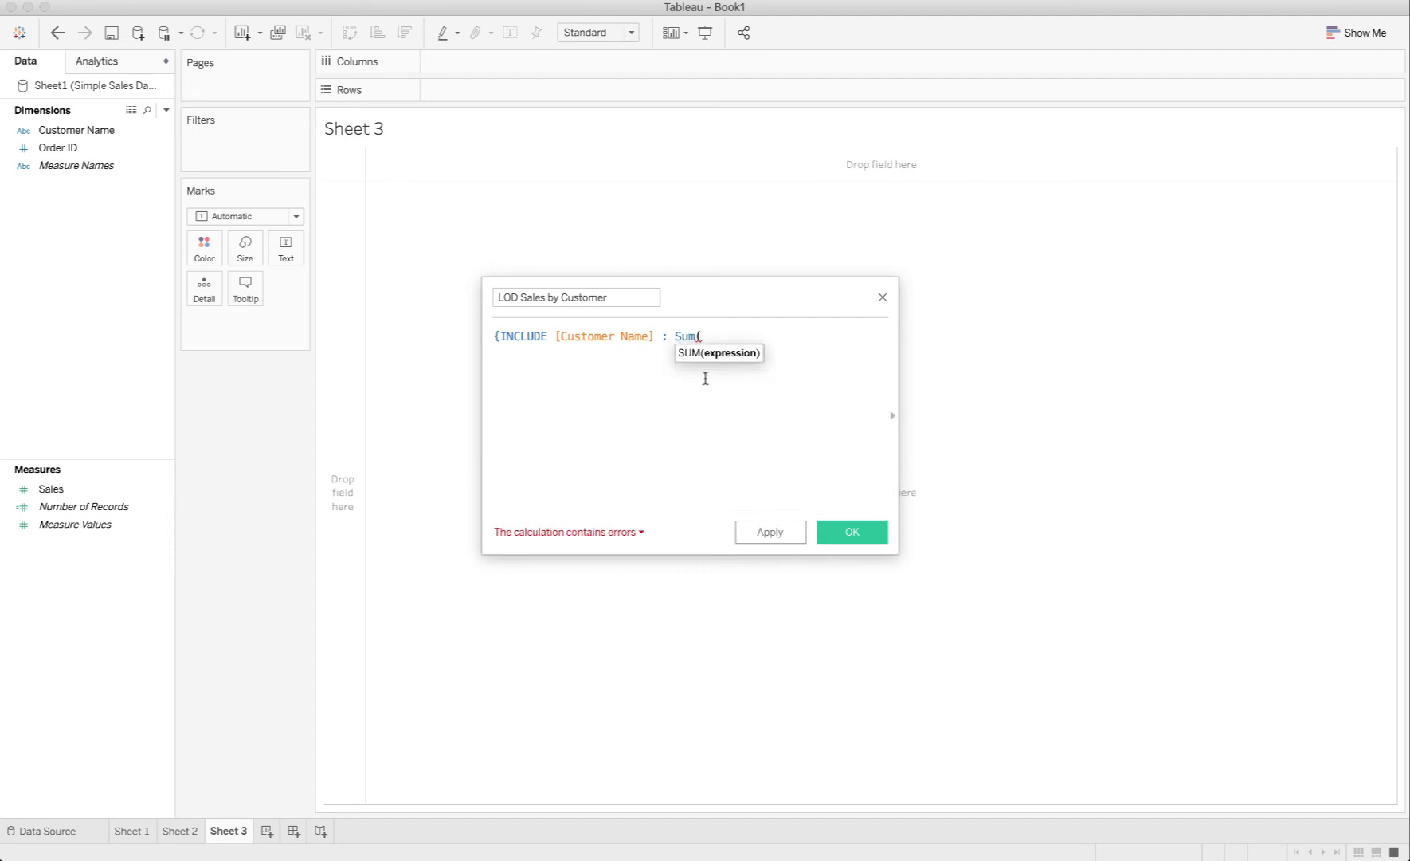
text([)
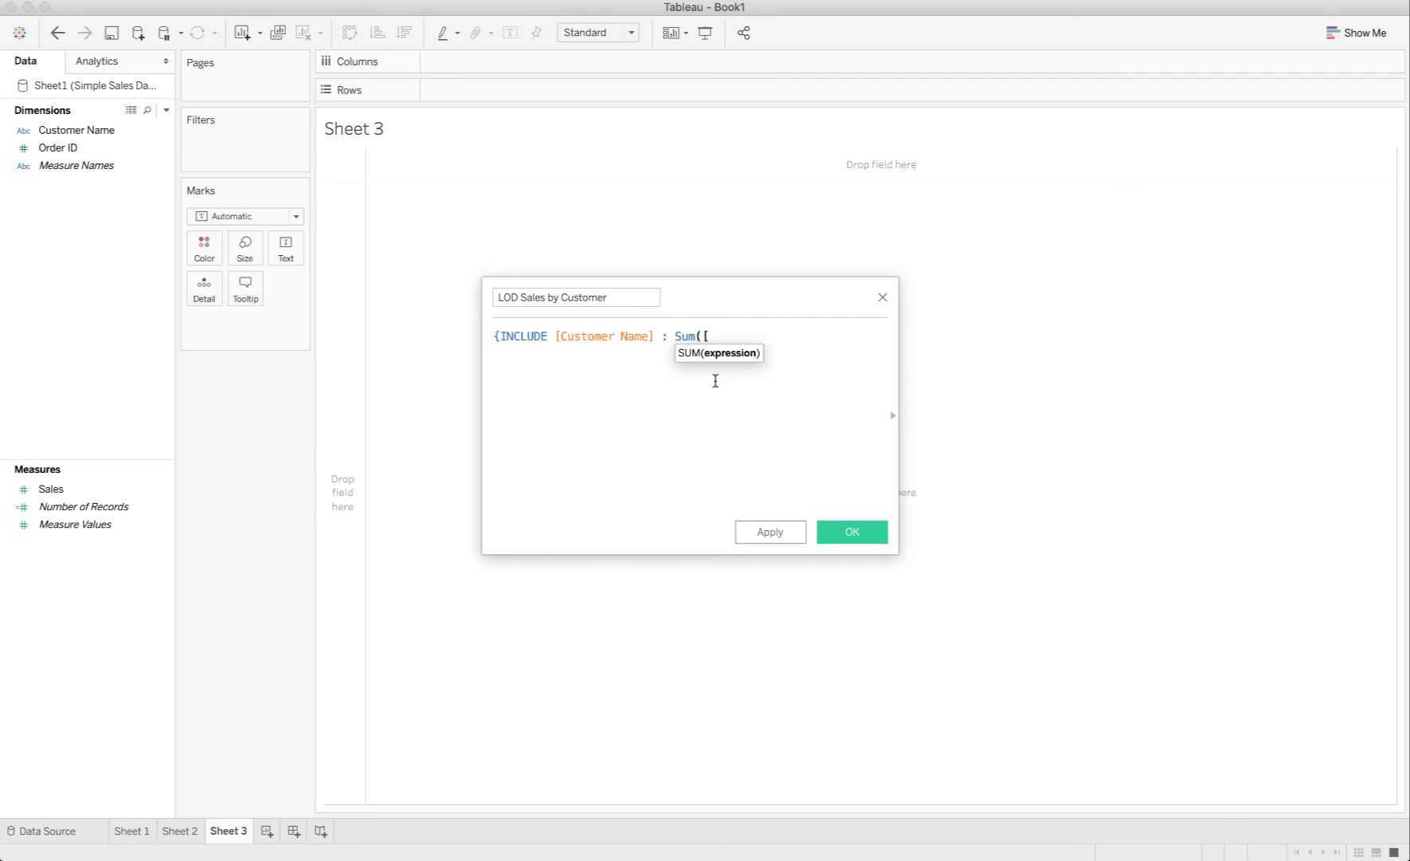
text(Sales]])
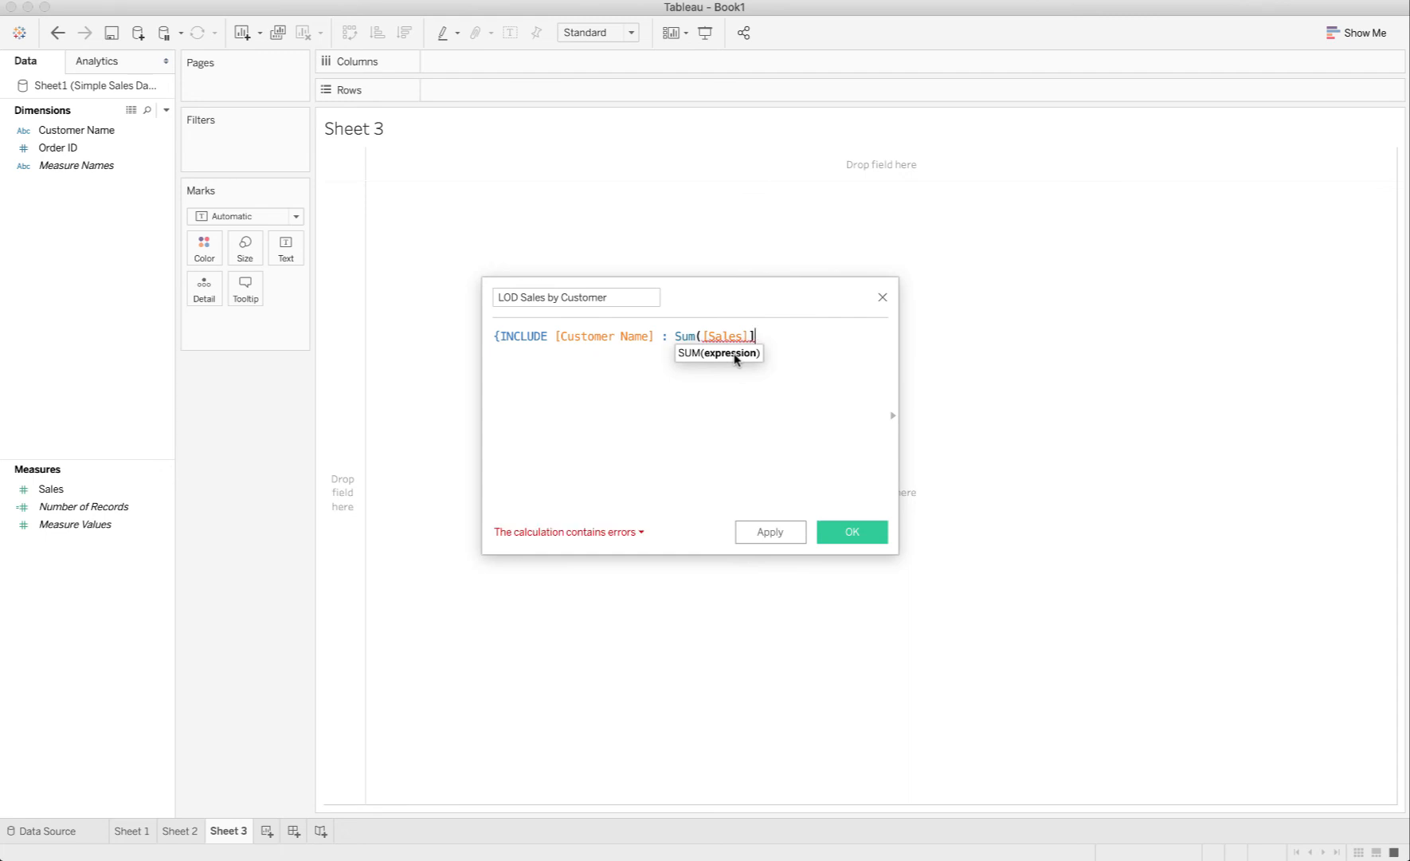
text()})
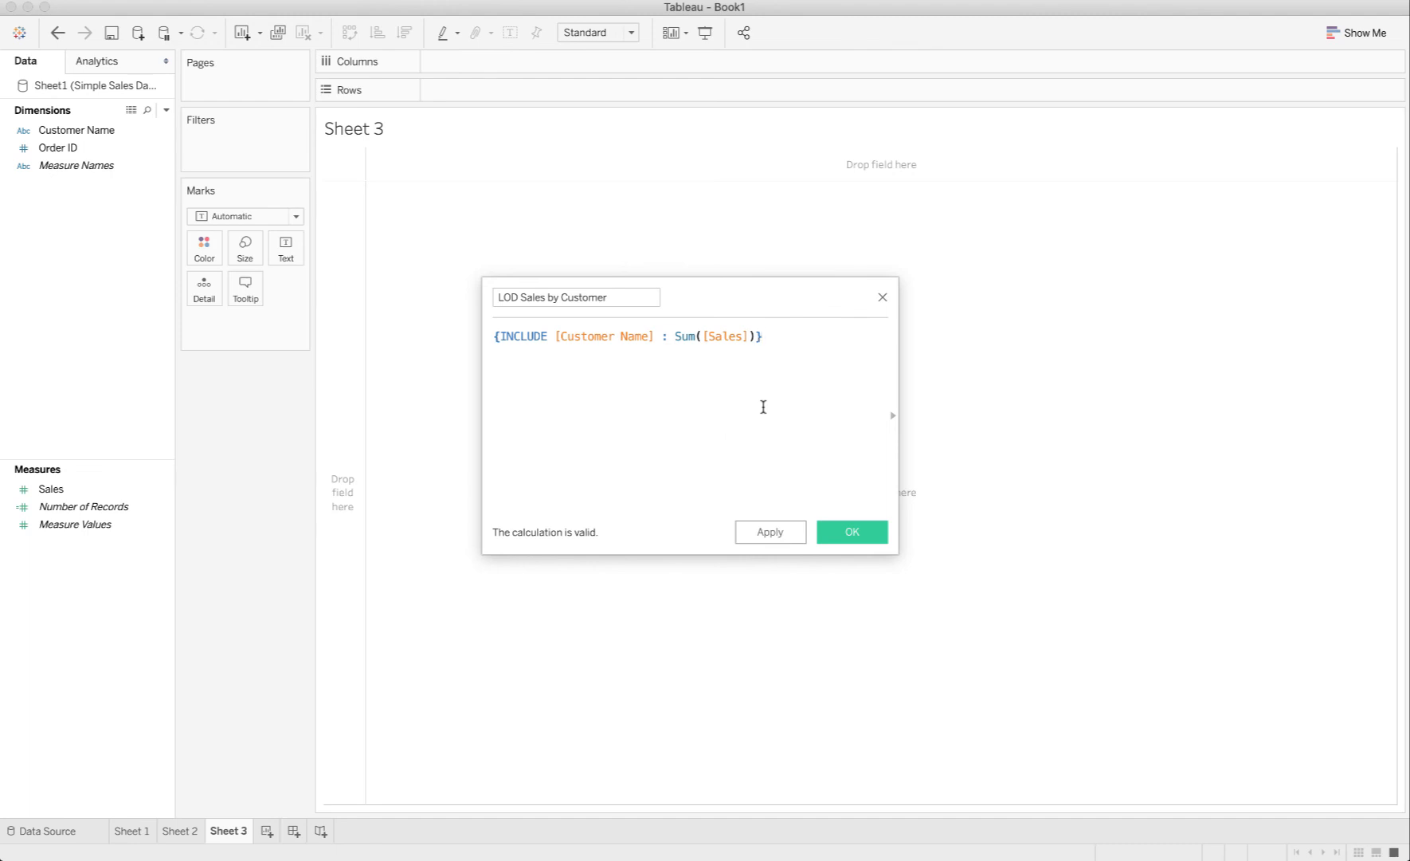
click(772, 531)
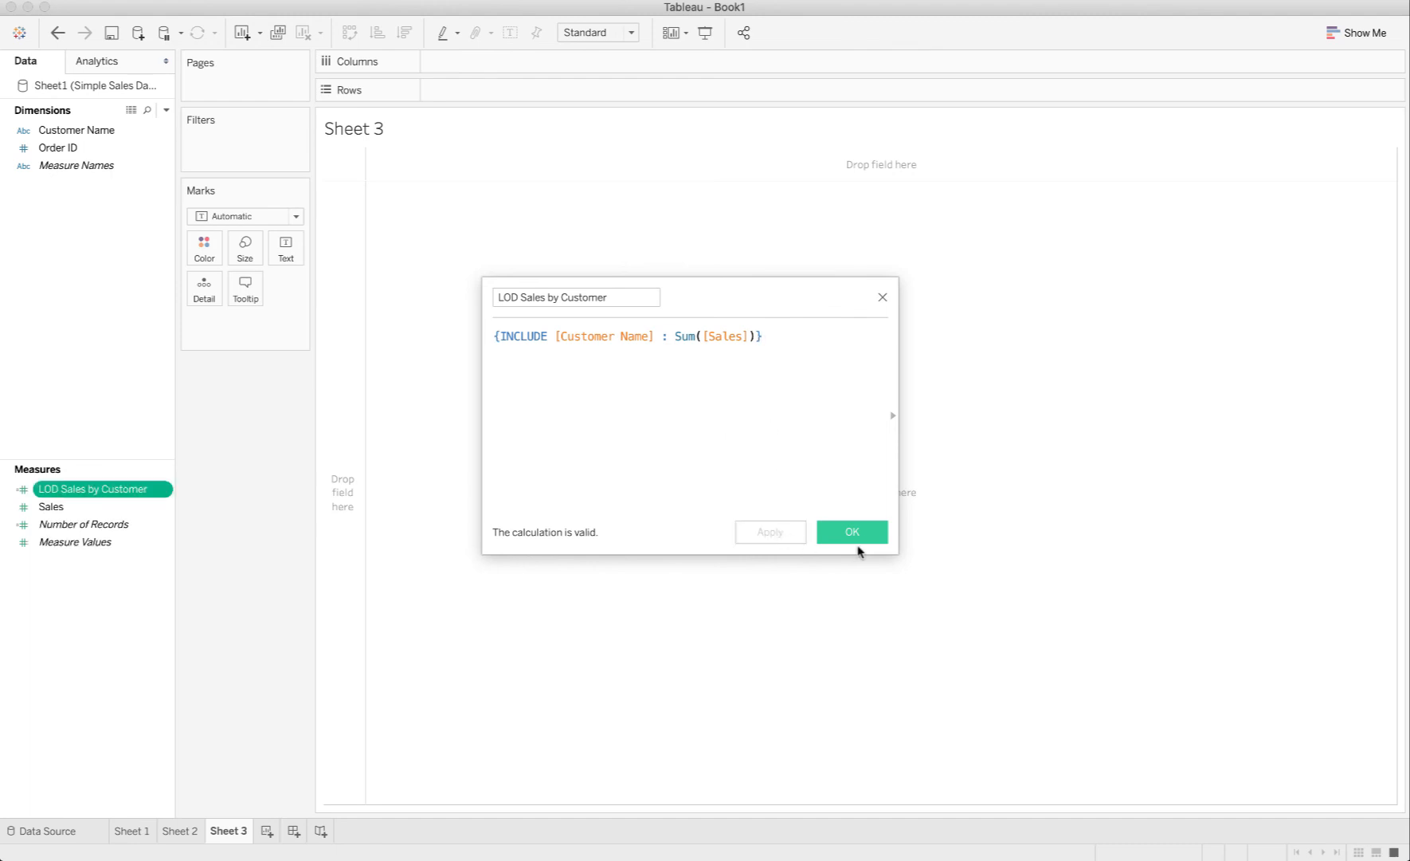
click(851, 531)
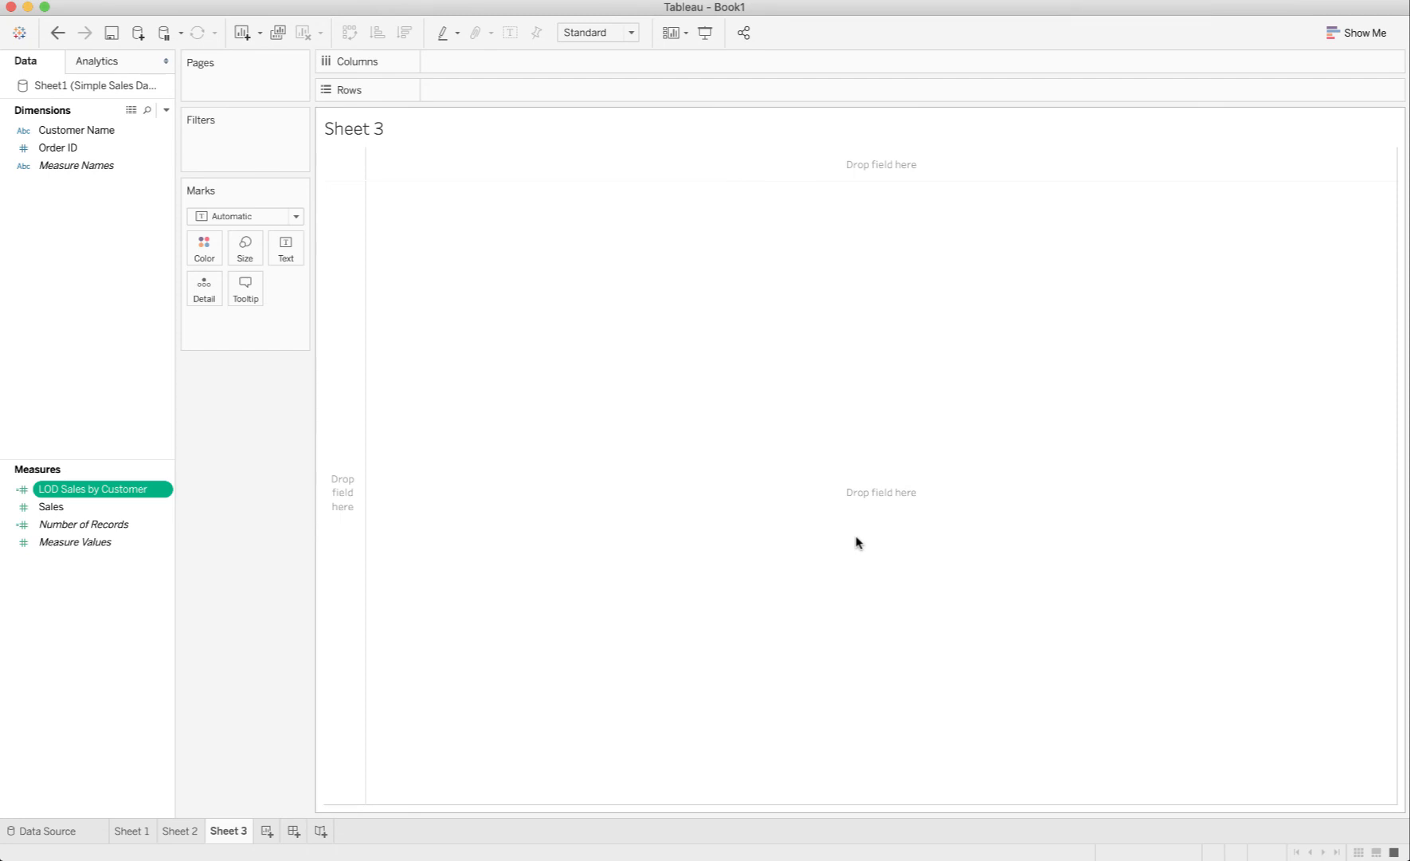
Step: Place Sales on Rows as an Average bar with its mark label $254.92 shown
click(83, 523)
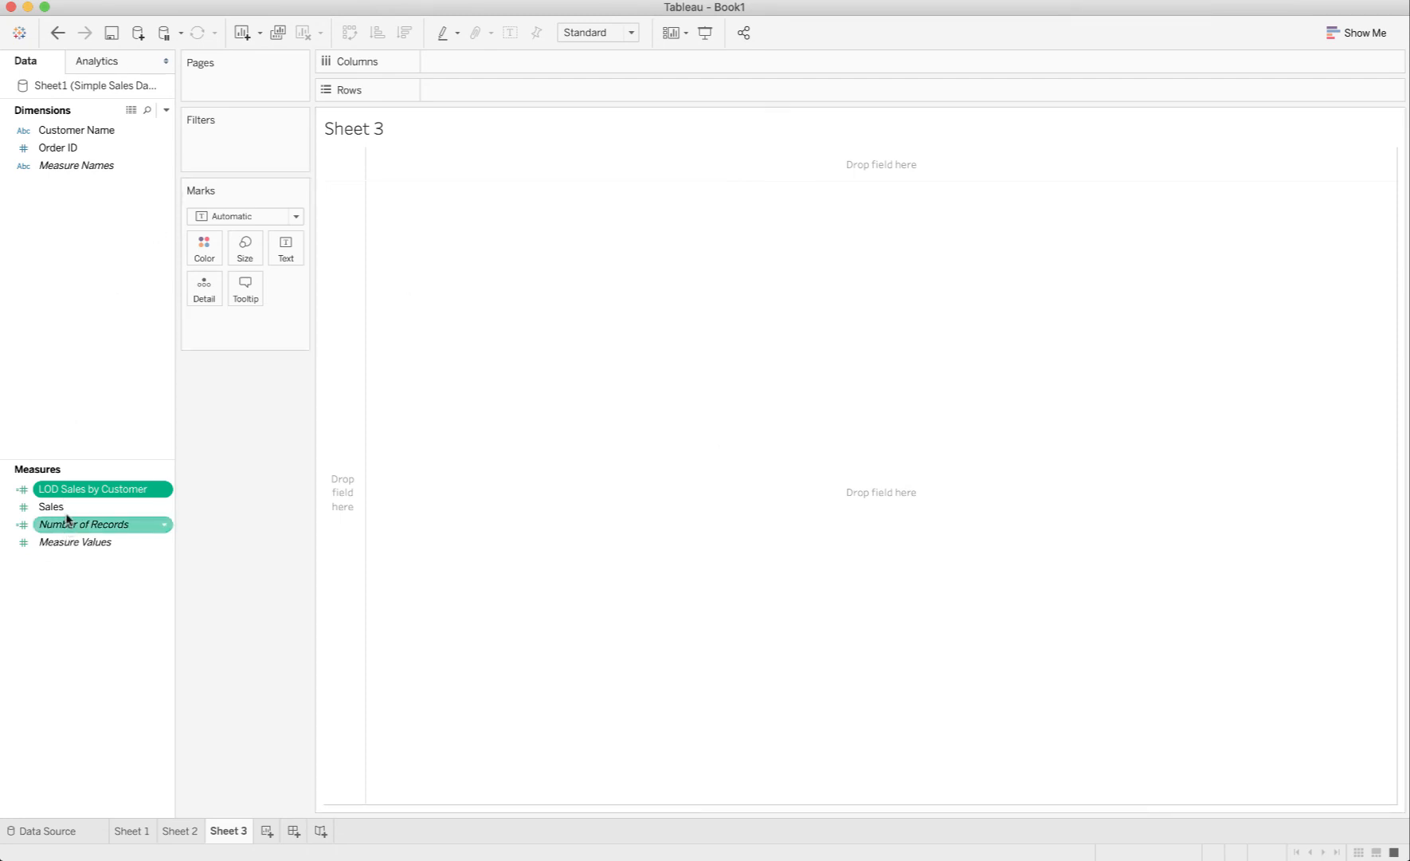
drag(51, 507, 485, 89)
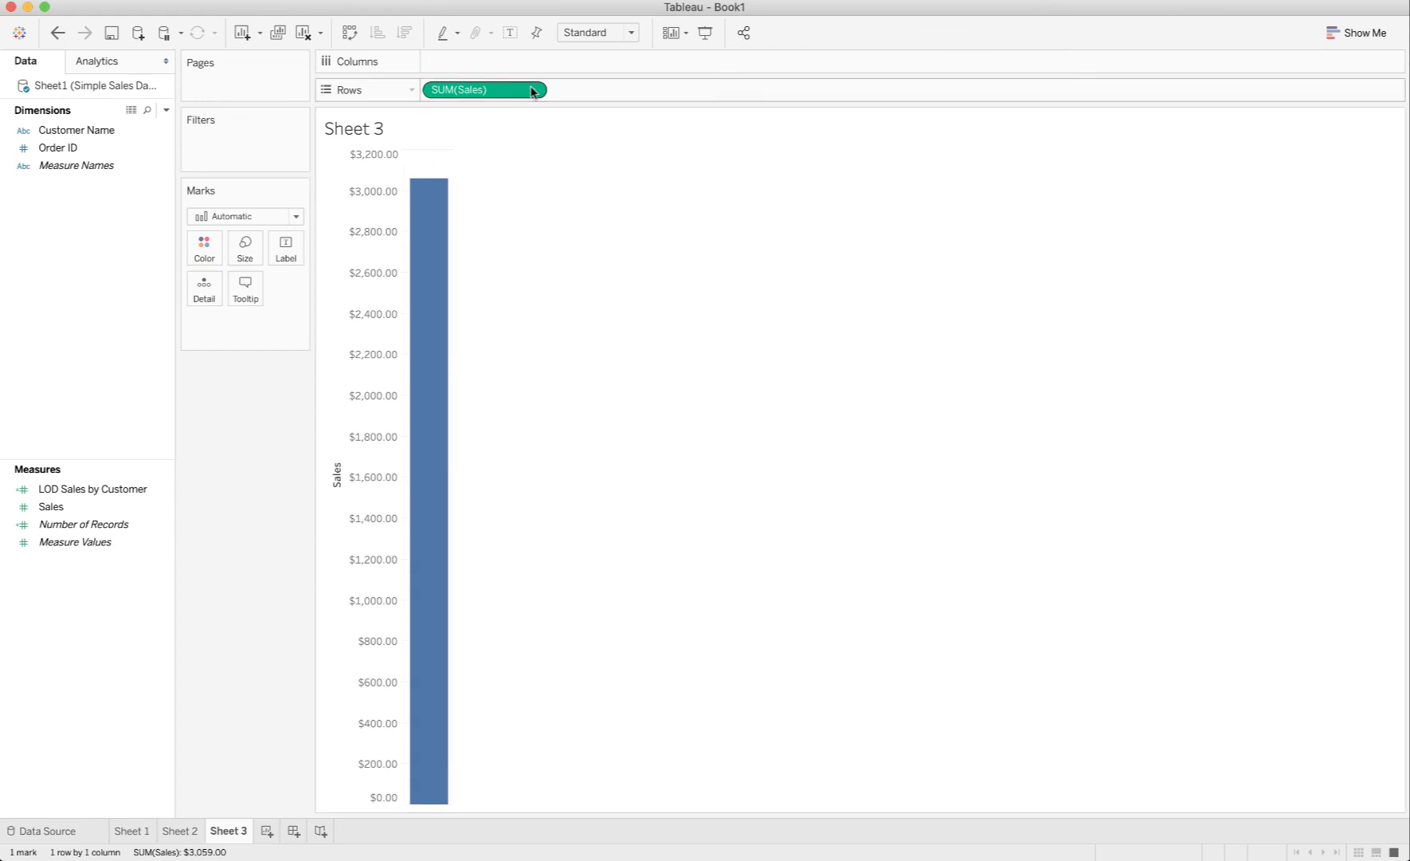
click(537, 90)
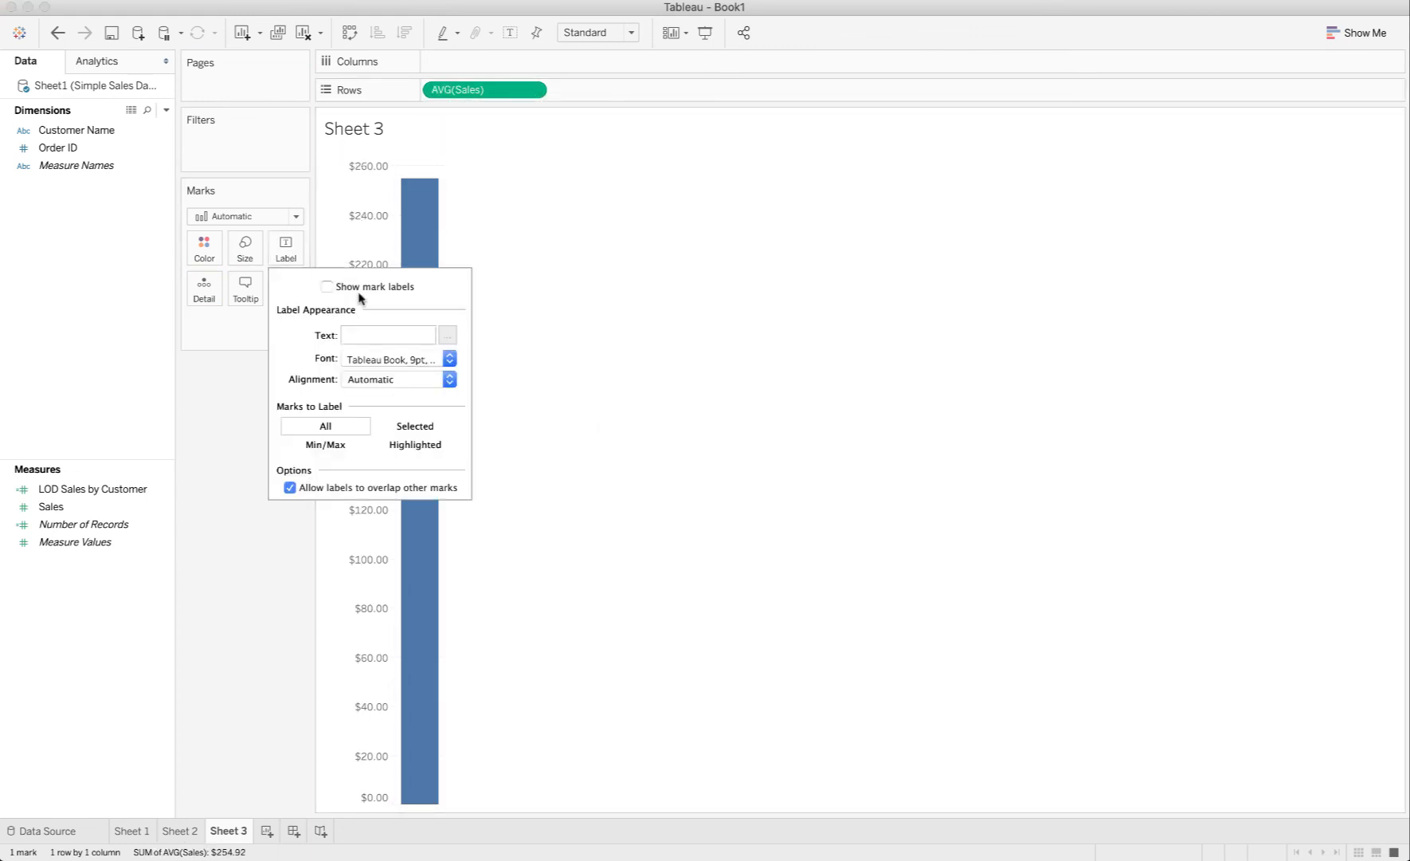
click(327, 285)
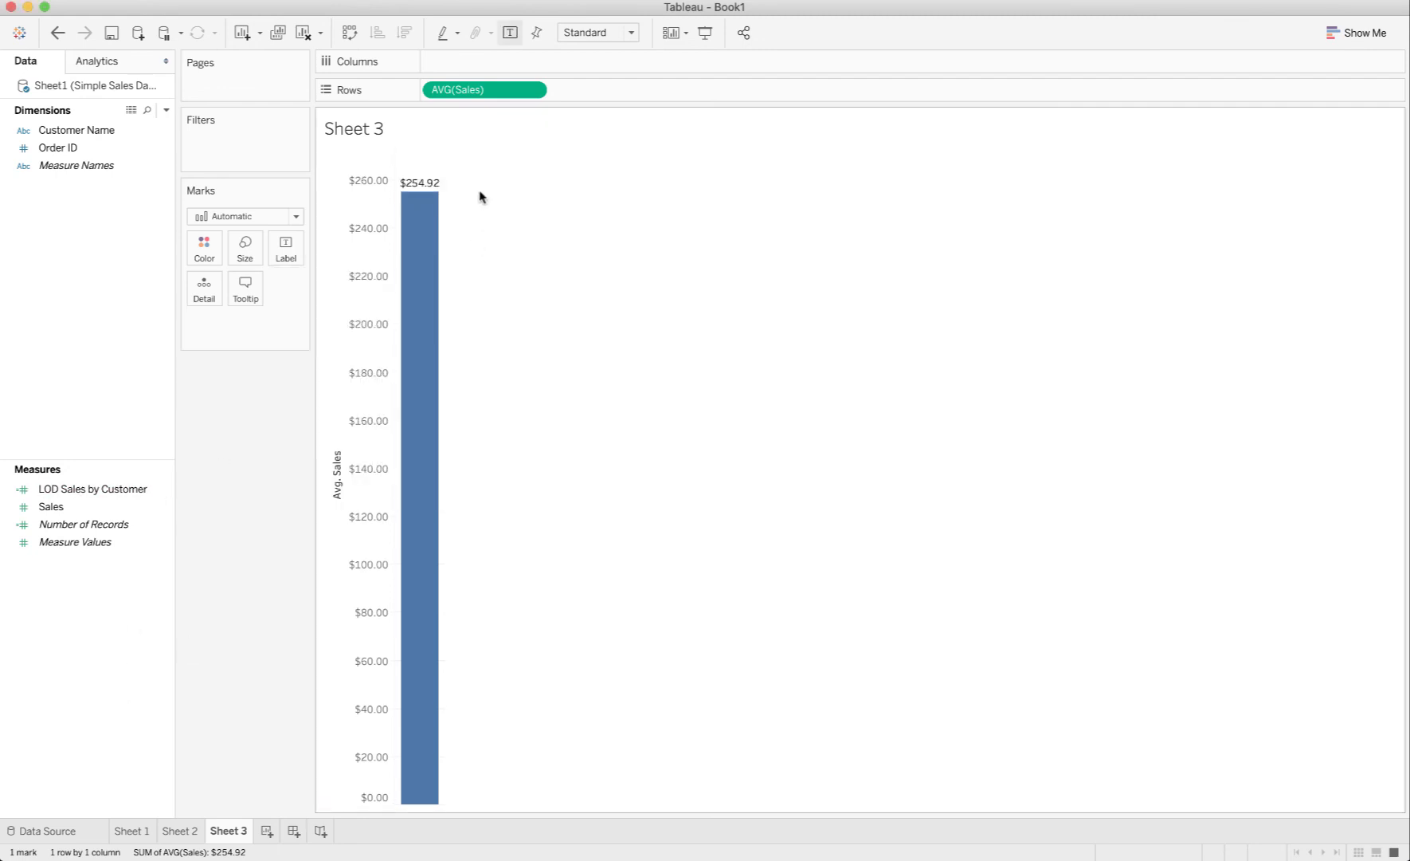
mouse_move(486, 90)
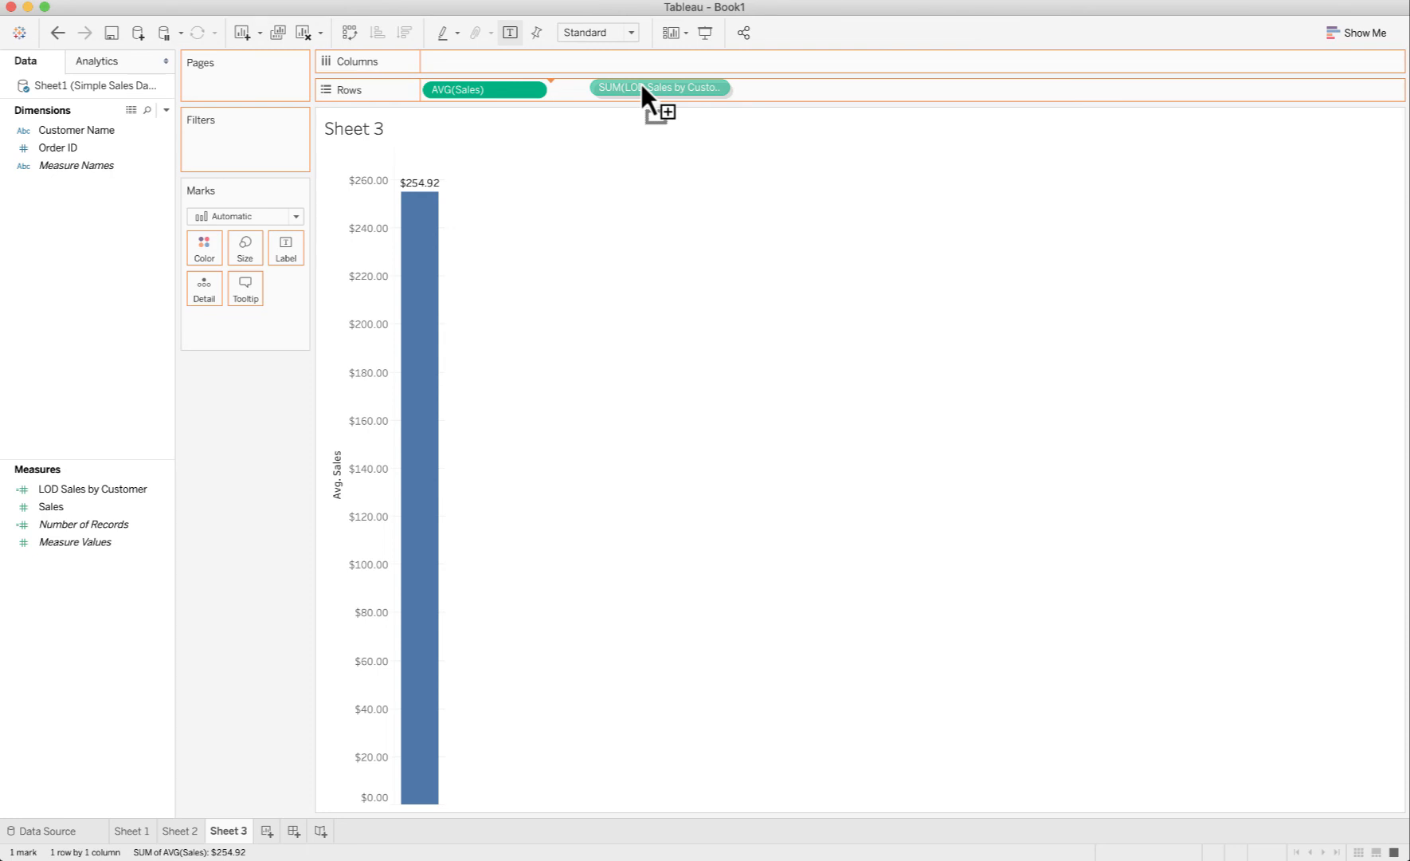
Step: Add LOD Sales by Customer to Rows aggregated as Average, labelled 382.4
drag(662, 88, 612, 89)
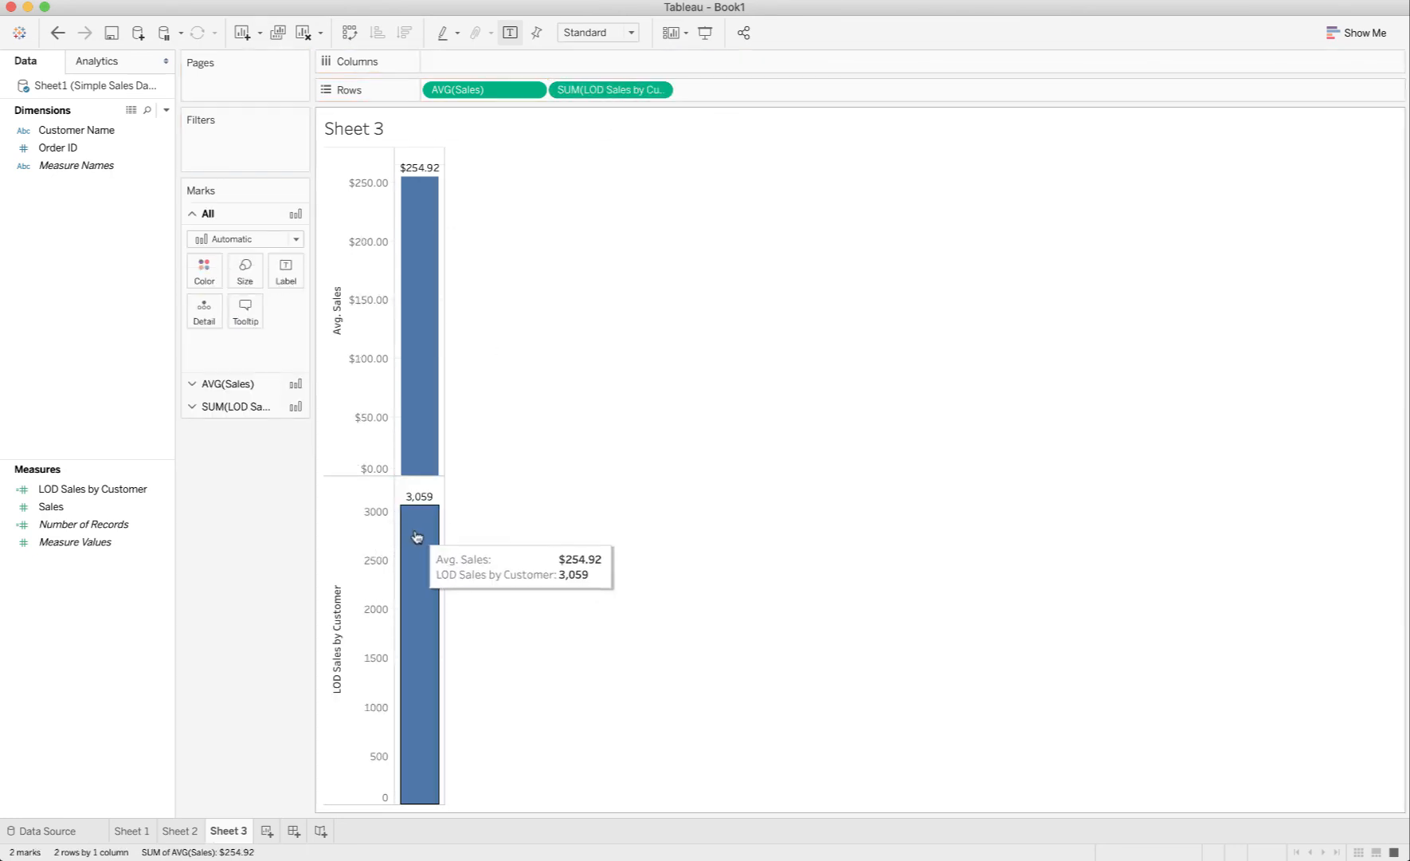
mouse_move(671, 84)
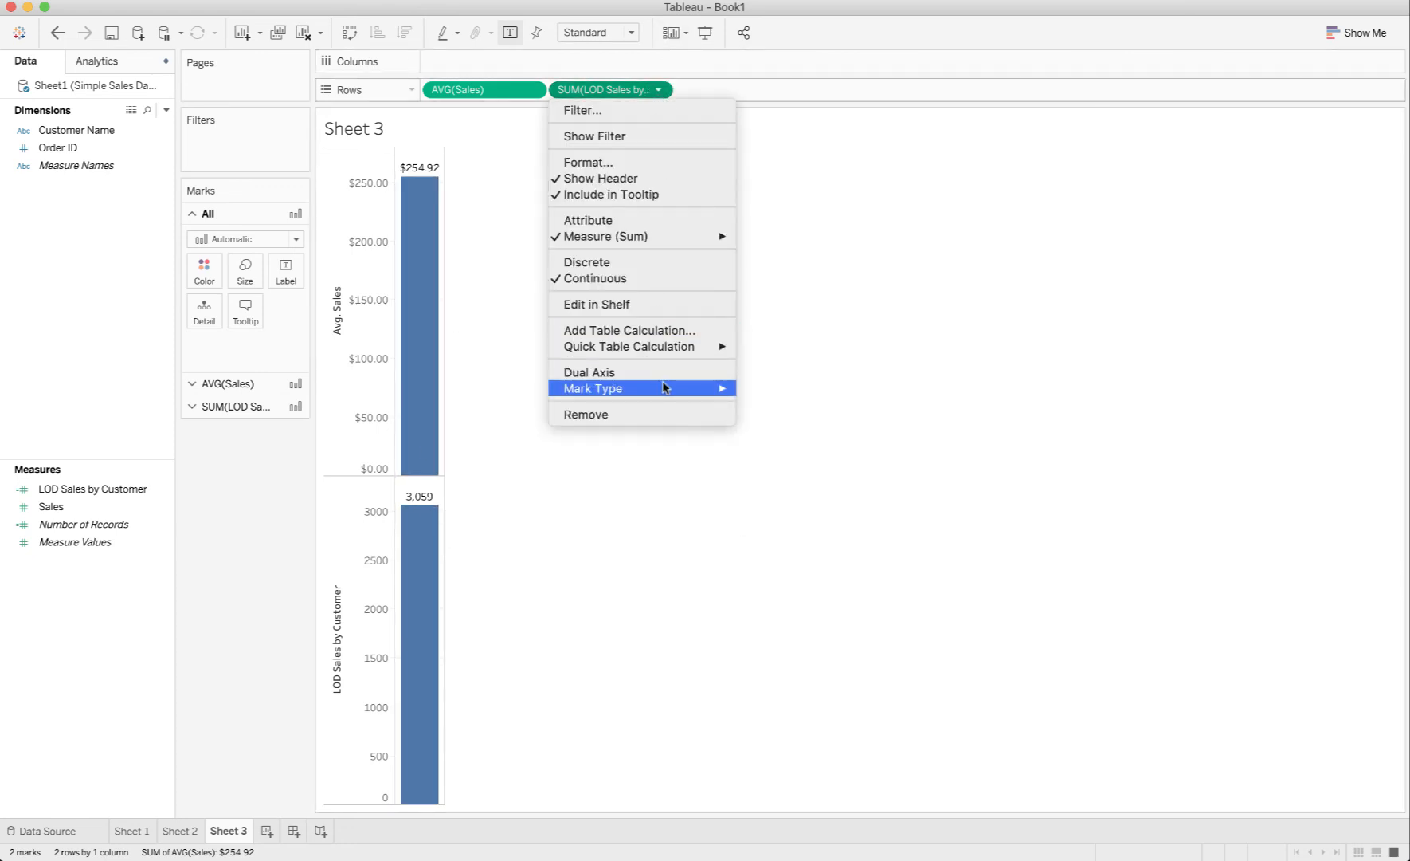
mouse_move(630, 235)
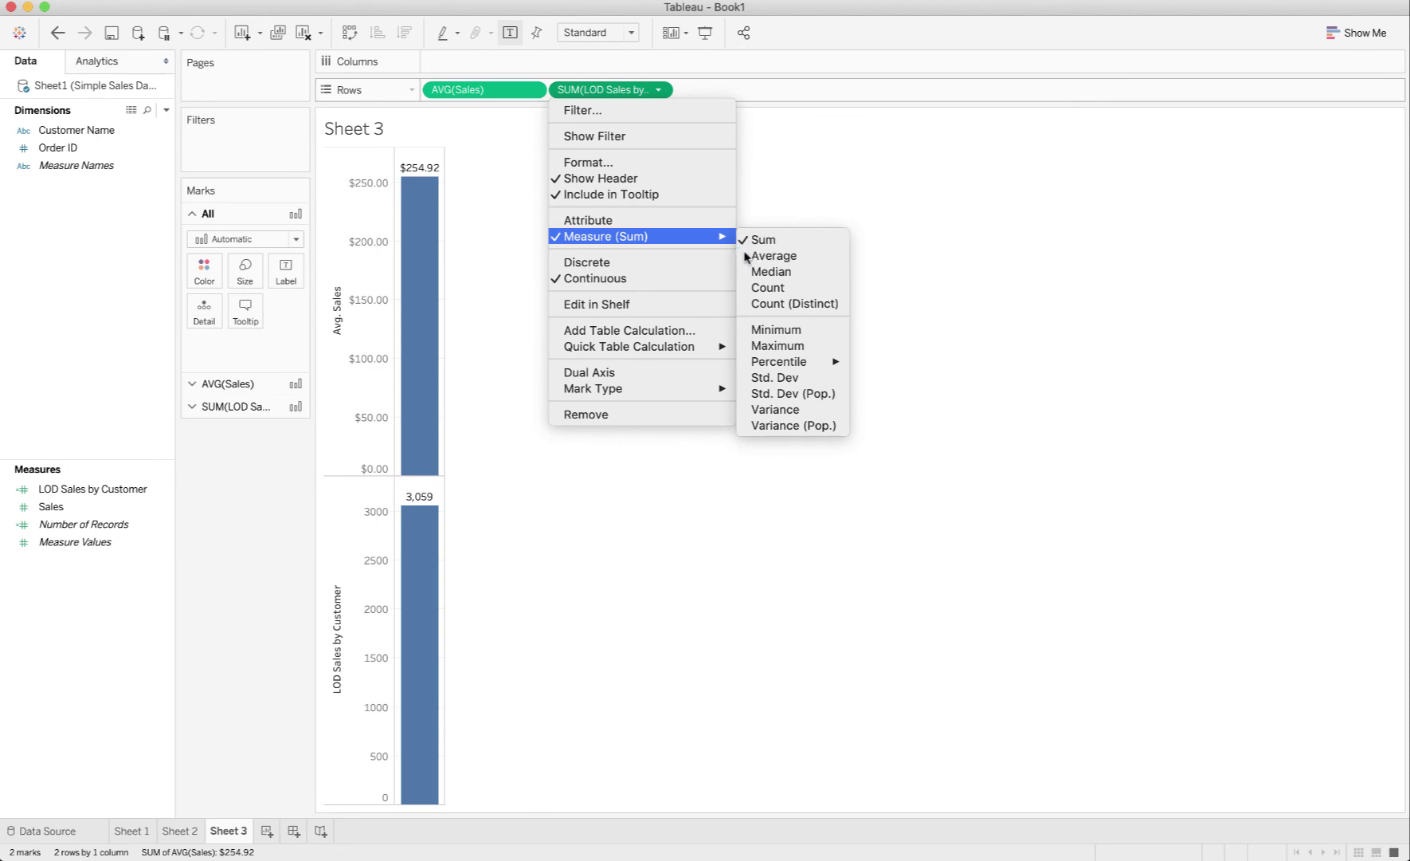
click(772, 255)
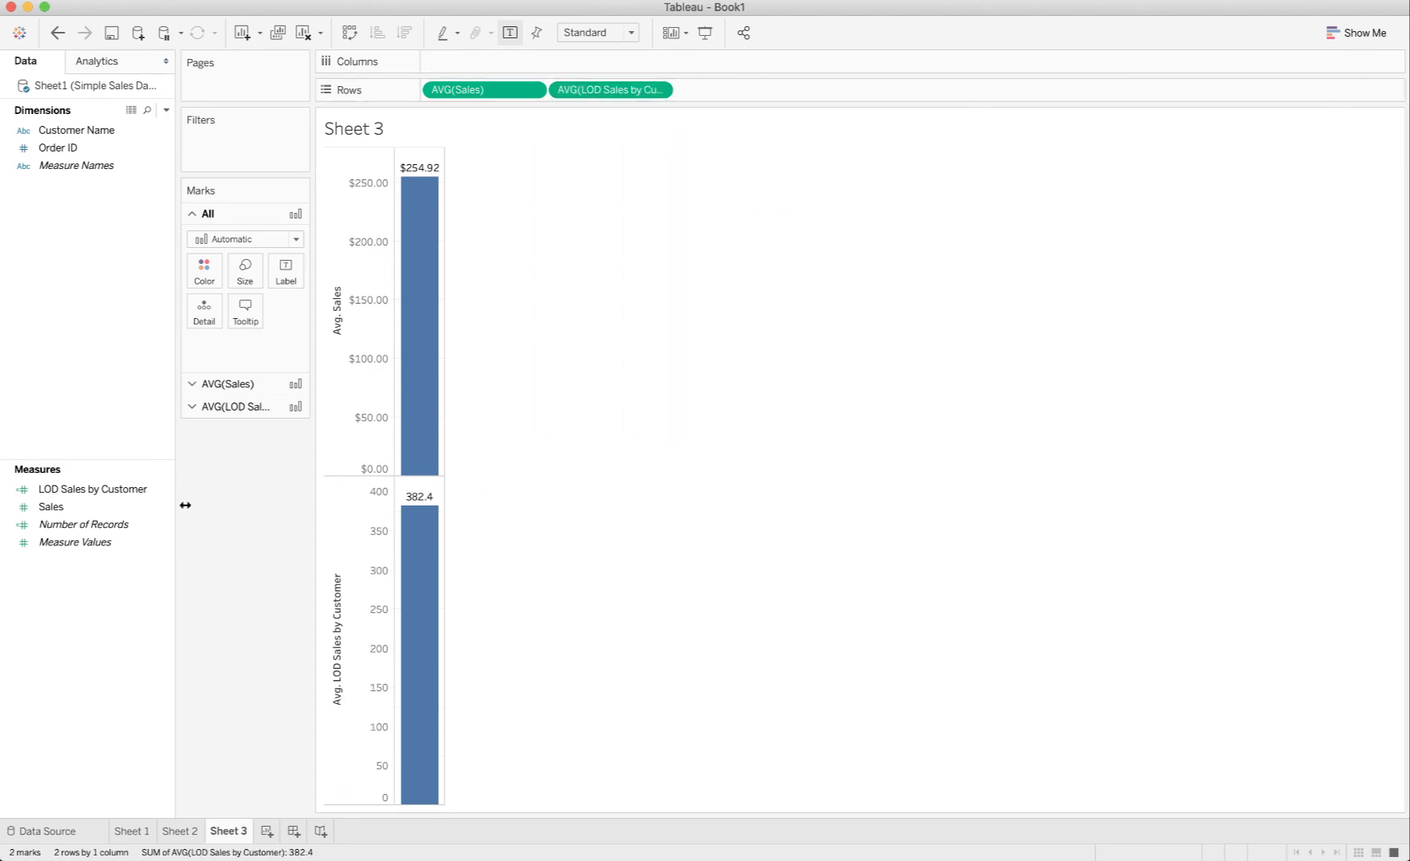
Step: Set LOD Sales by Customer's default number format to Currency (Standard), giving $382.38
right_click(91, 487)
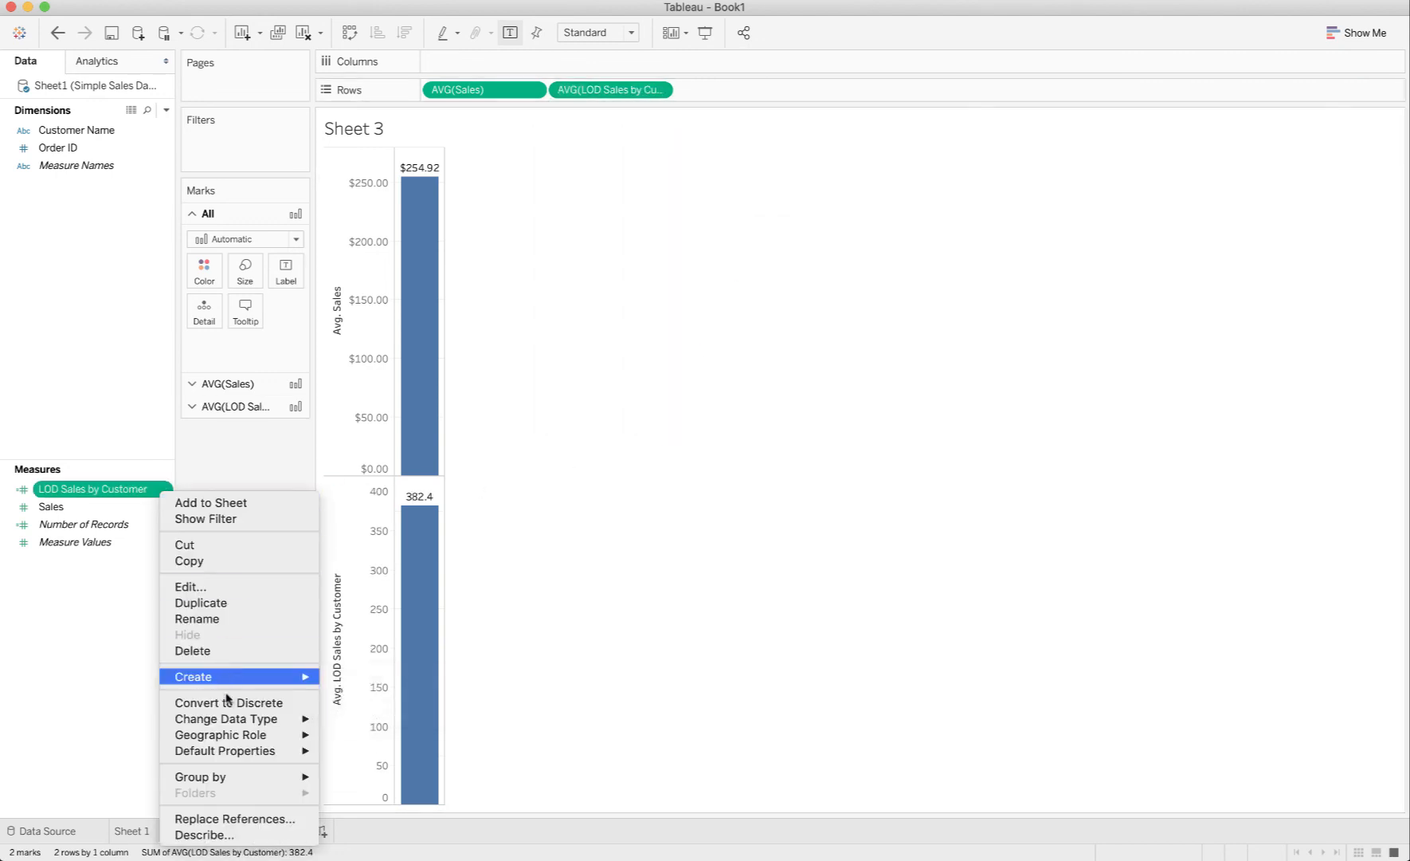
mouse_move(226, 751)
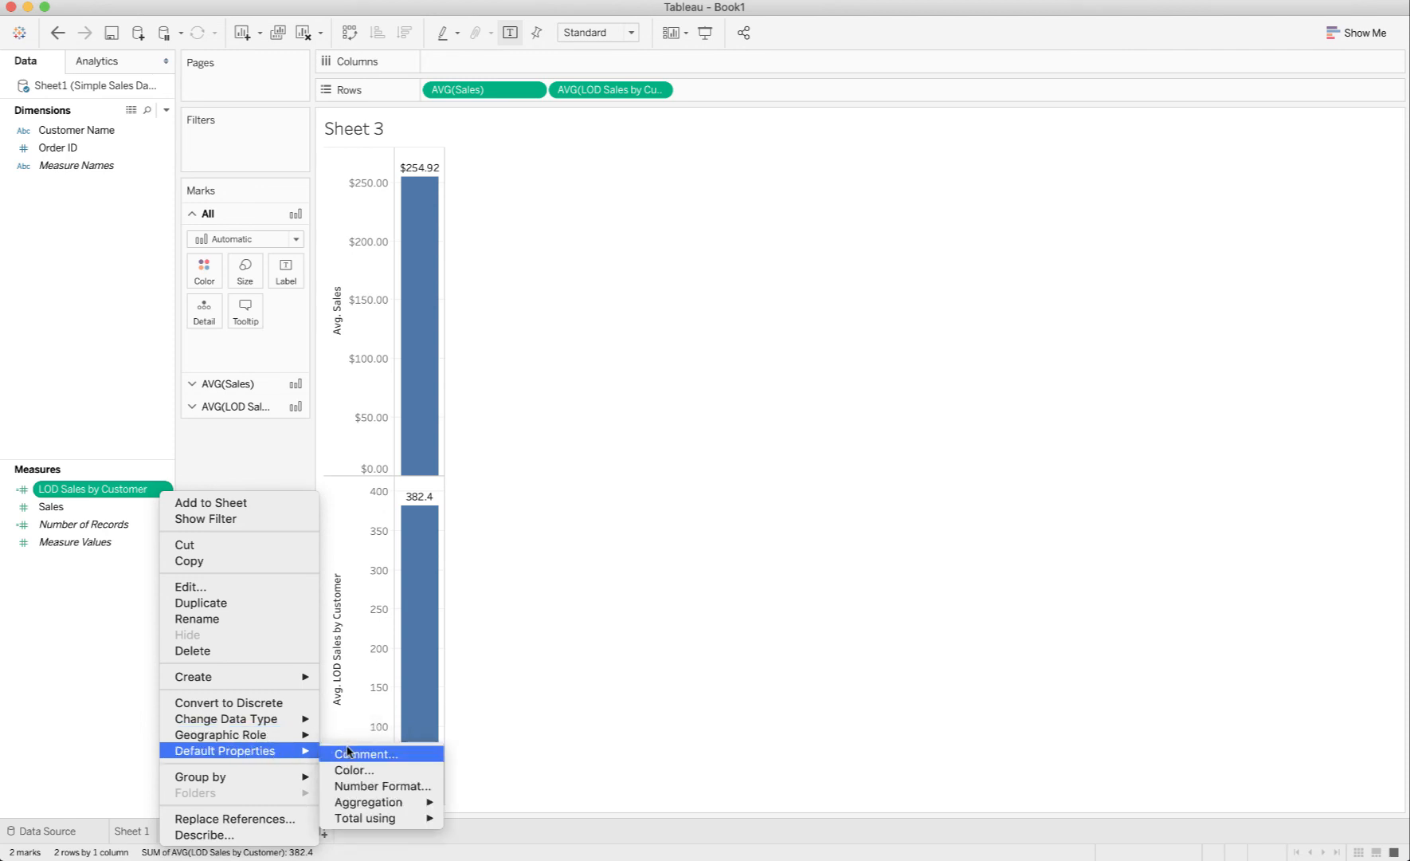
click(384, 786)
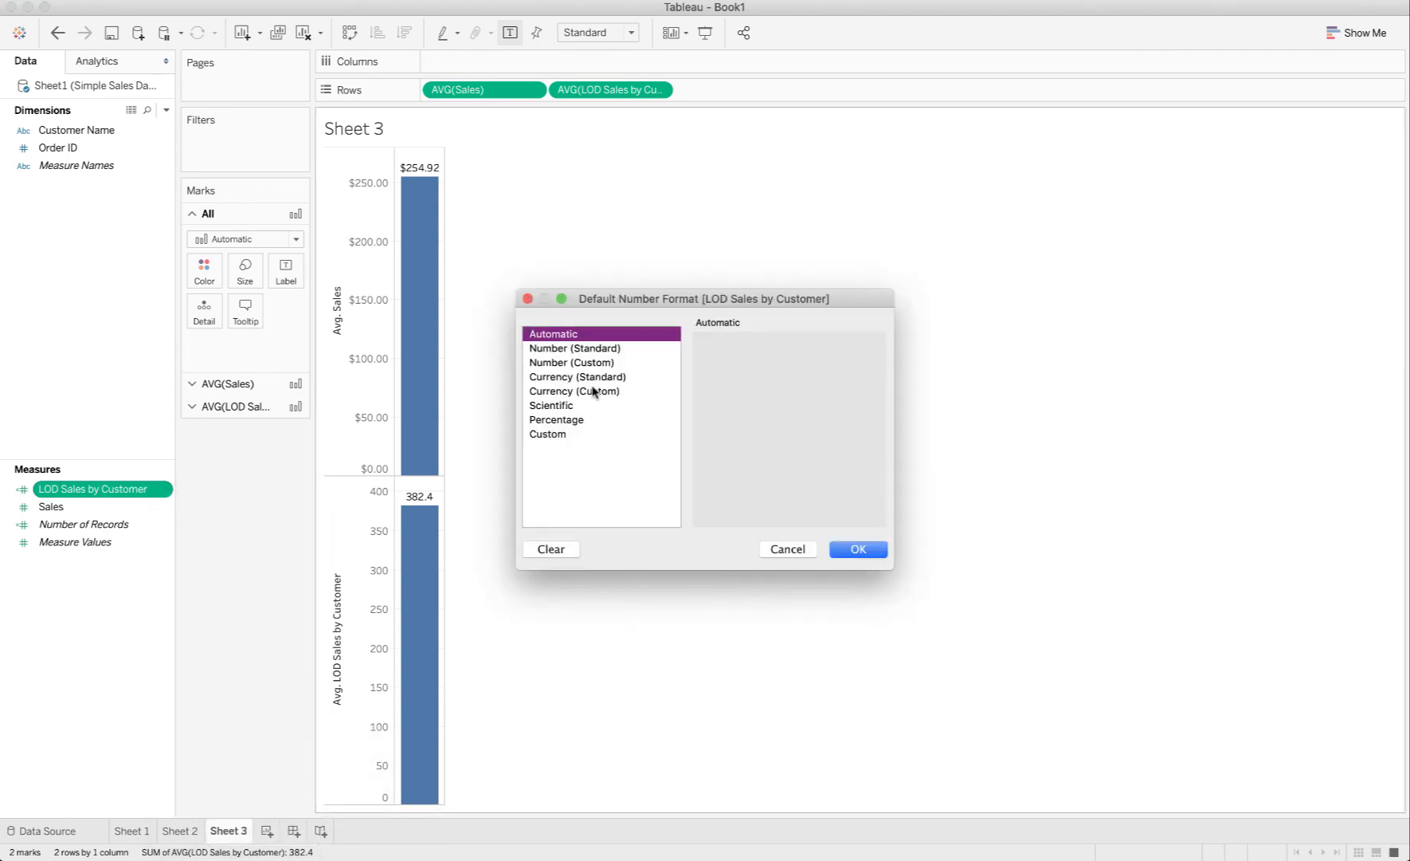
click(577, 376)
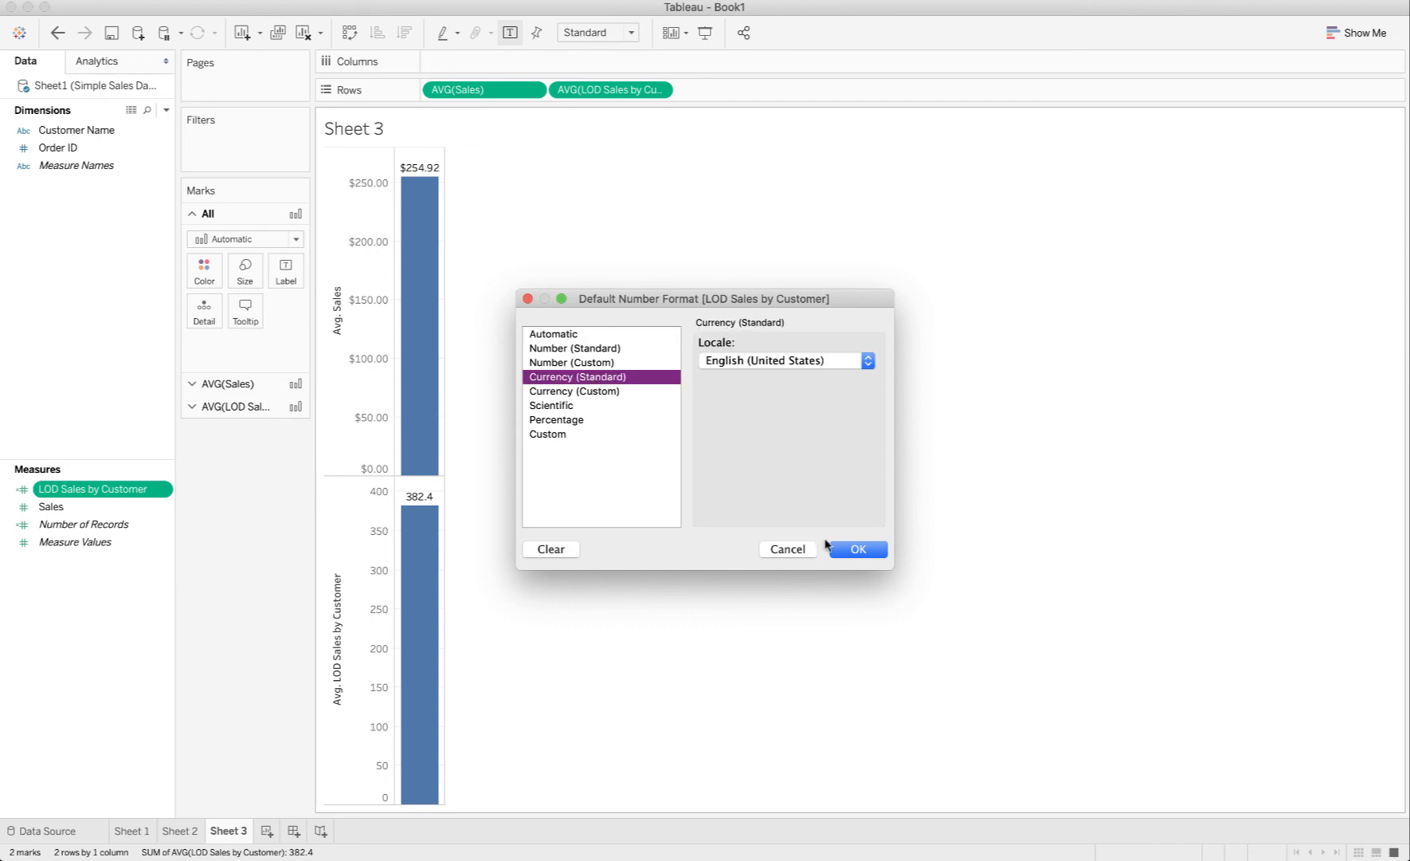
click(858, 548)
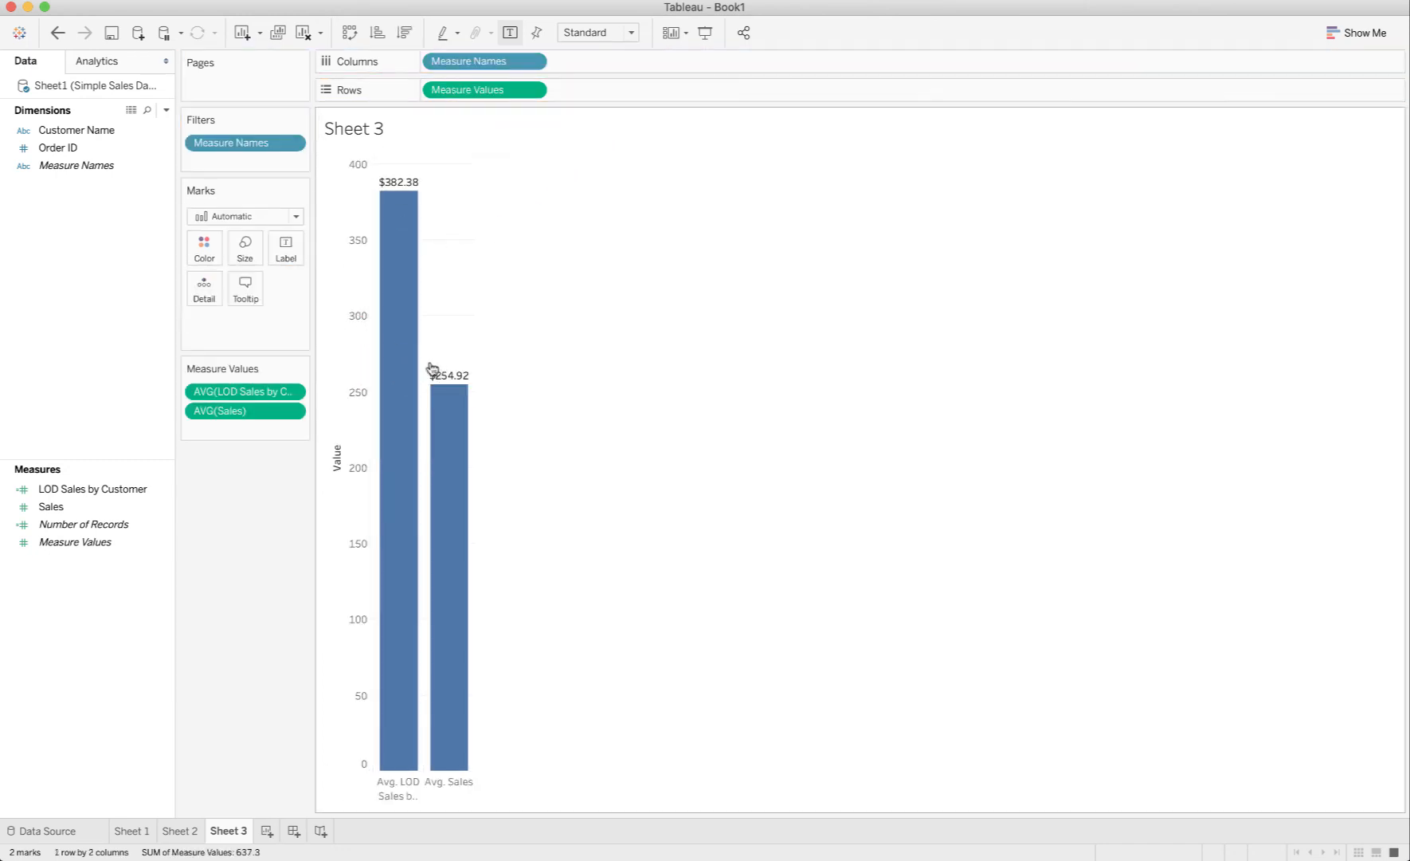
mouse_move(417, 435)
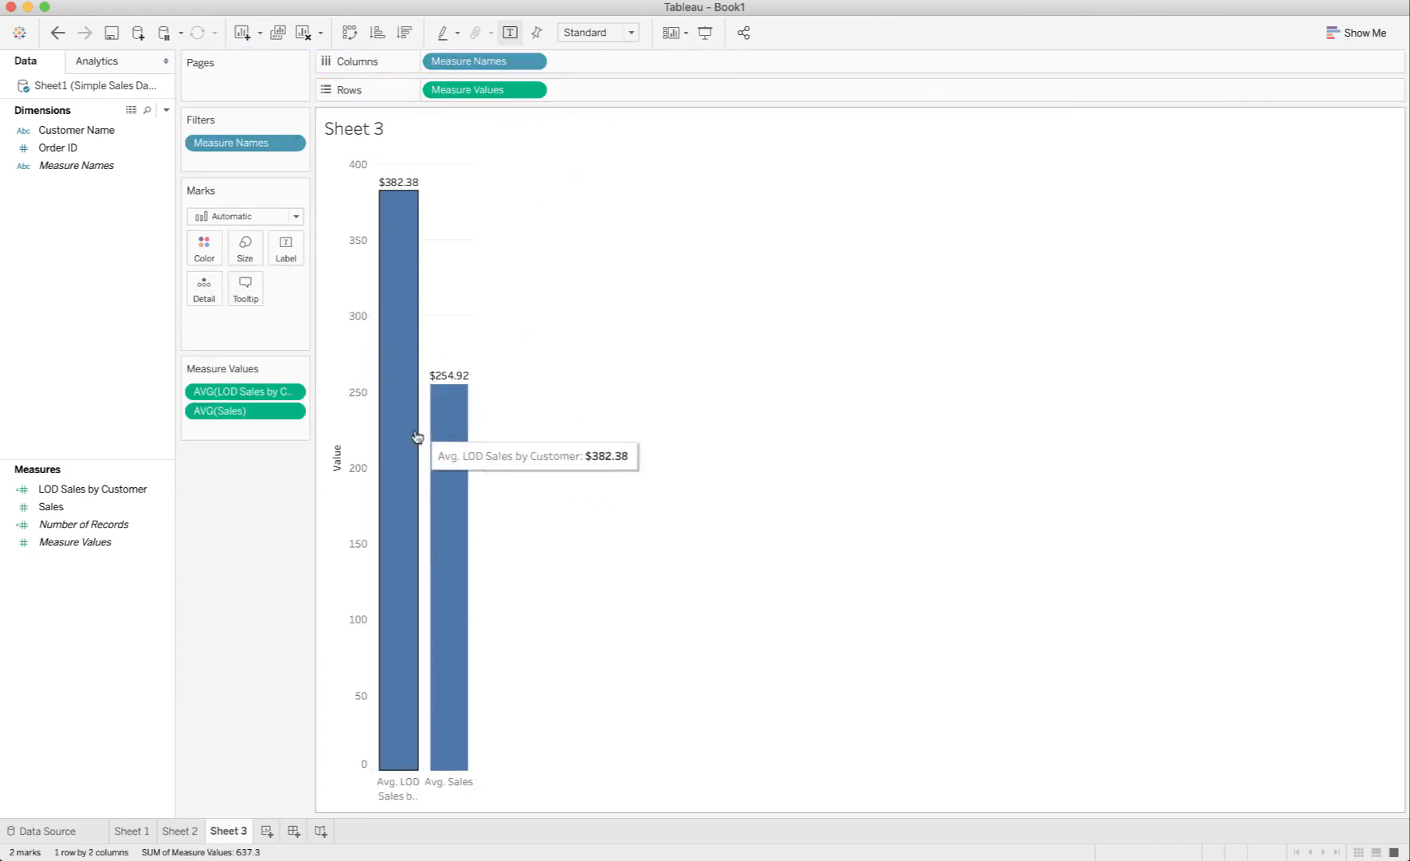
mouse_move(400, 273)
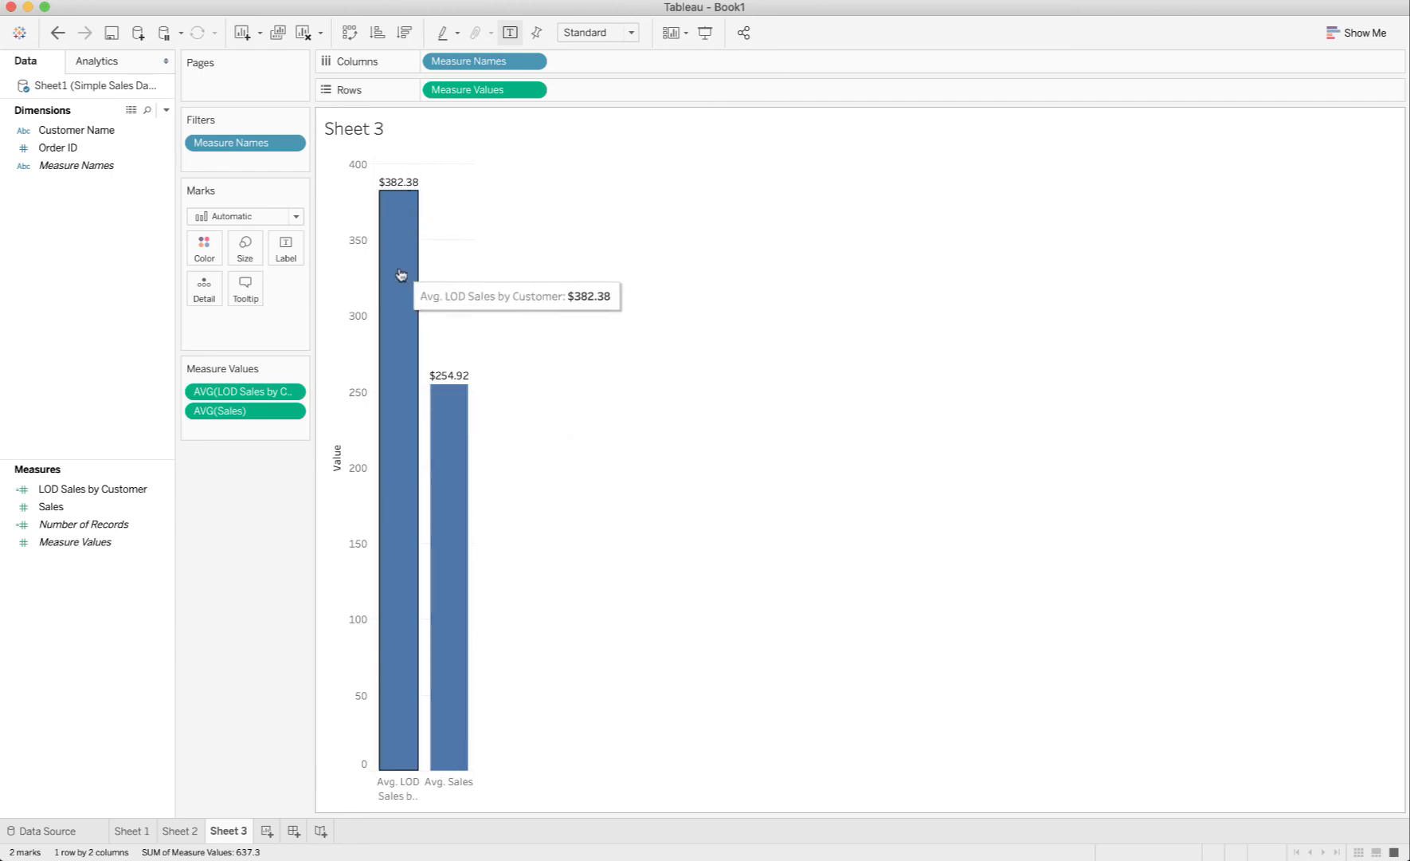
mouse_move(403, 301)
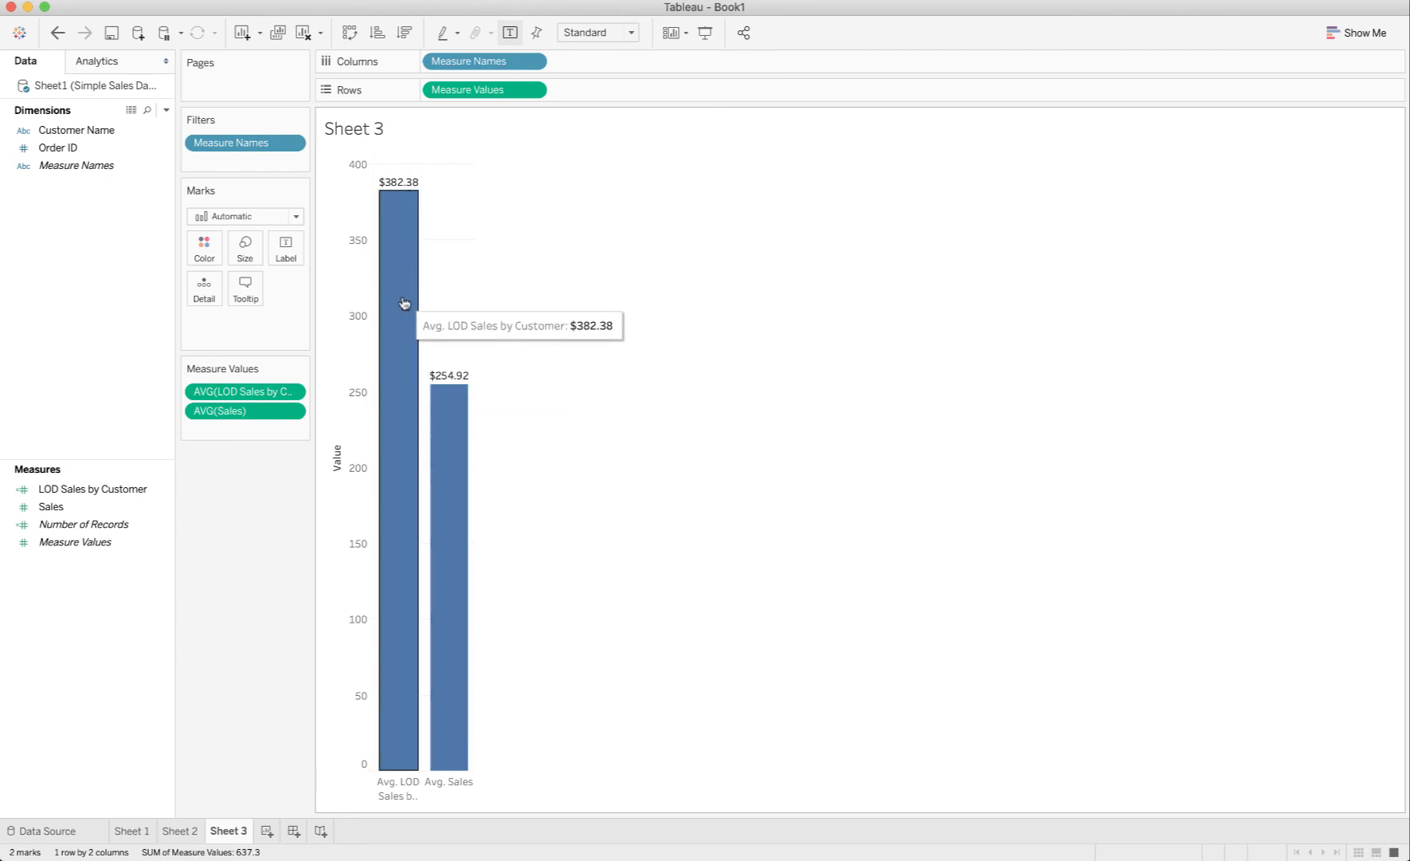
mouse_move(459, 471)
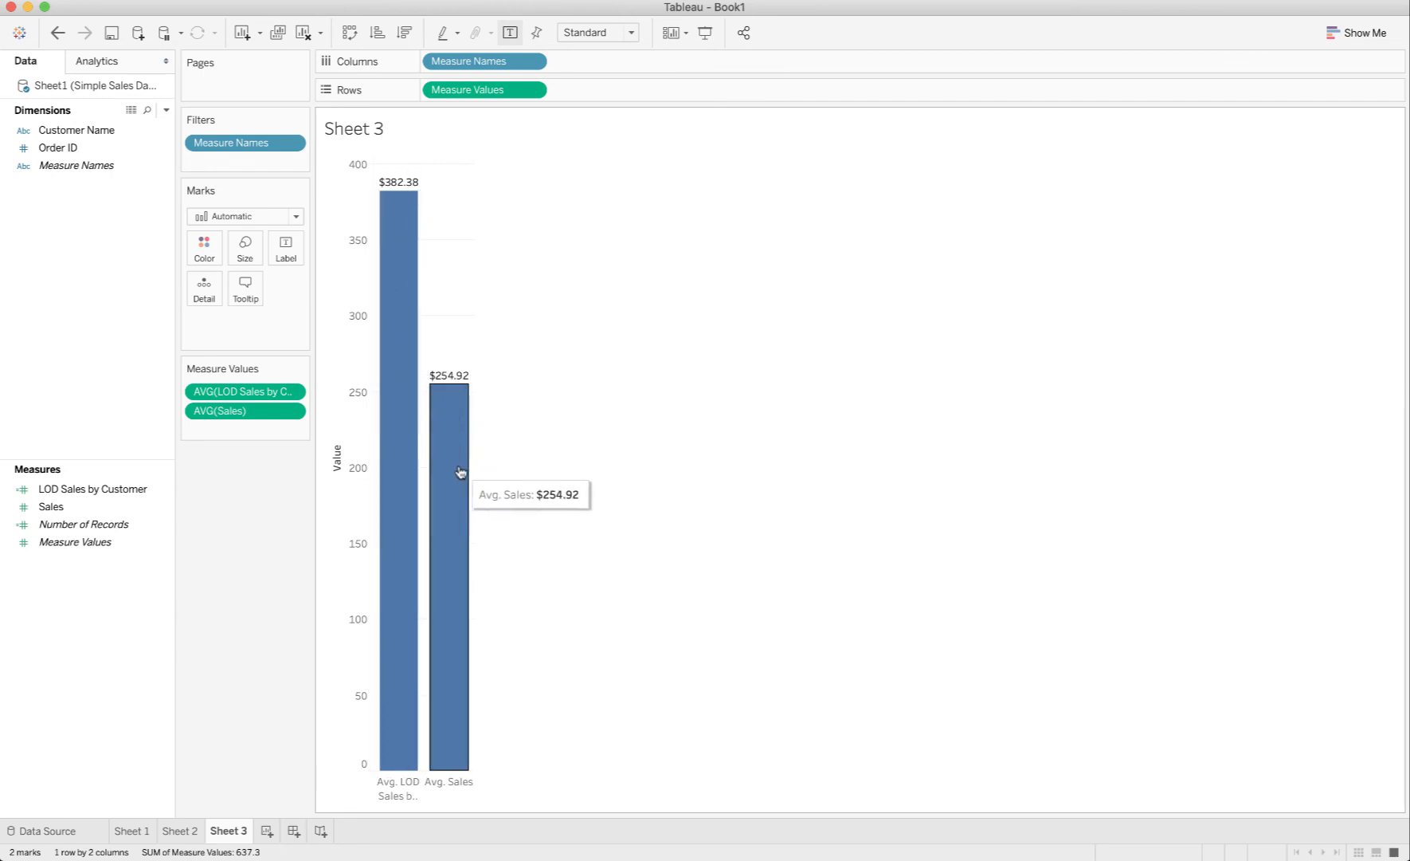
mouse_move(587, 478)
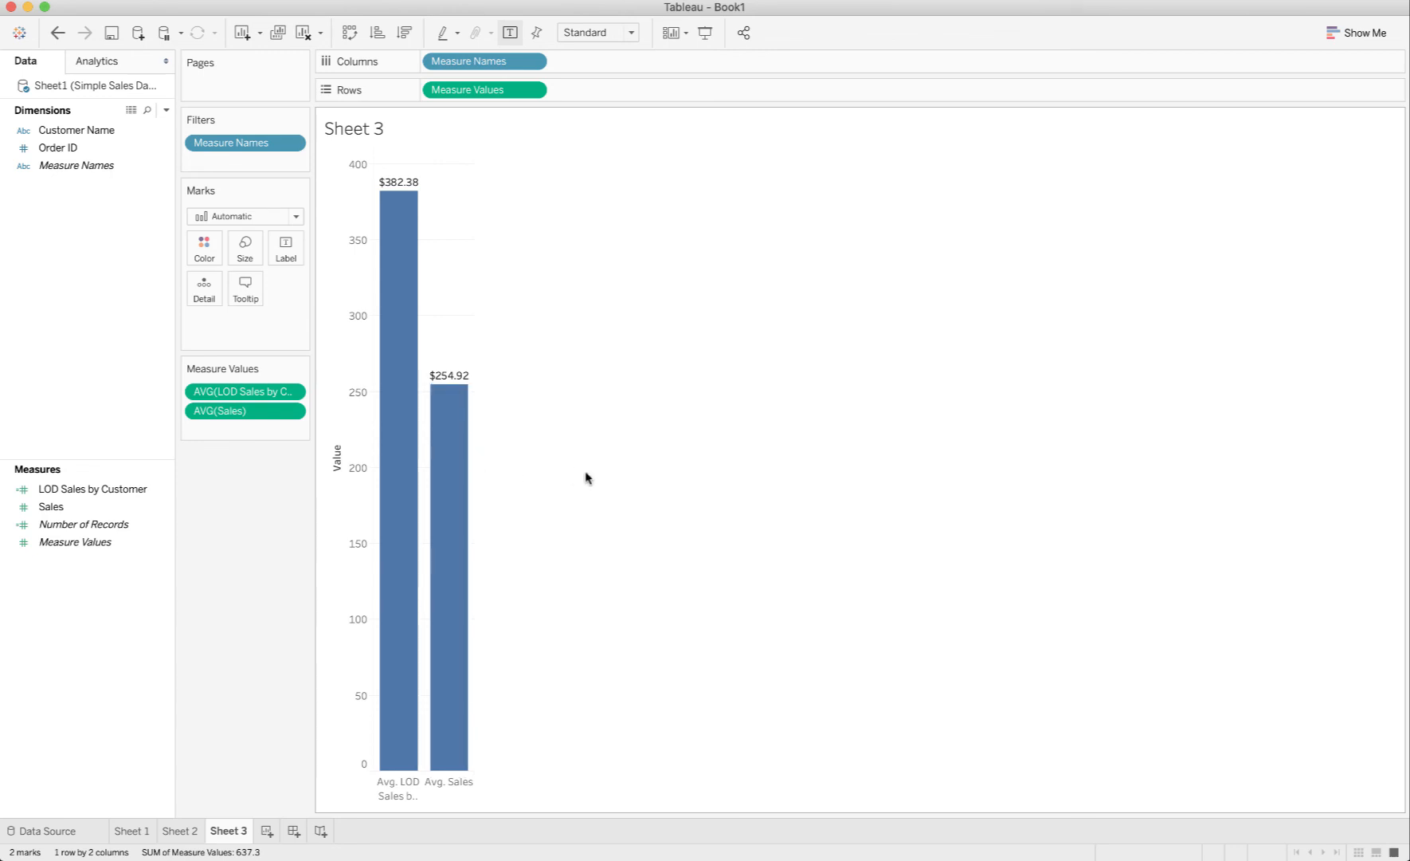